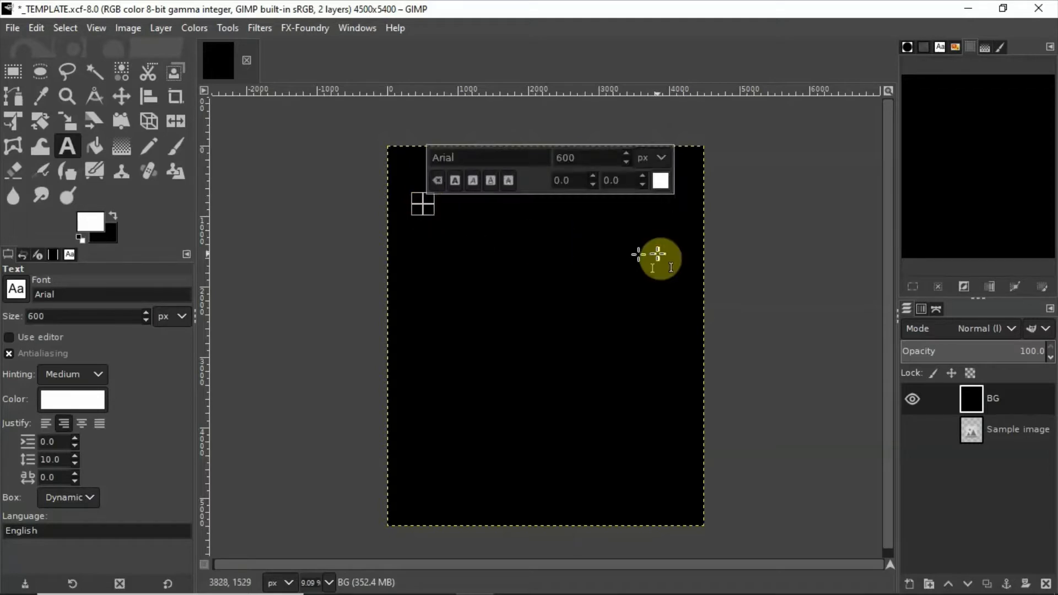
# Add 'Hey there!' text in white, set it in the Hey November font and enlarge it.
pyautogui.write('Hey there!')
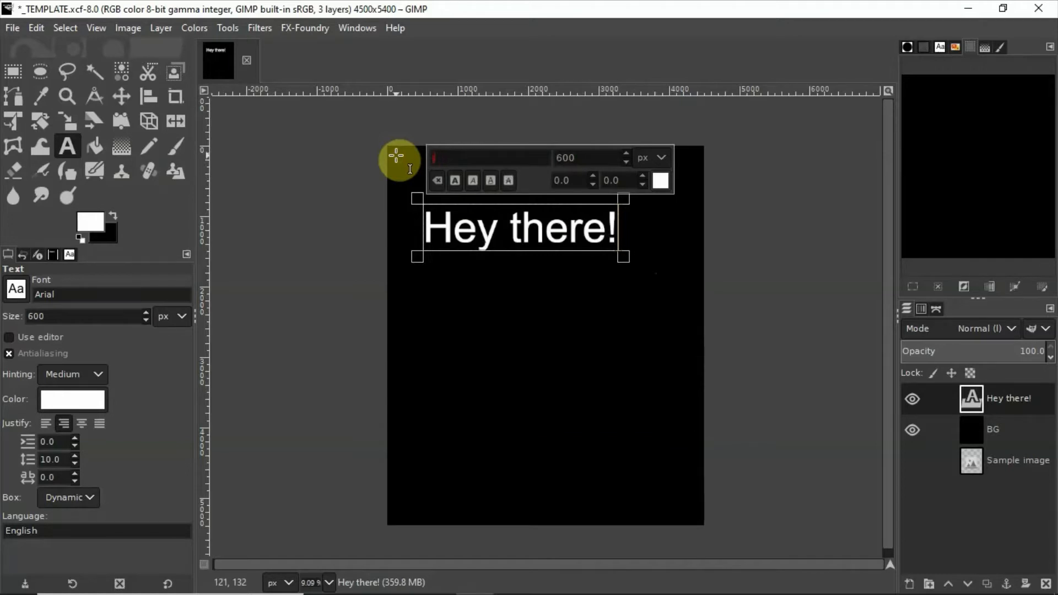
pyautogui.write('November')
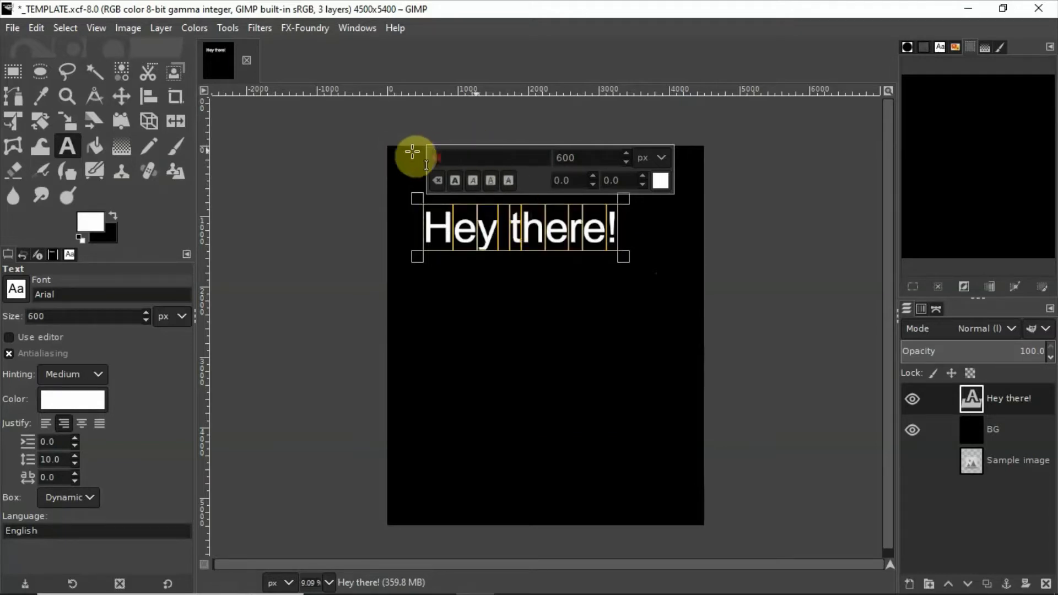
pyautogui.write('Hey November')
pyautogui.click(592, 157)
pyautogui.write('1050')
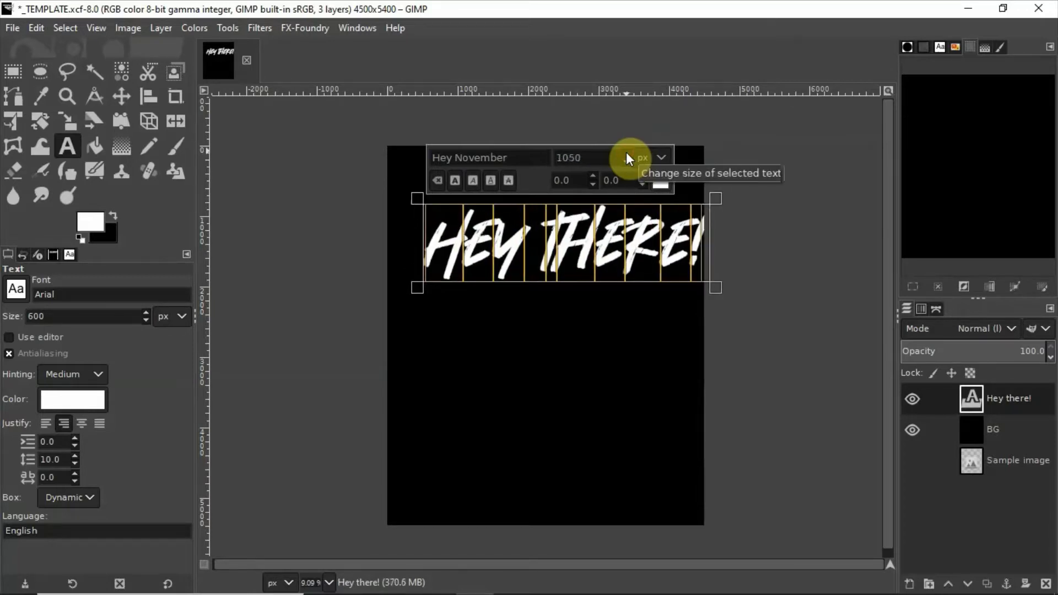
pyautogui.click(627, 157)
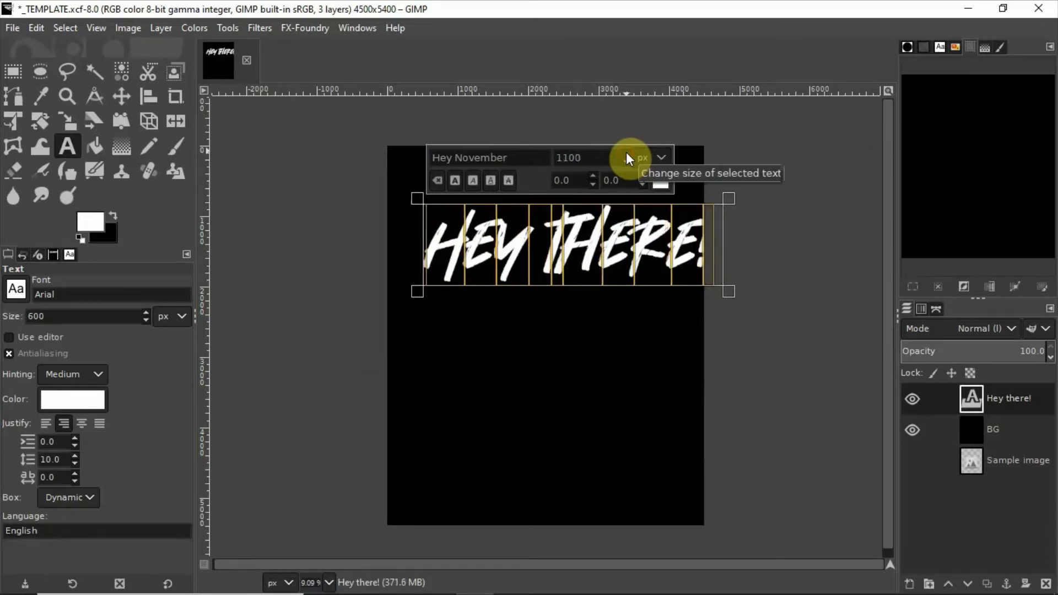
pyautogui.click(122, 97)
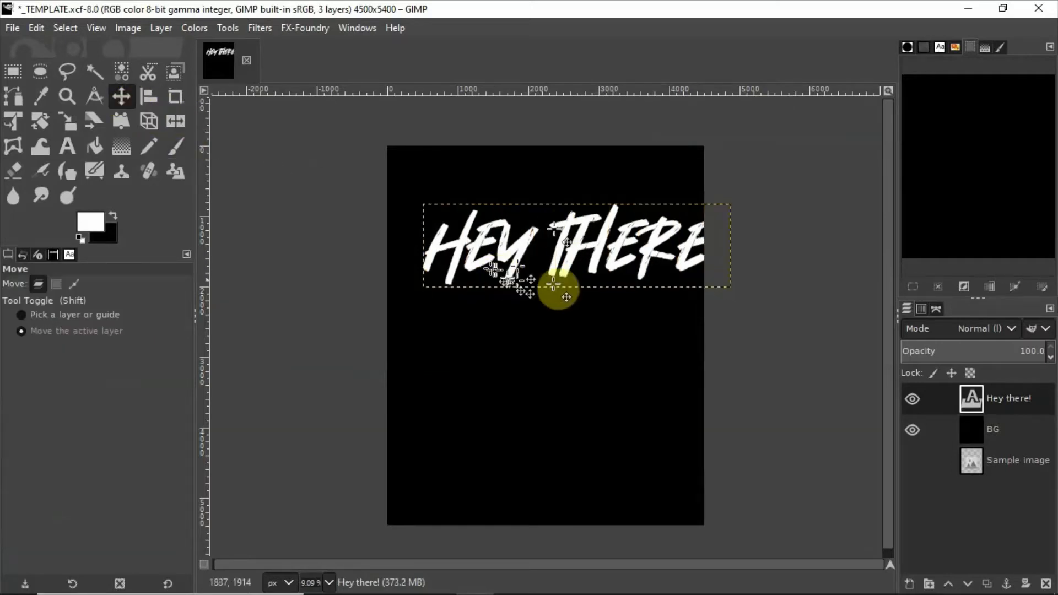
# Drag the text layer up and left so the lettering is centred across the top.
pyautogui.moveTo(567, 296); pyautogui.dragTo(585, 254)
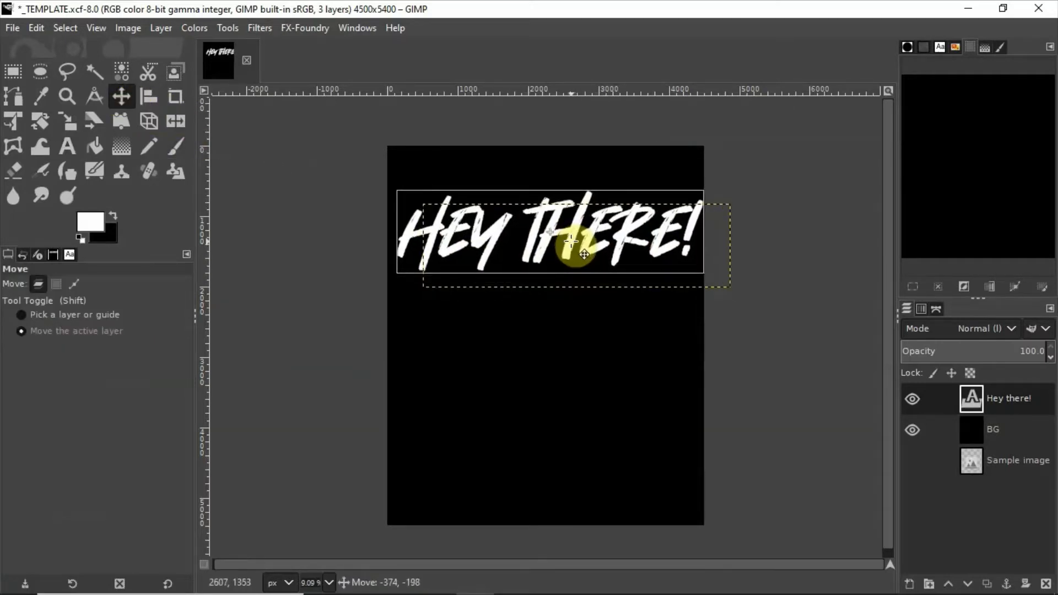
pyautogui.moveTo(585, 254); pyautogui.dragTo(567, 253)
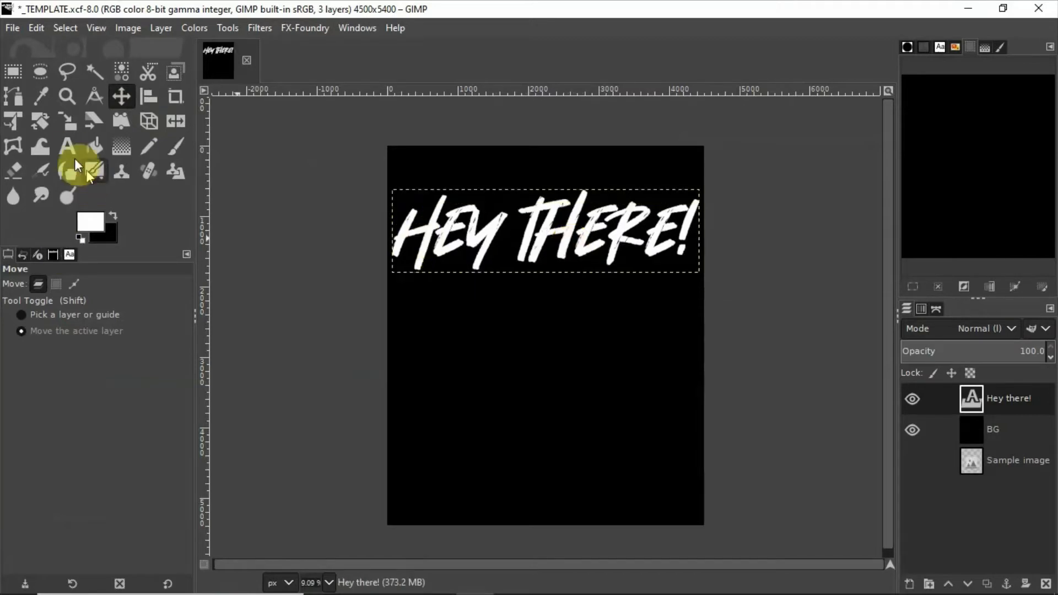
pyautogui.click(175, 146)
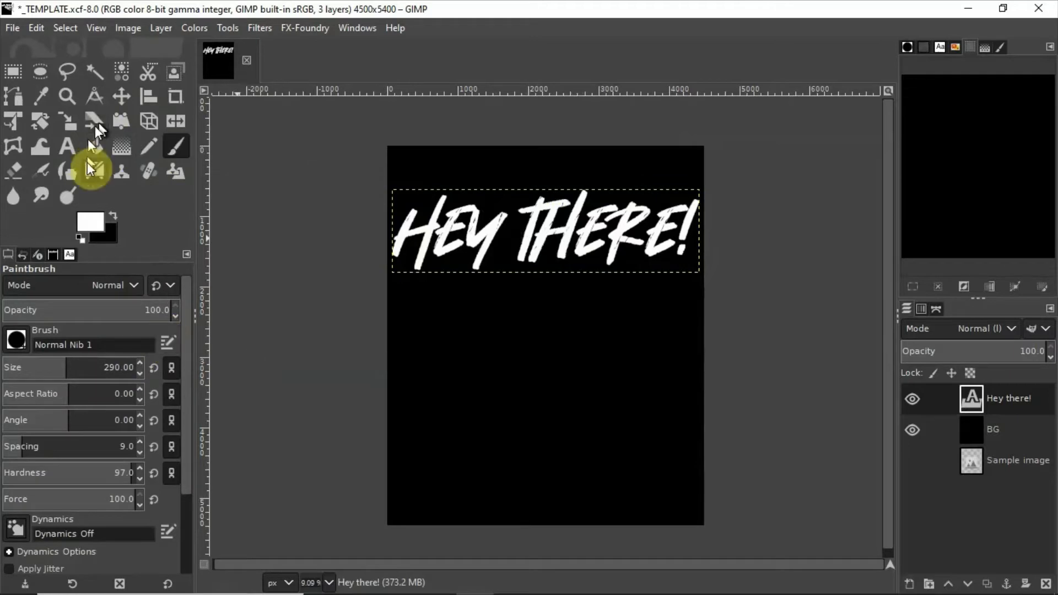
pyautogui.moveTo(108, 197)
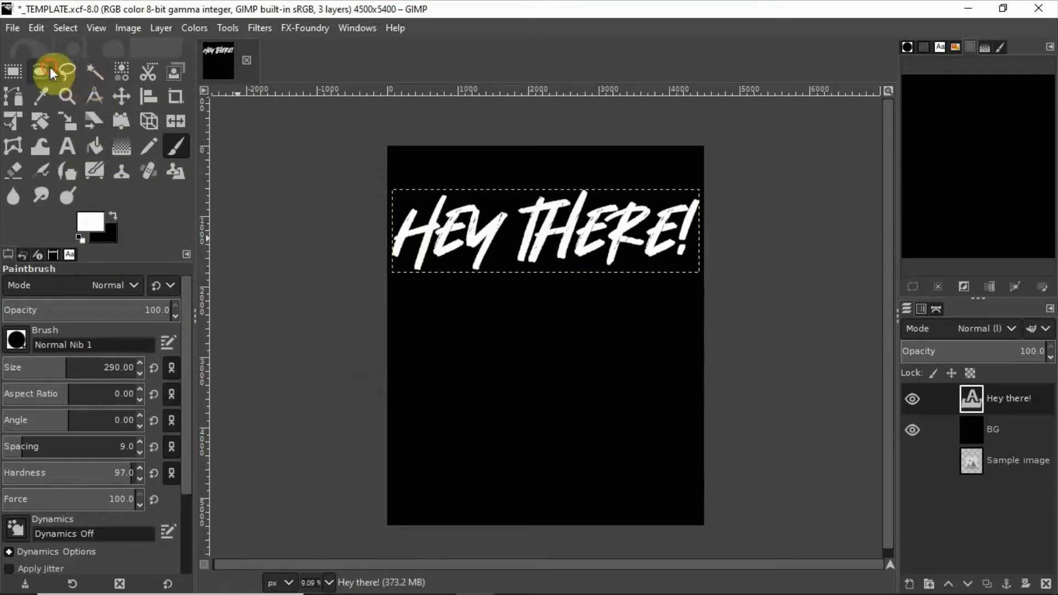
# Build a selection from a tall ellipse and a wide ellipse below the lettering.
pyautogui.click(40, 71)
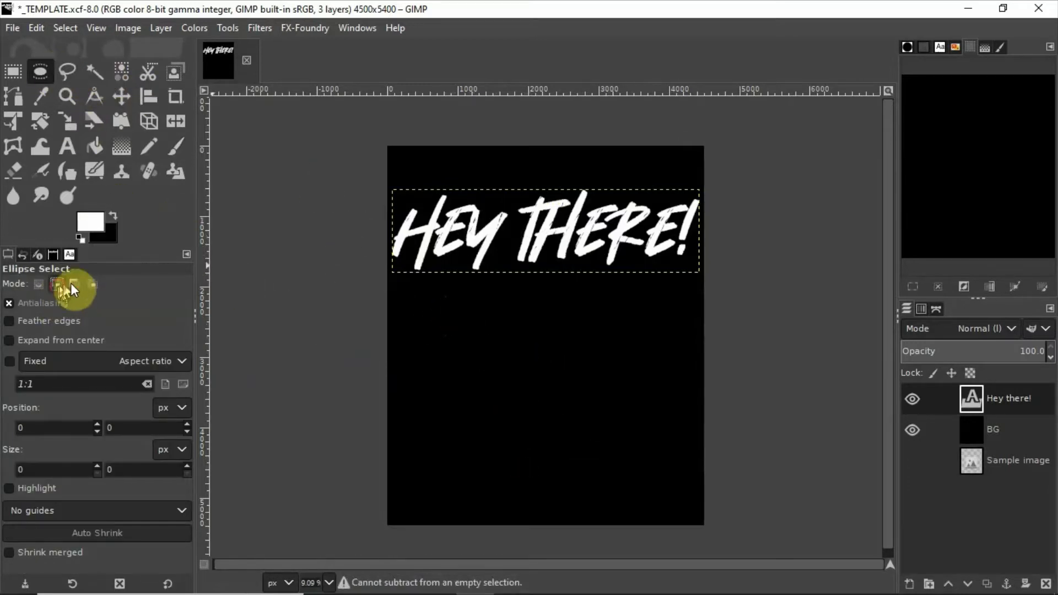
pyautogui.moveTo(465, 305); pyautogui.dragTo(509, 485)
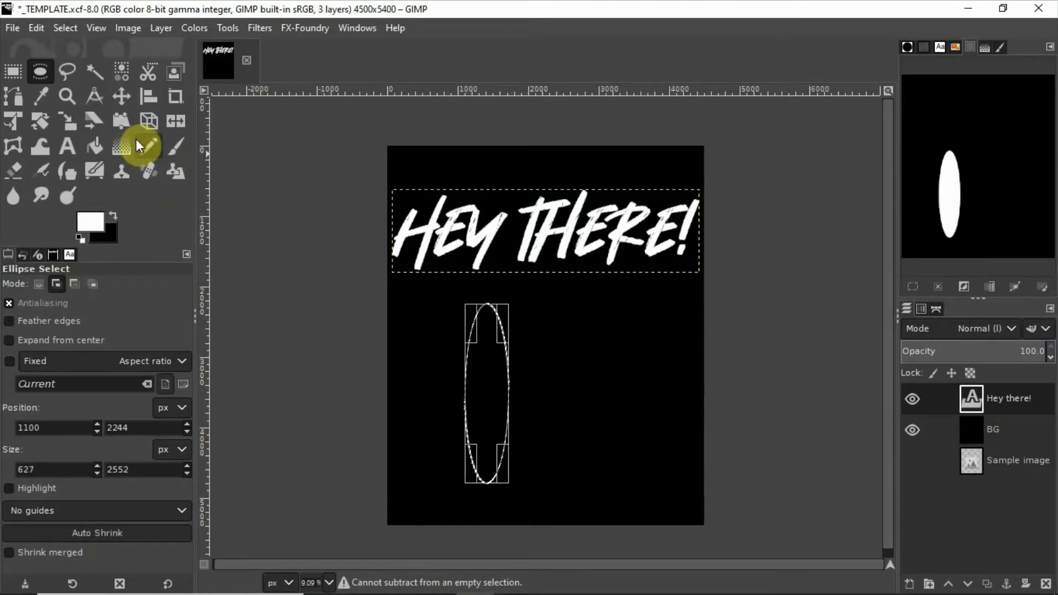
pyautogui.moveTo(446, 365)
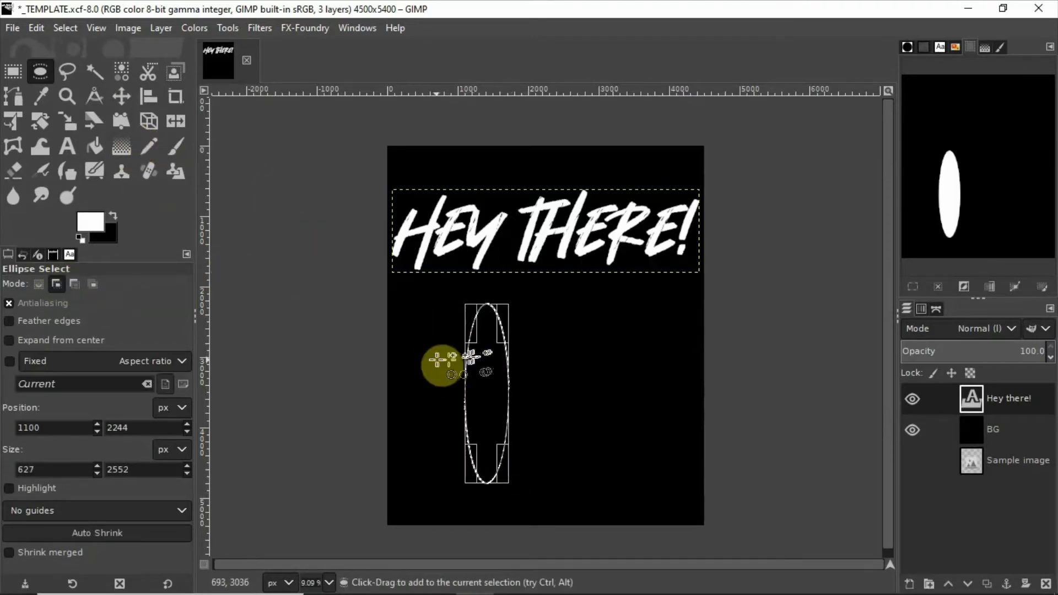
pyautogui.moveTo(442, 365); pyautogui.dragTo(688, 385)
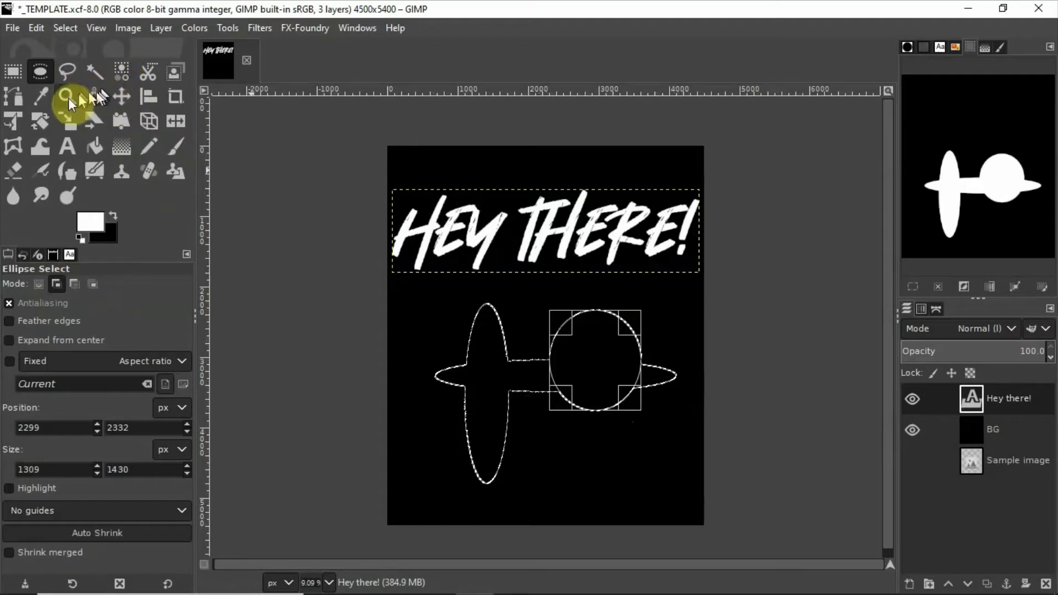
pyautogui.click(94, 146)
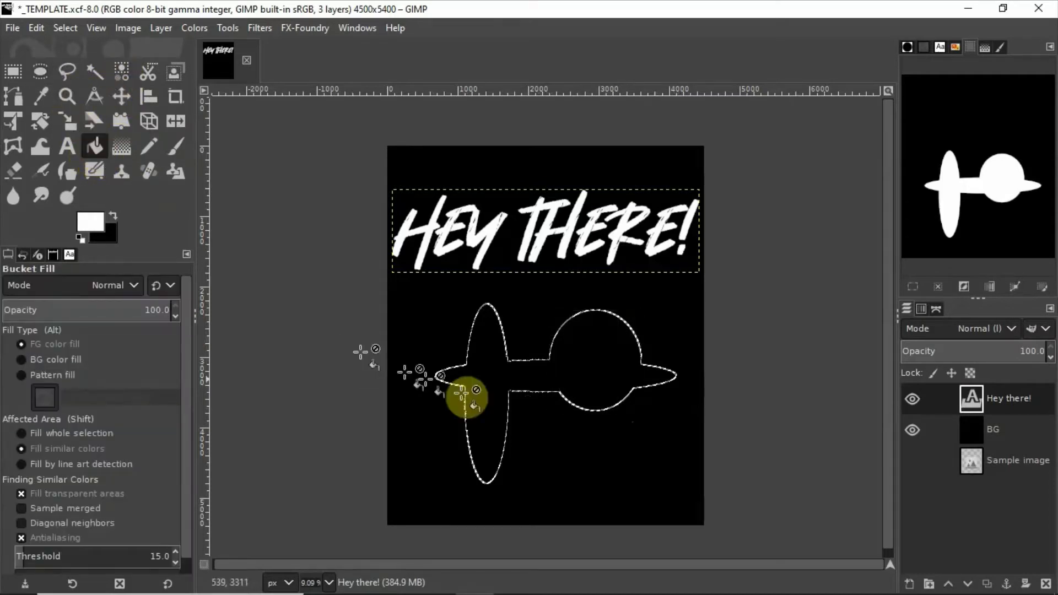
pyautogui.moveTo(564, 371)
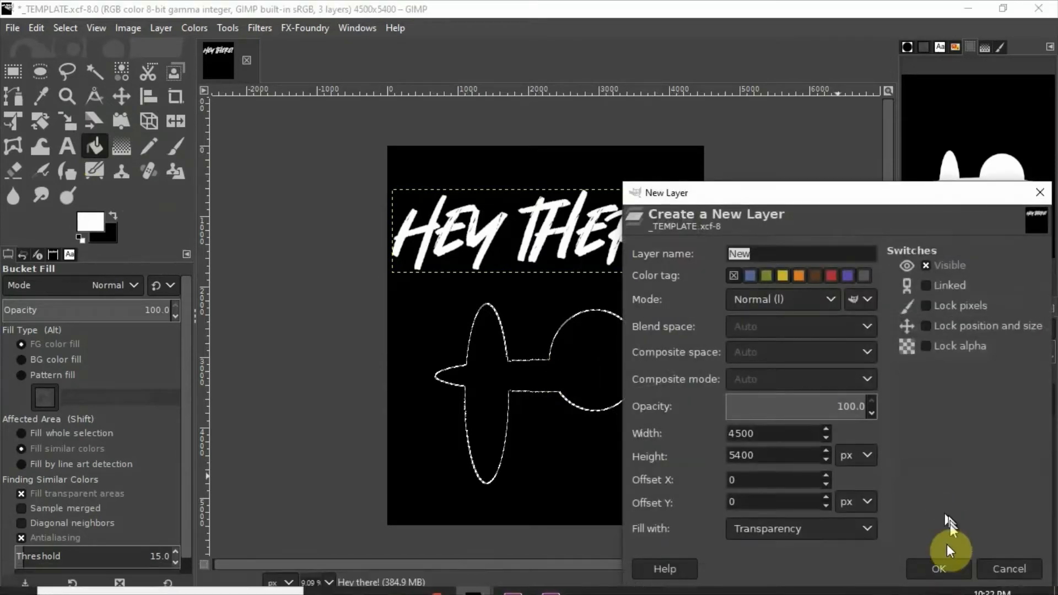
# Fill the ellipse selection with white on a new layer and merge it into the text layer.
pyautogui.click(938, 569)
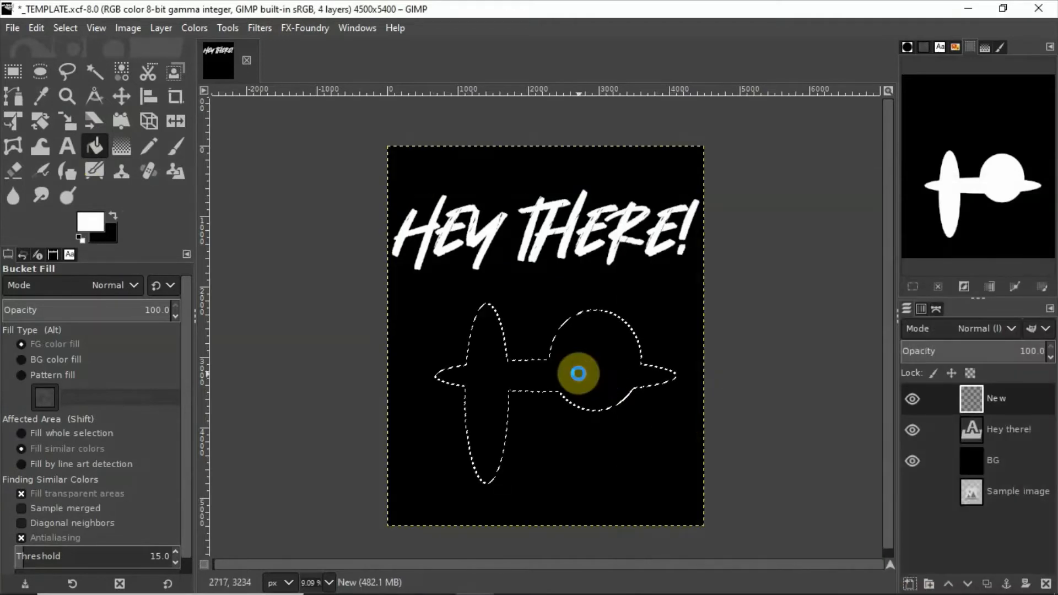
pyautogui.click(577, 374)
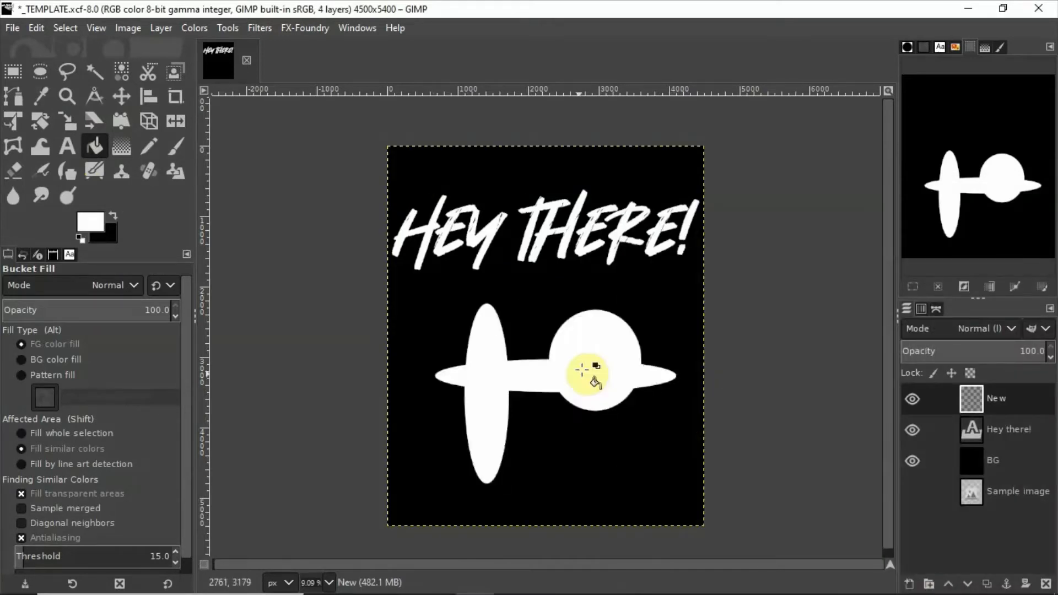
pyautogui.click(585, 372)
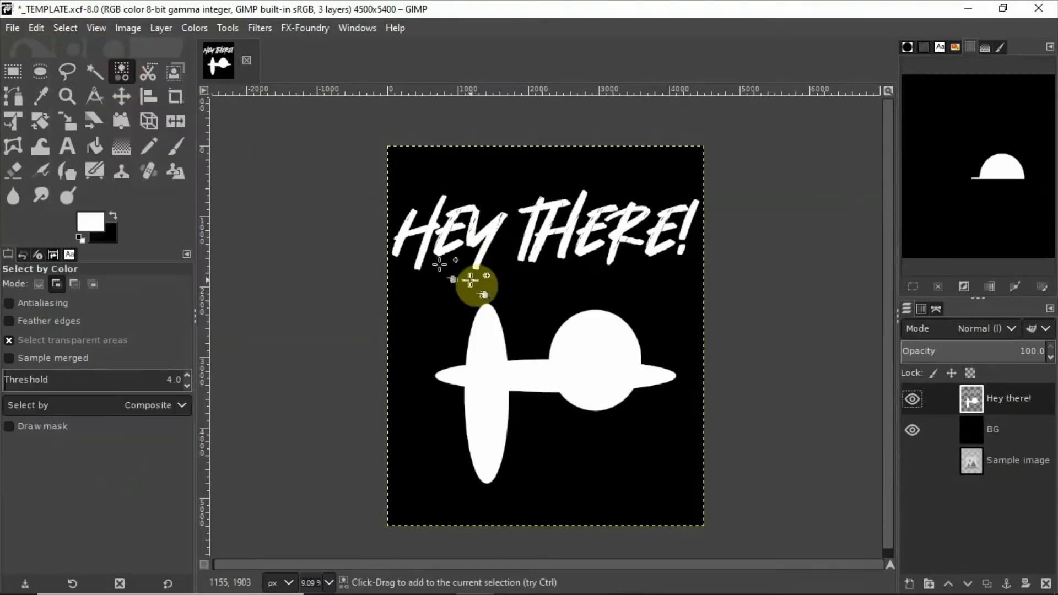
# Select the white lettering and shape by colour and head to the render noise filters.
pyautogui.click(597, 356)
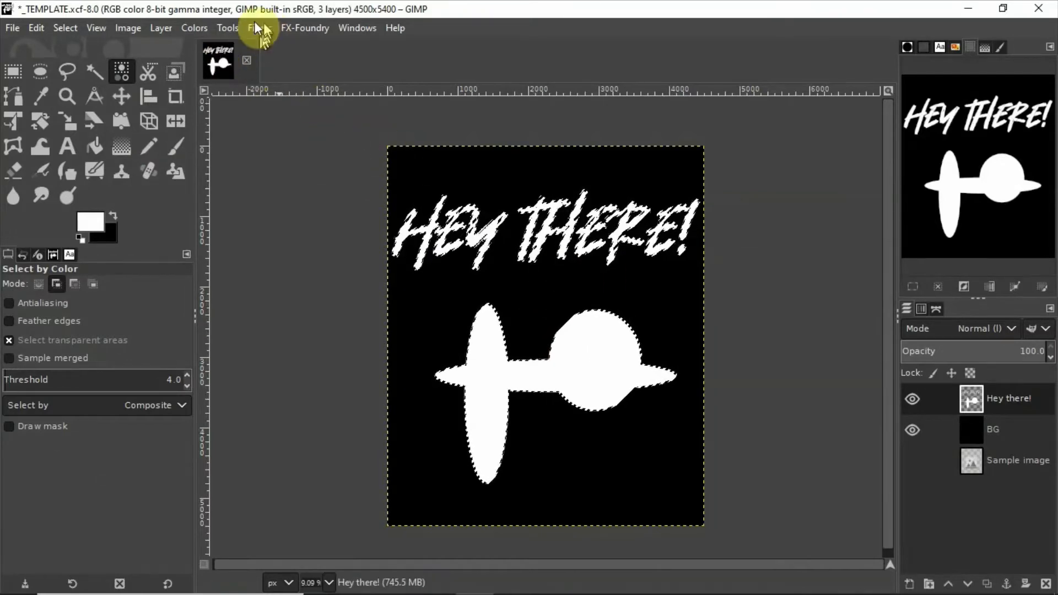
pyautogui.click(260, 28)
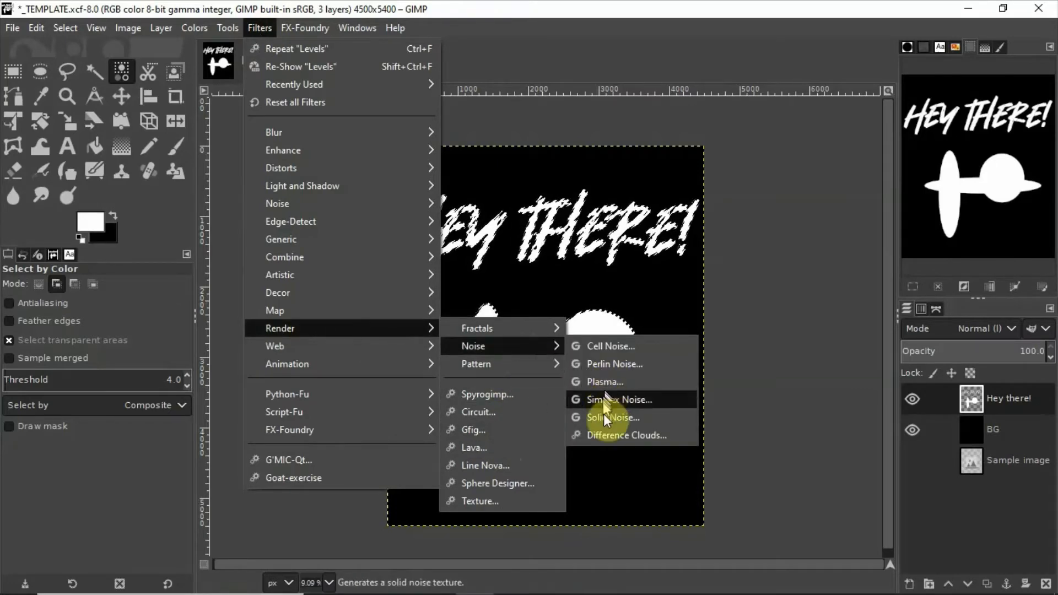
# Fill the selection with Solid Noise: size about 13, Turbulent on, Detail 8.
pyautogui.click(614, 417)
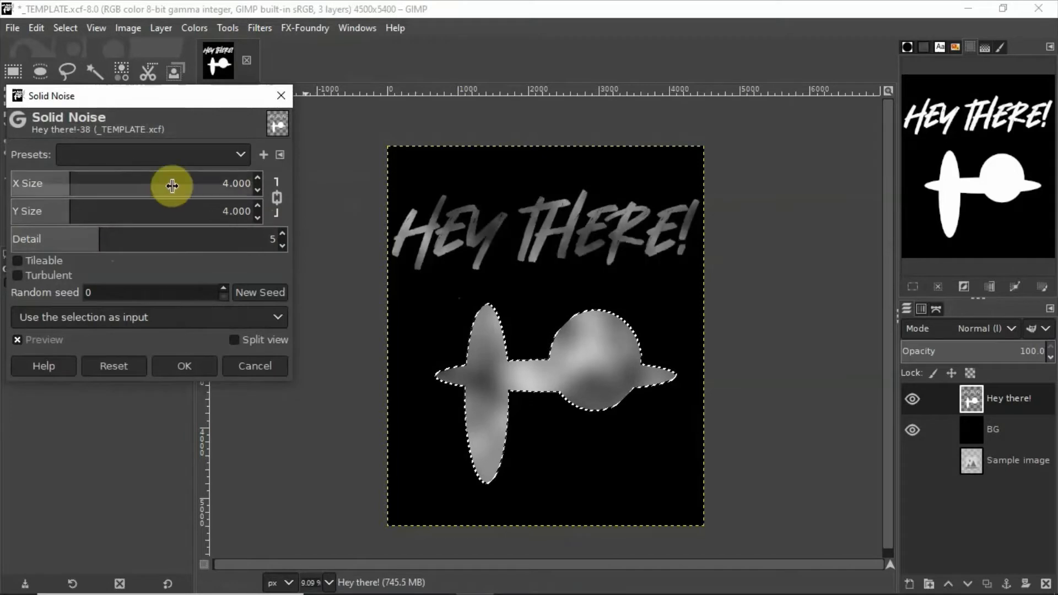
pyautogui.moveTo(170, 185); pyautogui.dragTo(192, 186)
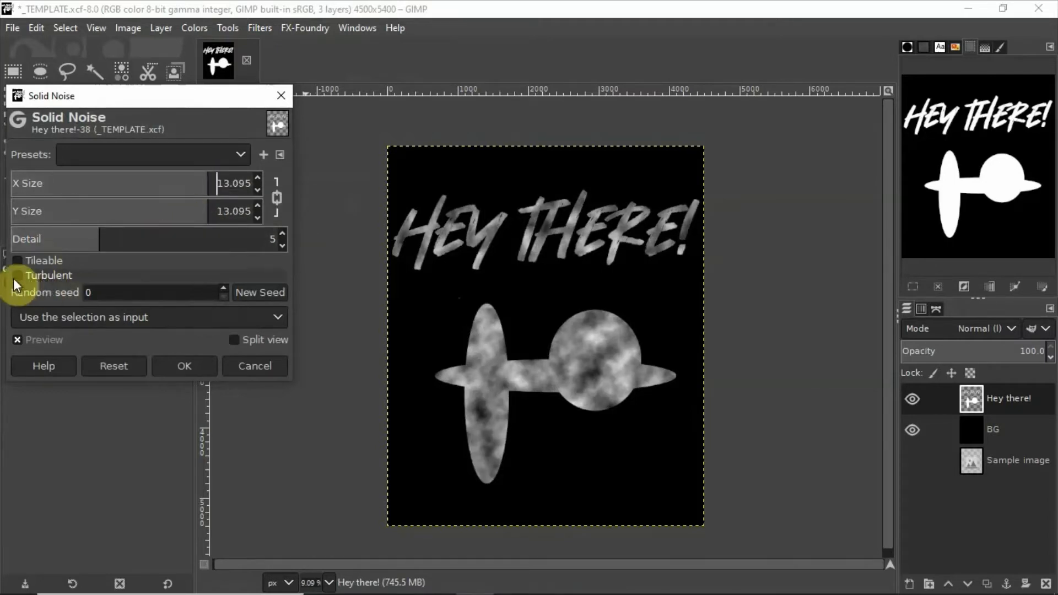
pyautogui.click(17, 276)
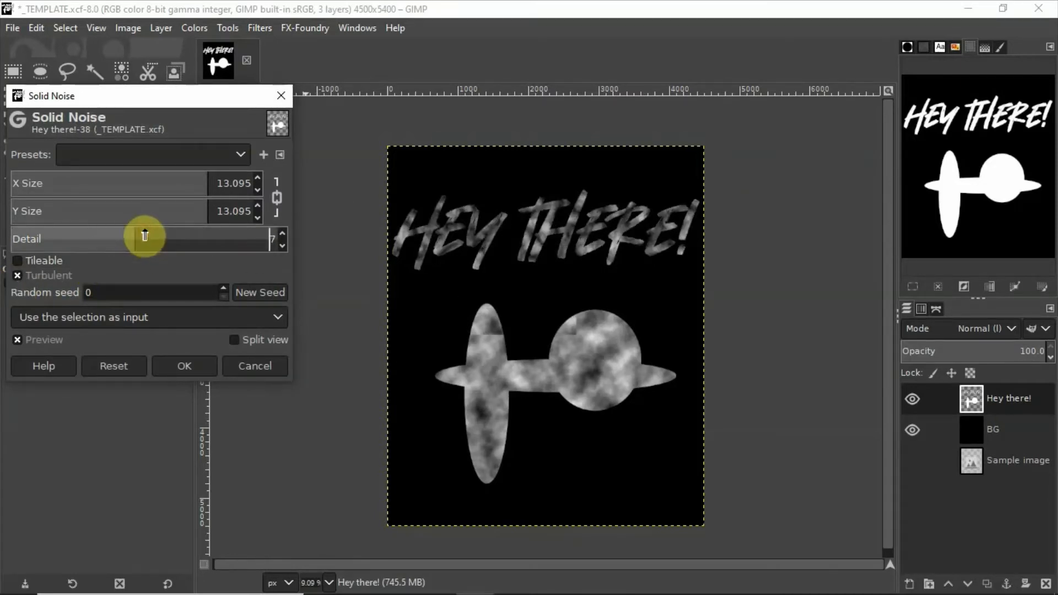
pyautogui.click(282, 233)
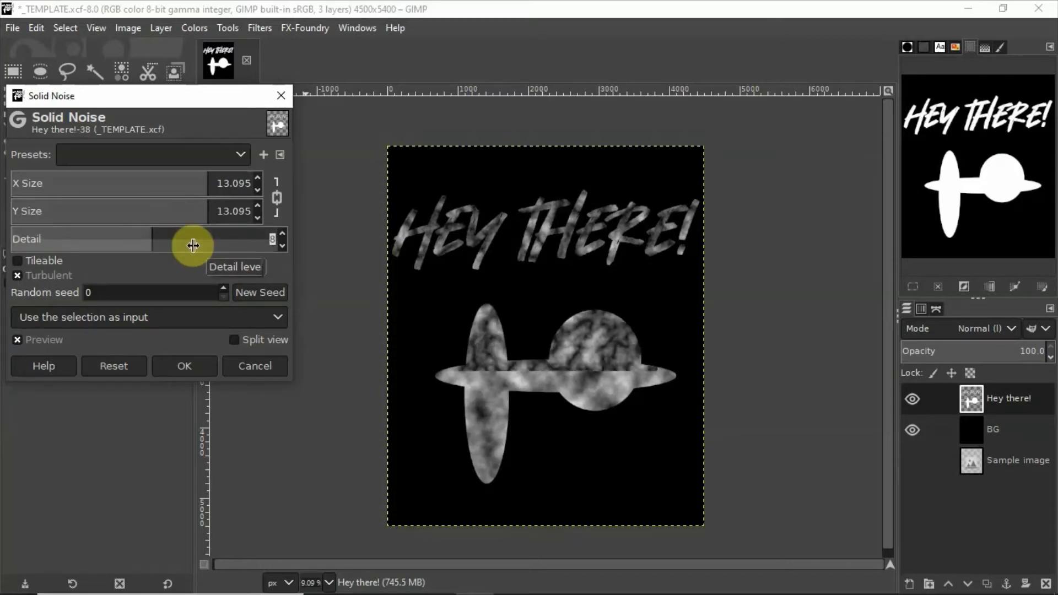
pyautogui.click(261, 292)
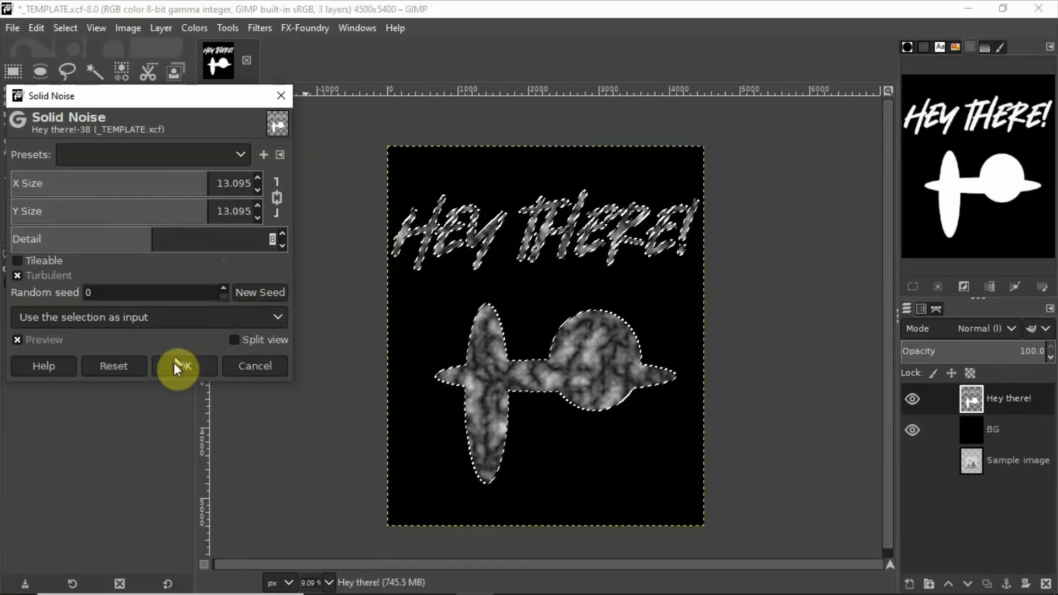
pyautogui.click(182, 366)
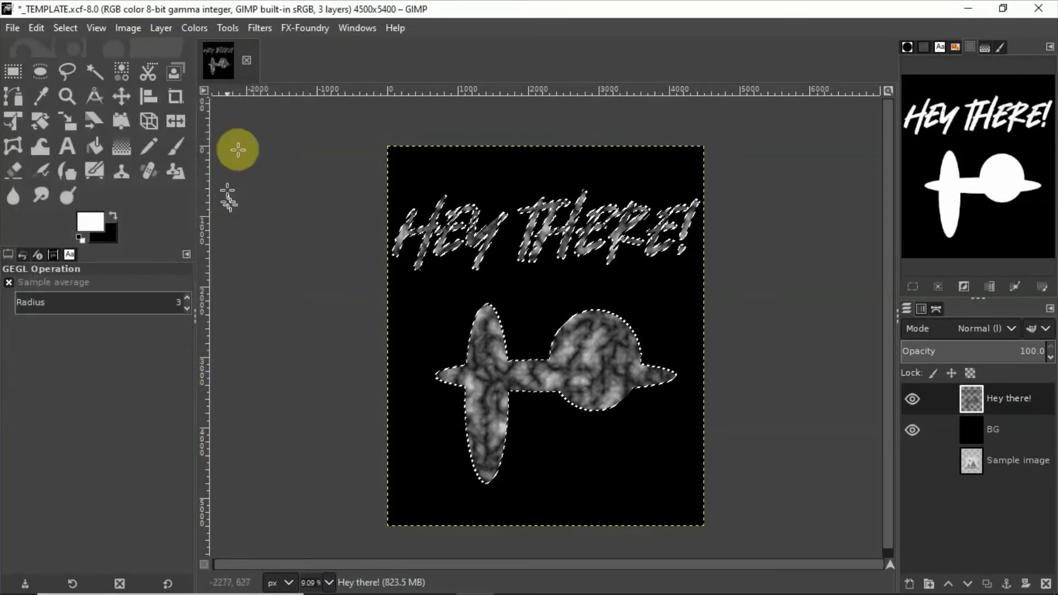
# Colorize the textured lettering and shape with light green 4bff76.
pyautogui.click(194, 28)
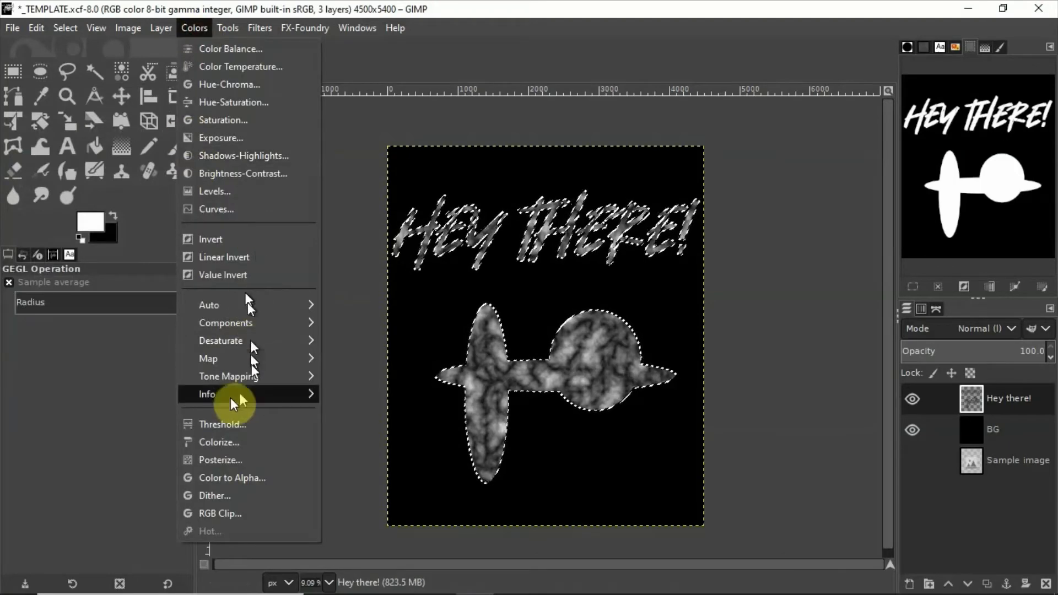
pyautogui.click(221, 443)
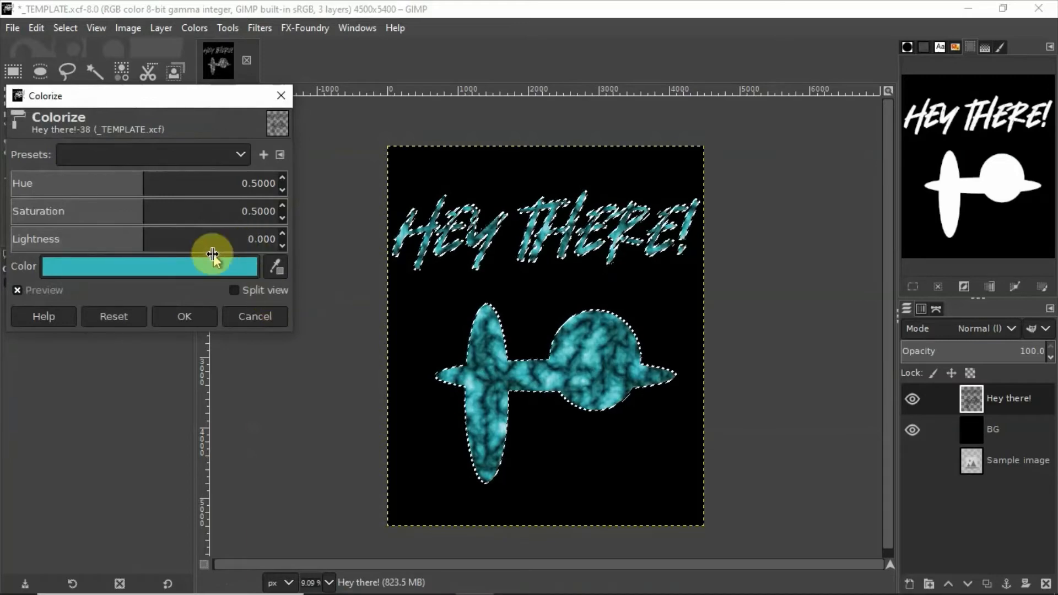
pyautogui.click(149, 266)
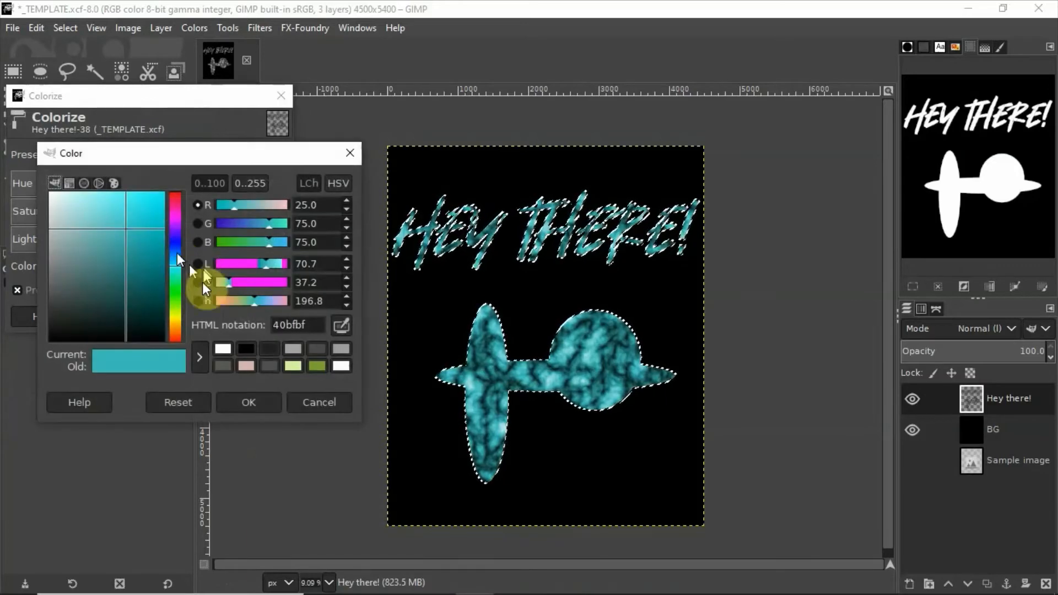
pyautogui.moveTo(189, 300)
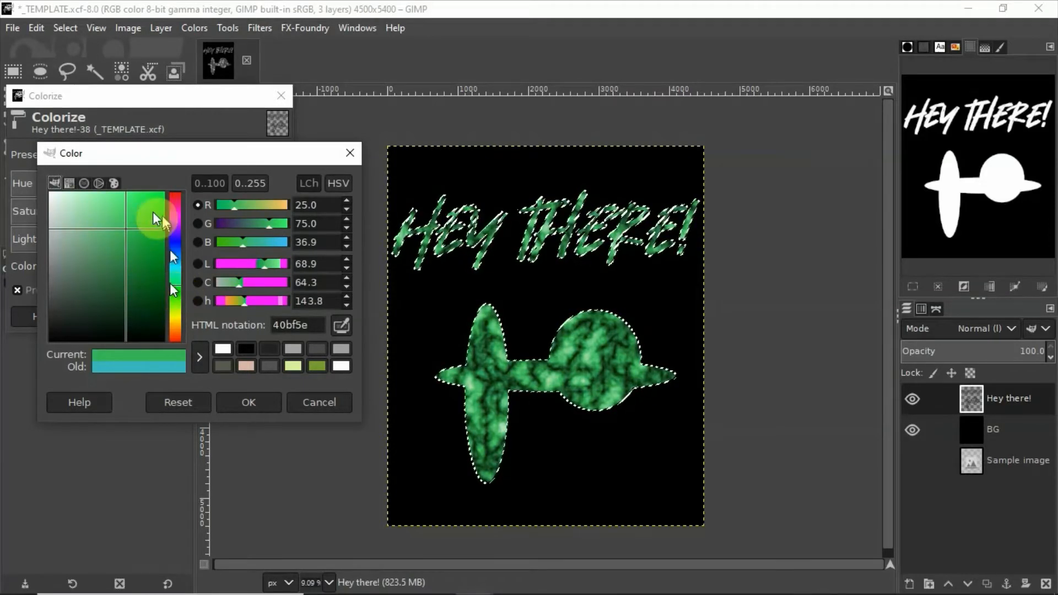
pyautogui.click(134, 181)
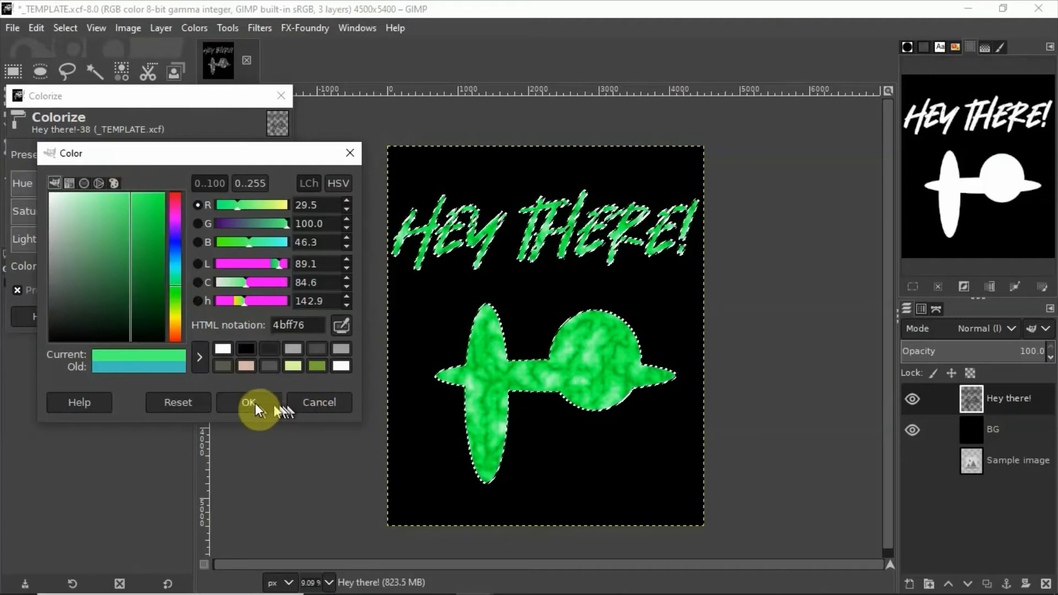
pyautogui.click(249, 403)
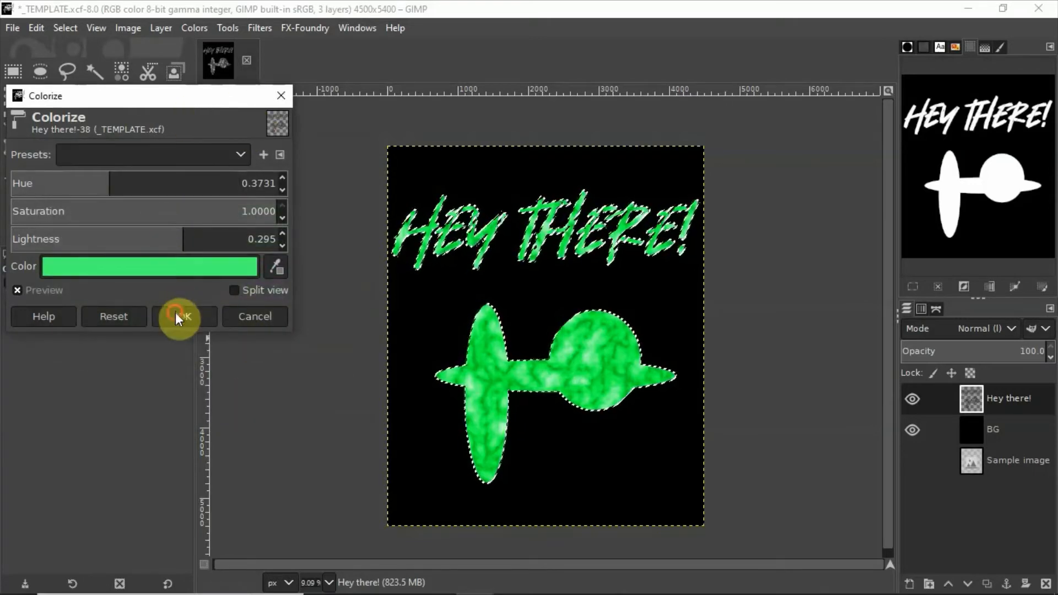
pyautogui.click(179, 316)
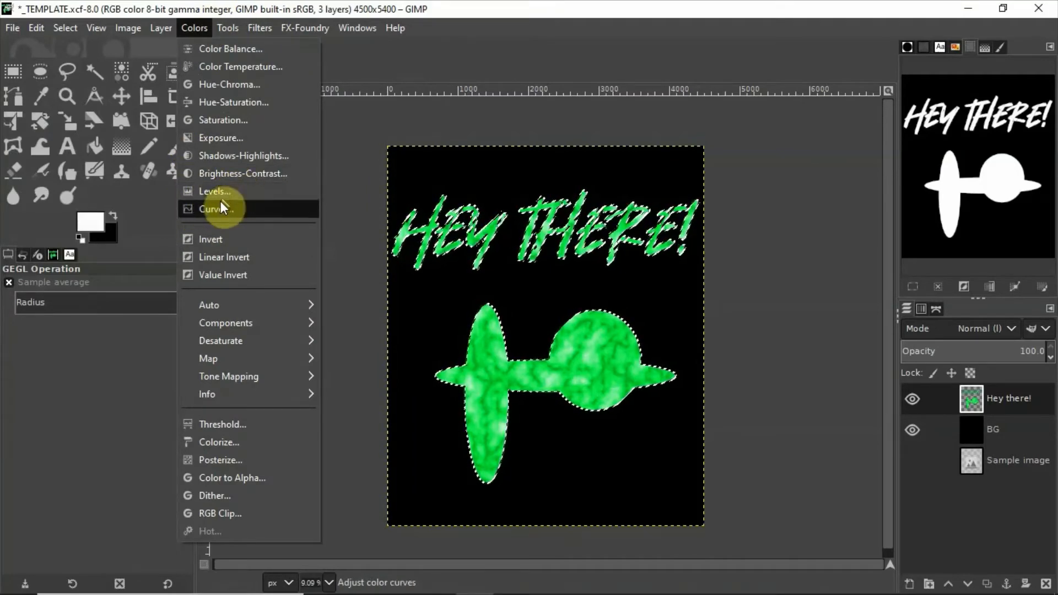
# Apply Levels with midtone 0.58 and black point 38 for dark veins, then drop the selection.
pyautogui.click(215, 191)
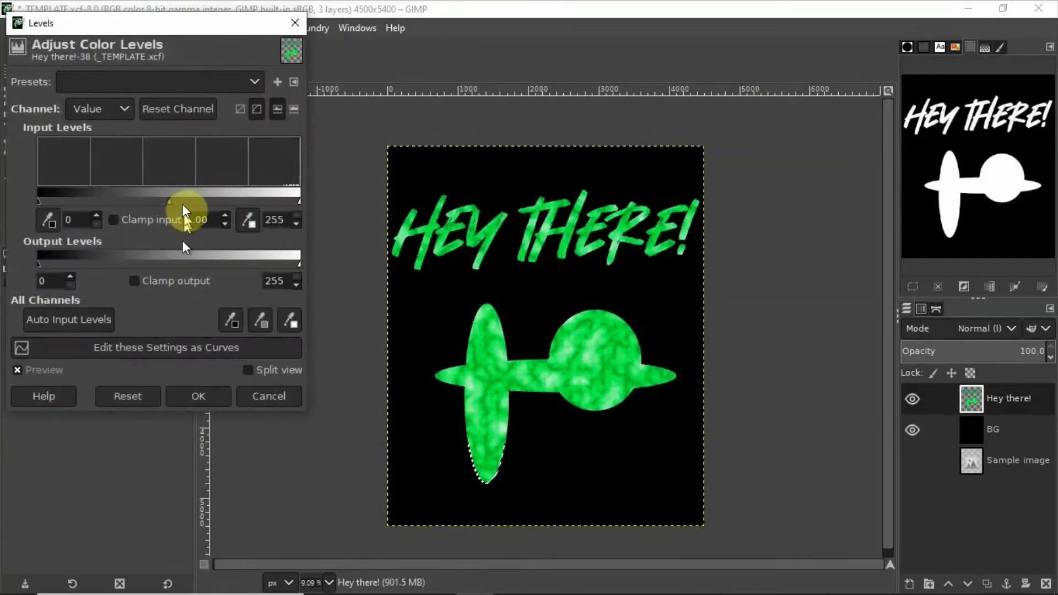
pyautogui.moveTo(188, 198); pyautogui.dragTo(180, 198)
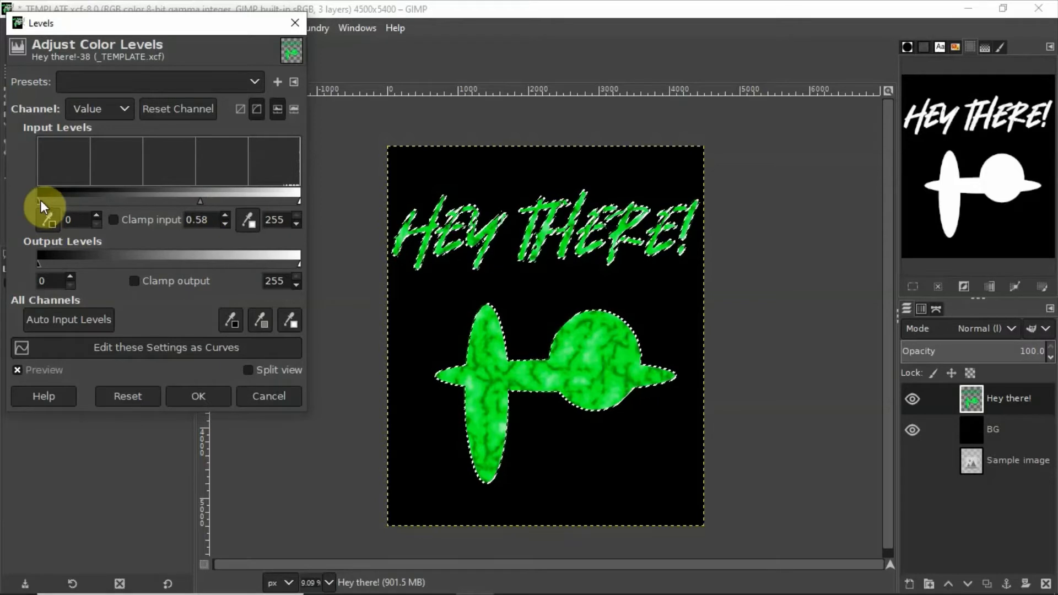
pyautogui.moveTo(41, 201); pyautogui.dragTo(71, 201)
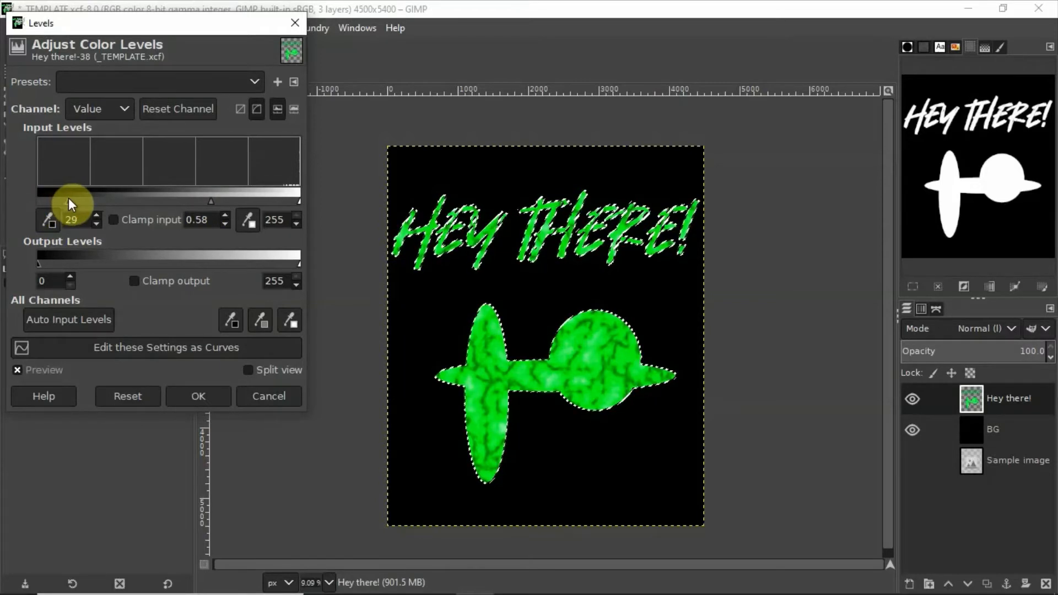
pyautogui.moveTo(70, 201); pyautogui.dragTo(80, 201)
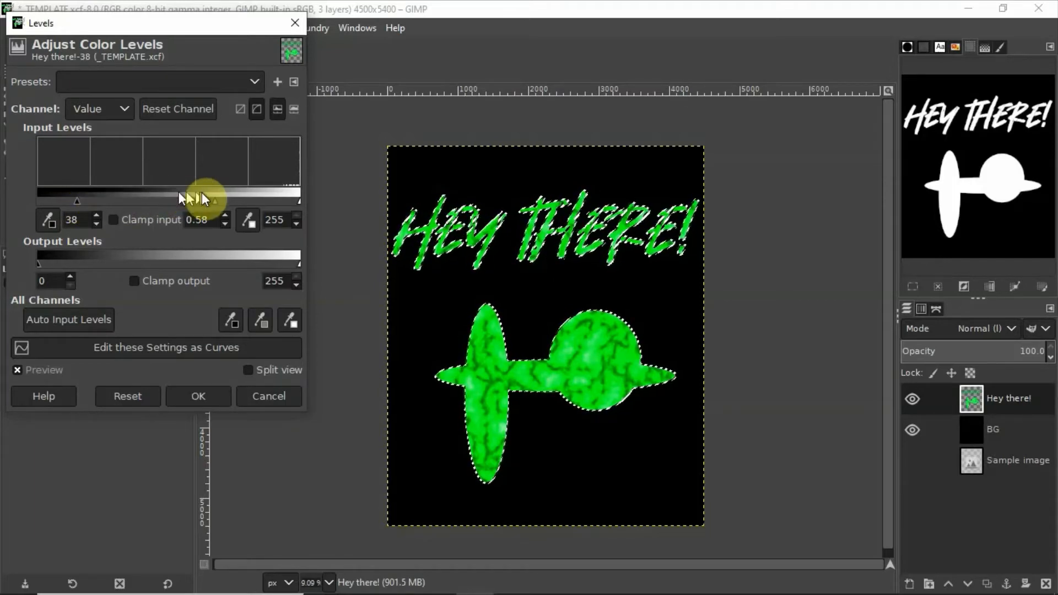
pyautogui.click(197, 396)
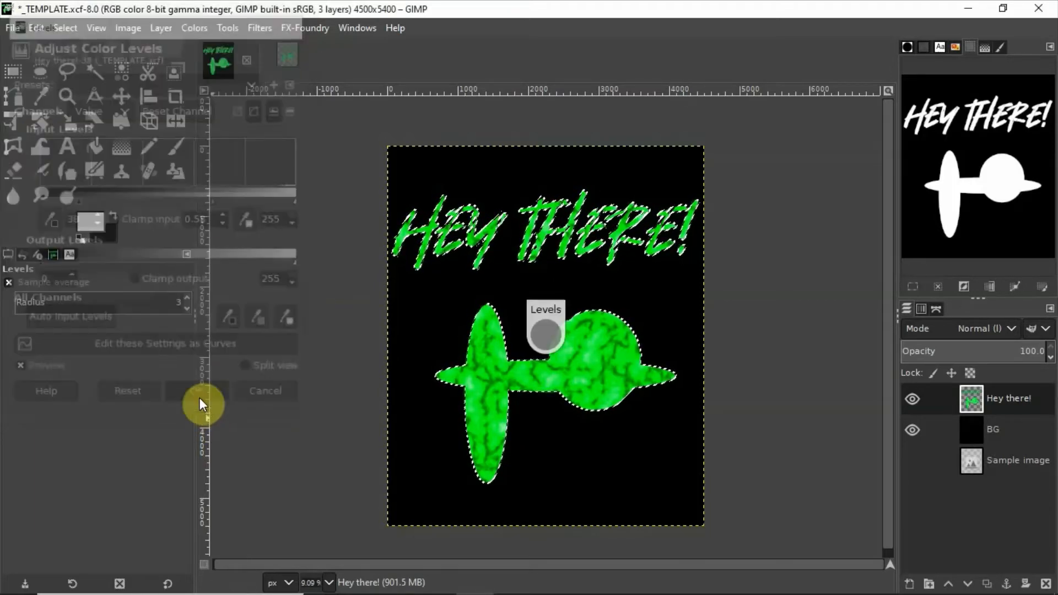
pyautogui.click(65, 28)
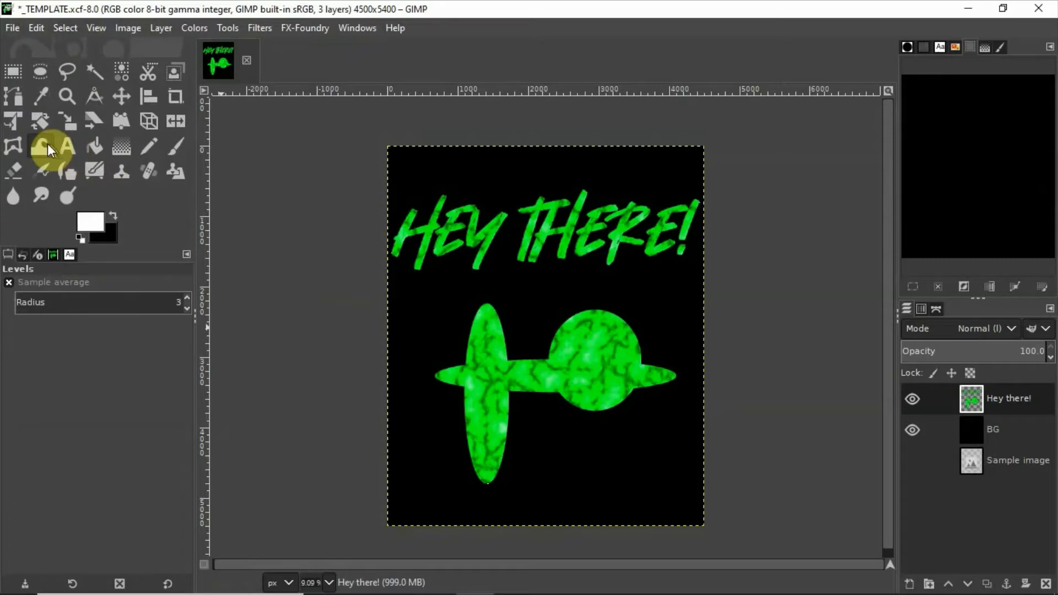
pyautogui.moveTo(47, 149)
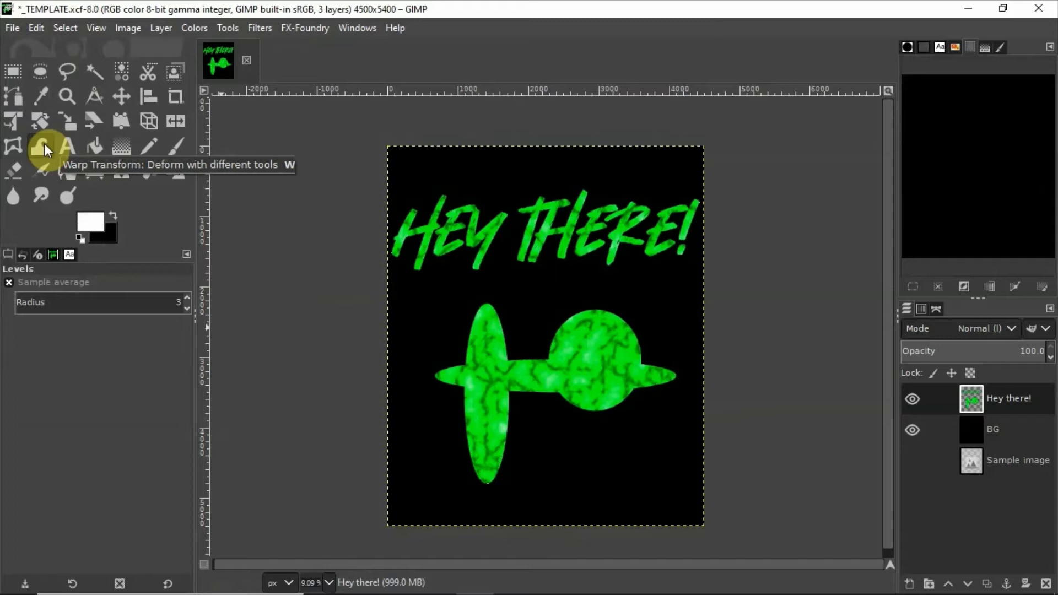
# Activate Warp Transform in Move pixels mode and try test strokes on the H.
pyautogui.click(40, 145)
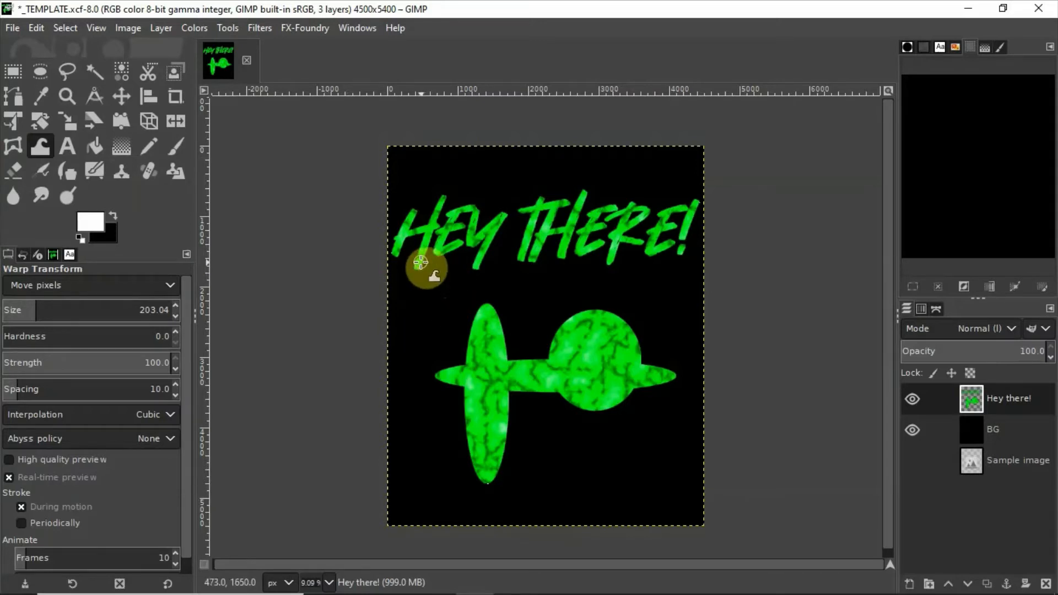
pyautogui.moveTo(420, 262); pyautogui.dragTo(428, 226)
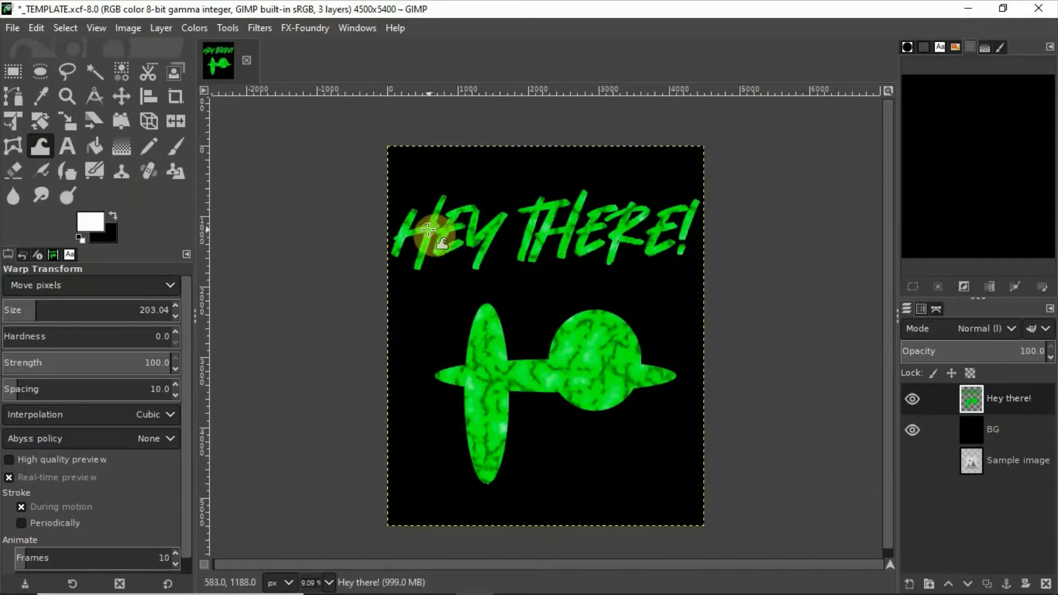
pyautogui.moveTo(429, 229); pyautogui.dragTo(402, 251)
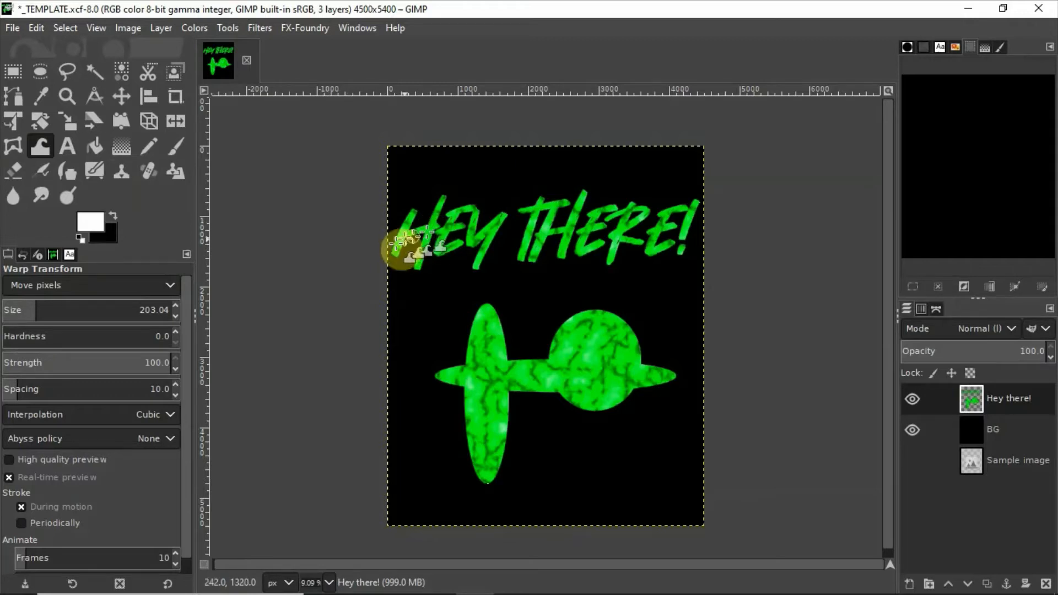
pyautogui.moveTo(404, 246); pyautogui.dragTo(527, 236)
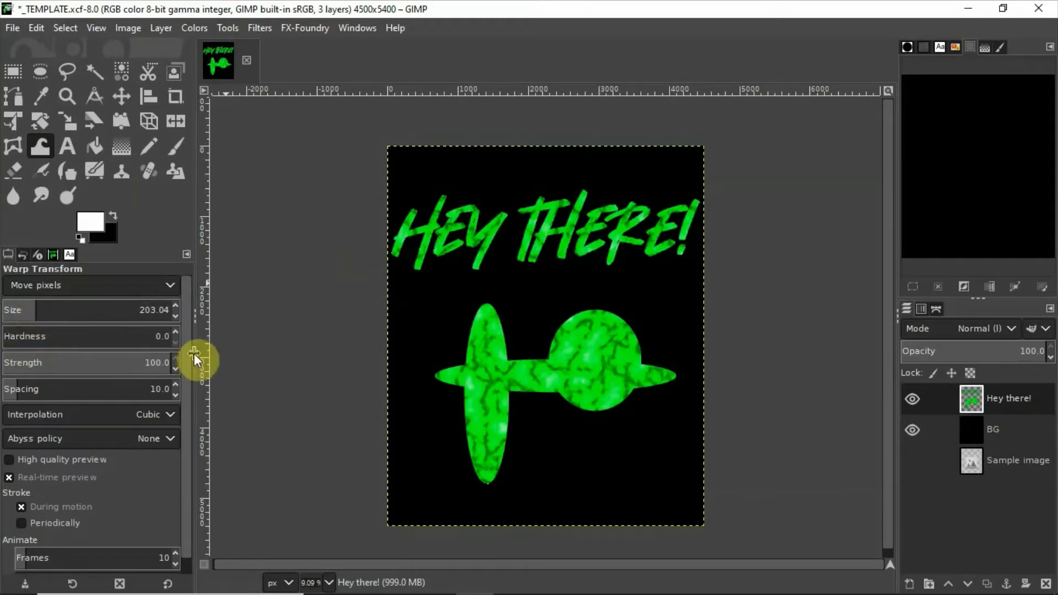
pyautogui.moveTo(337, 581)
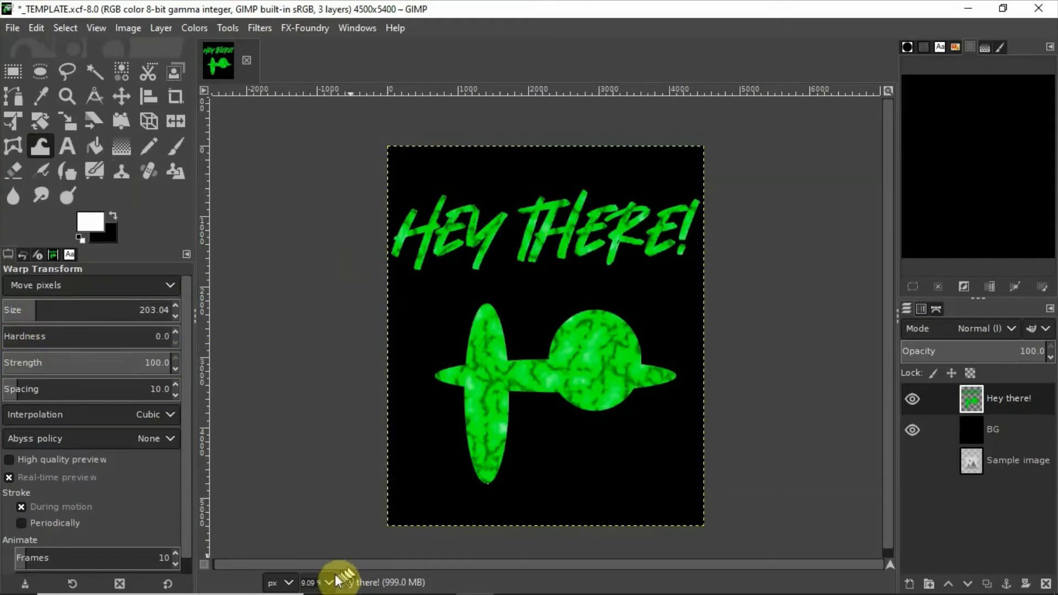
# Zoom to 100%, scroll to the H, then settle on 66.7% zoom on the first letters.
pyautogui.click(328, 582)
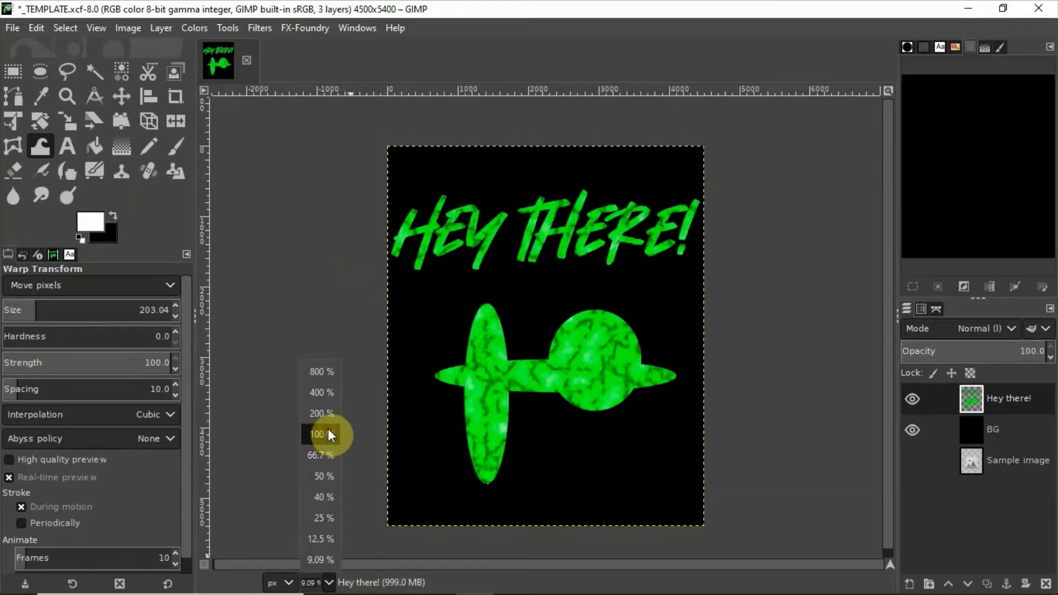
pyautogui.click(318, 434)
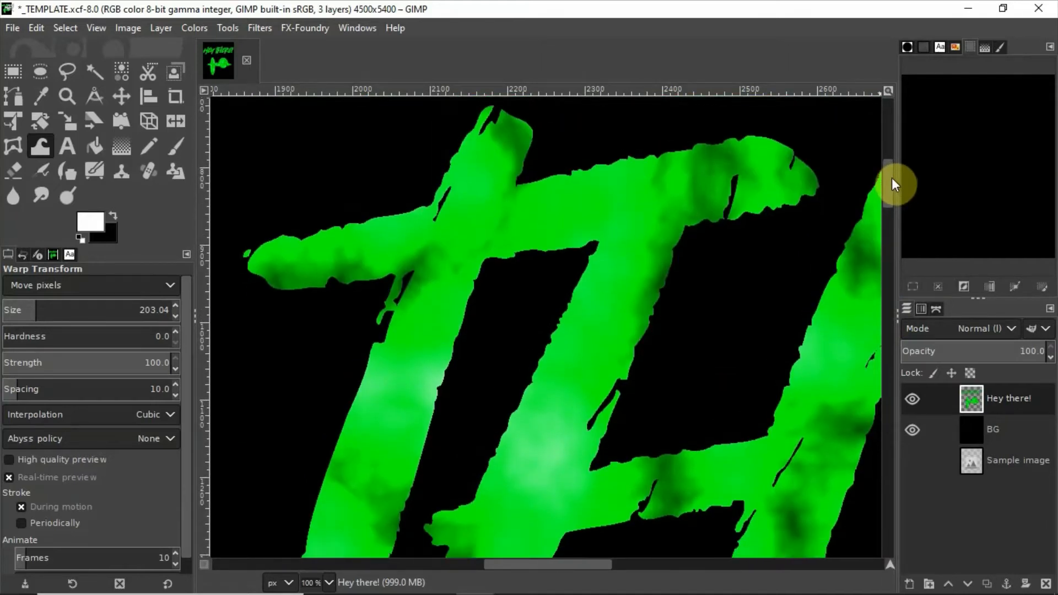
pyautogui.moveTo(898, 184); pyautogui.dragTo(742, 452)
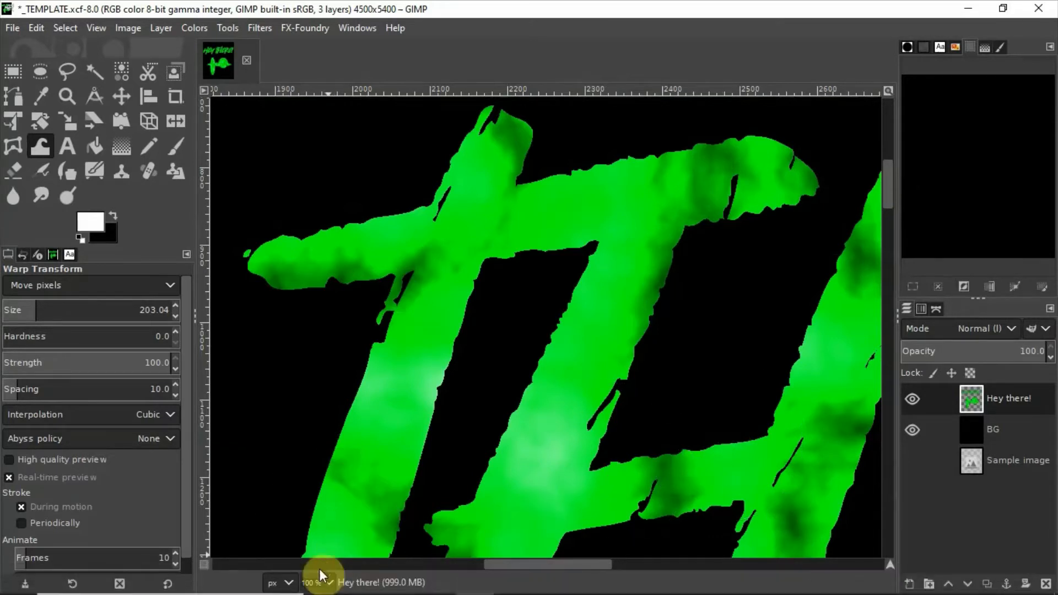
pyautogui.click(330, 583)
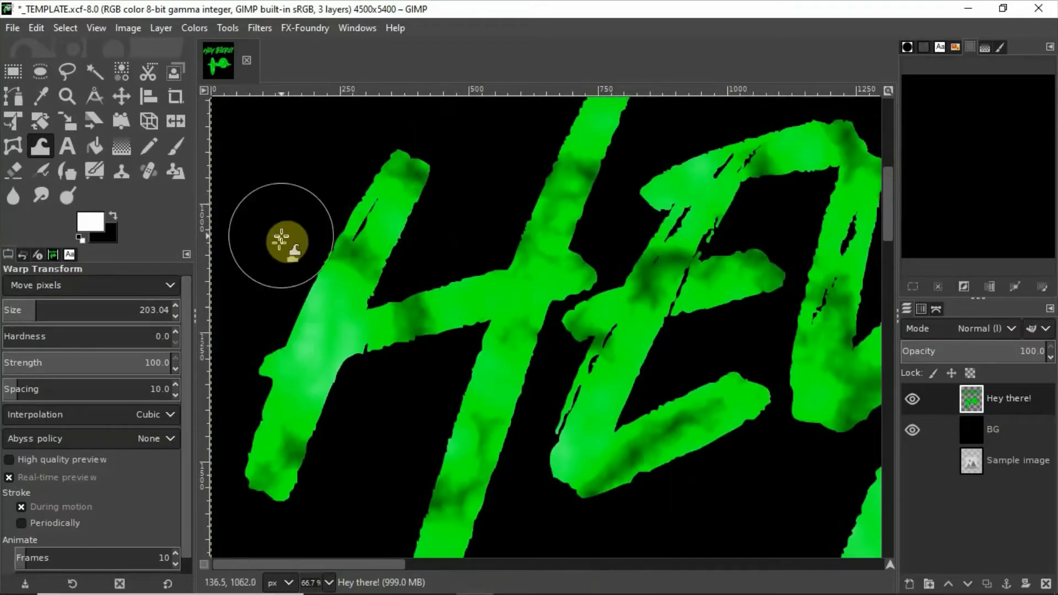
# Shrink the warp brush to about 97 and swirl the H's left stem into streaky tendrils.
pyautogui.moveTo(283, 240); pyautogui.dragTo(311, 267)
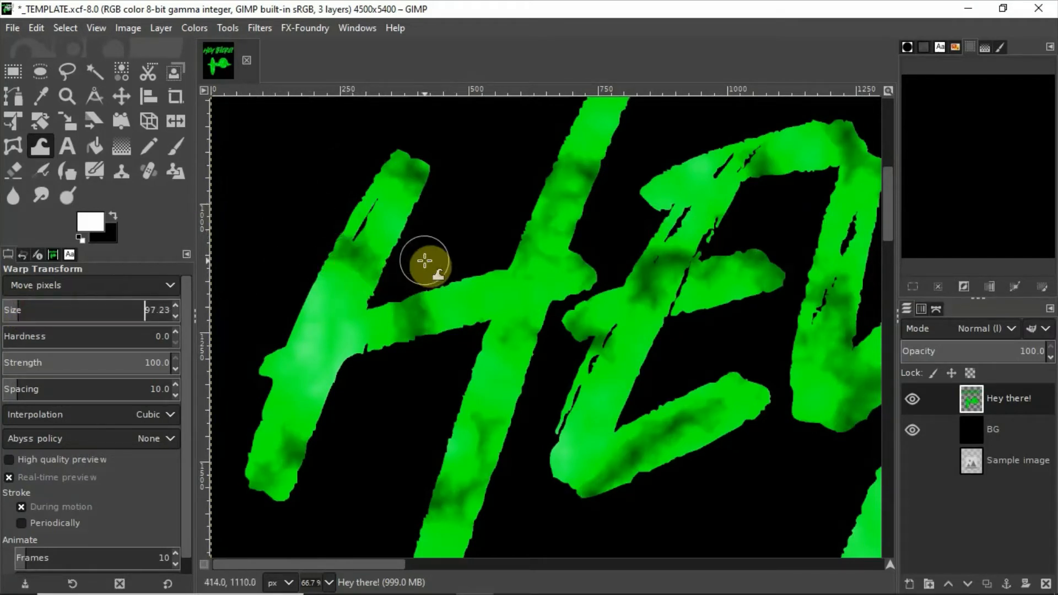
pyautogui.moveTo(426, 260); pyautogui.dragTo(290, 448)
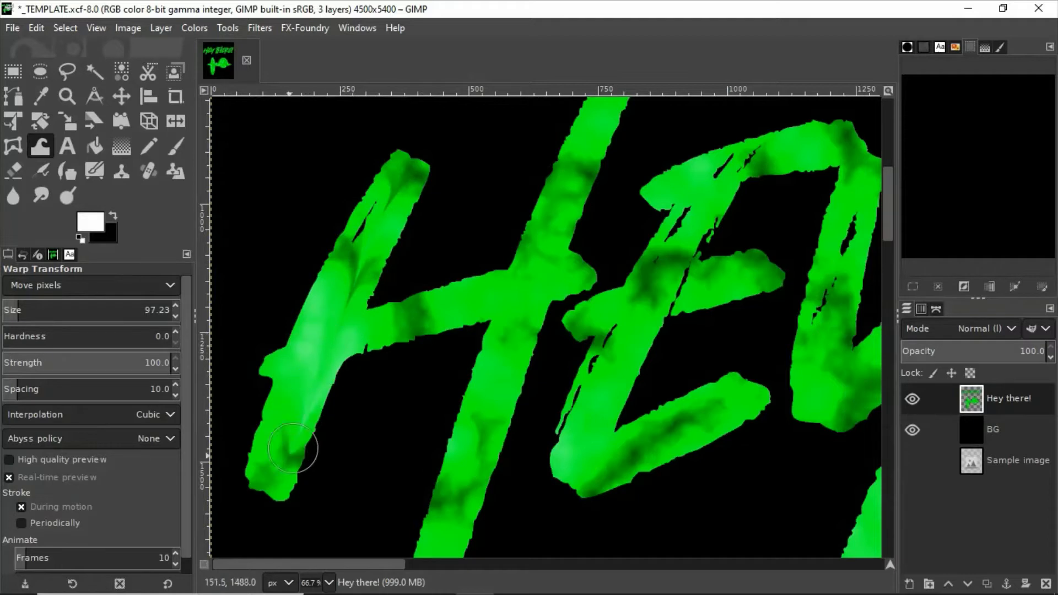
pyautogui.moveTo(294, 449); pyautogui.dragTo(395, 172)
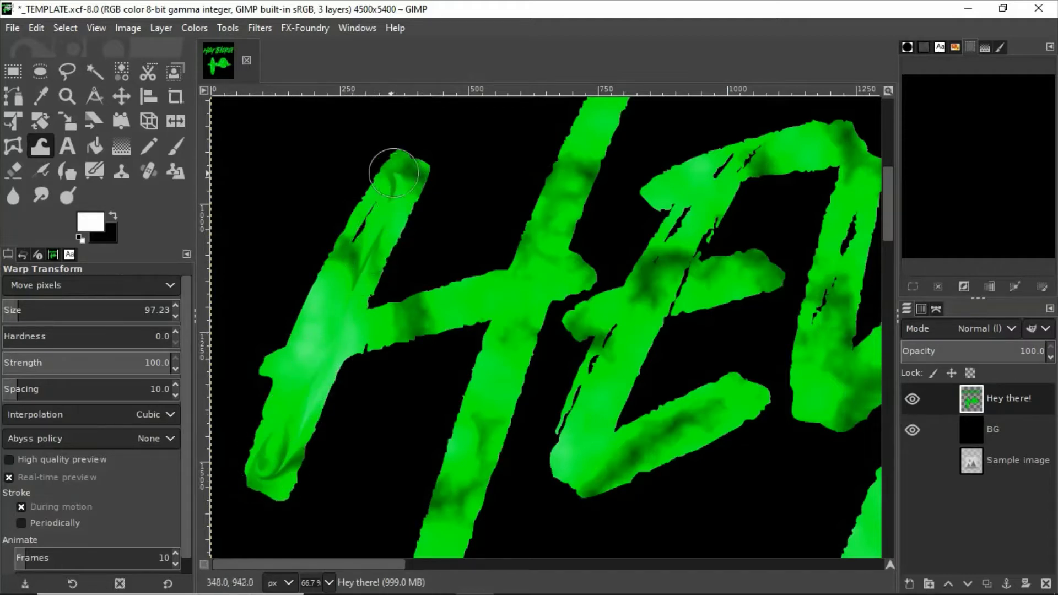
pyautogui.moveTo(394, 173); pyautogui.dragTo(322, 349)
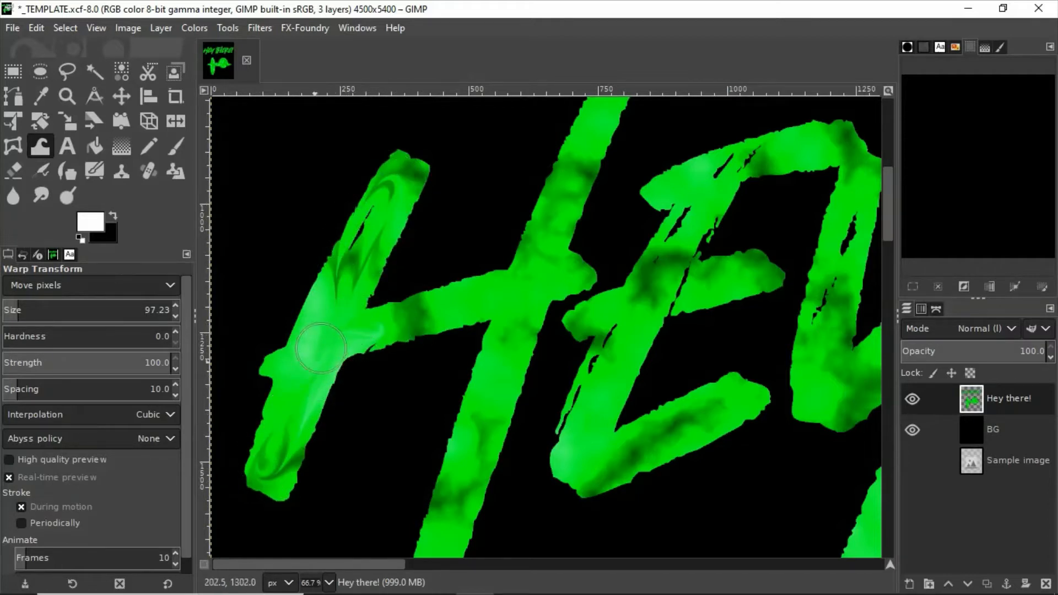
pyautogui.moveTo(321, 347); pyautogui.dragTo(280, 470)
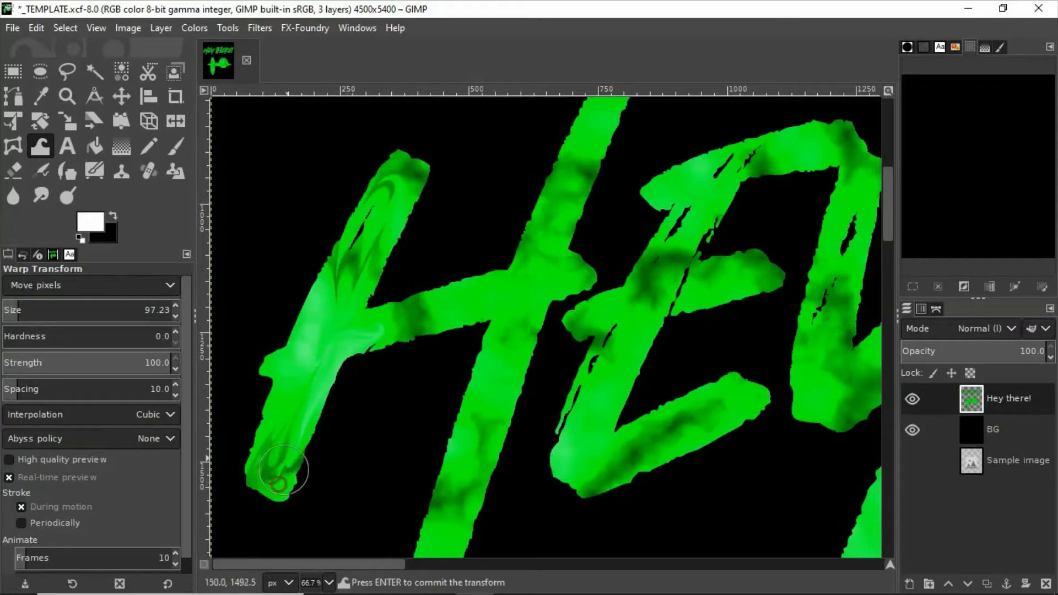
pyautogui.moveTo(280, 470); pyautogui.dragTo(347, 251)
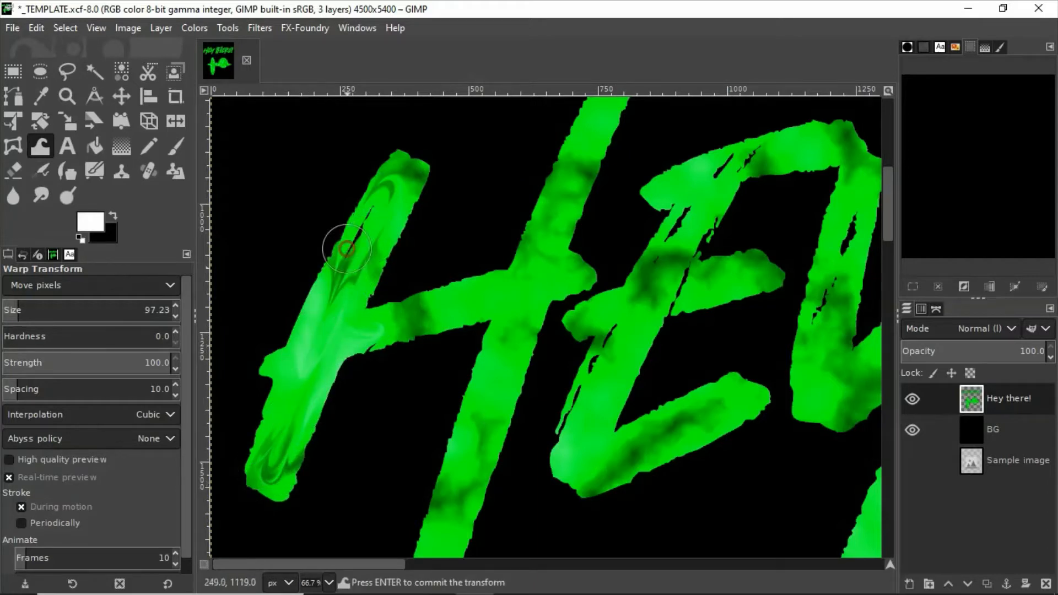
pyautogui.moveTo(347, 250); pyautogui.dragTo(363, 276)
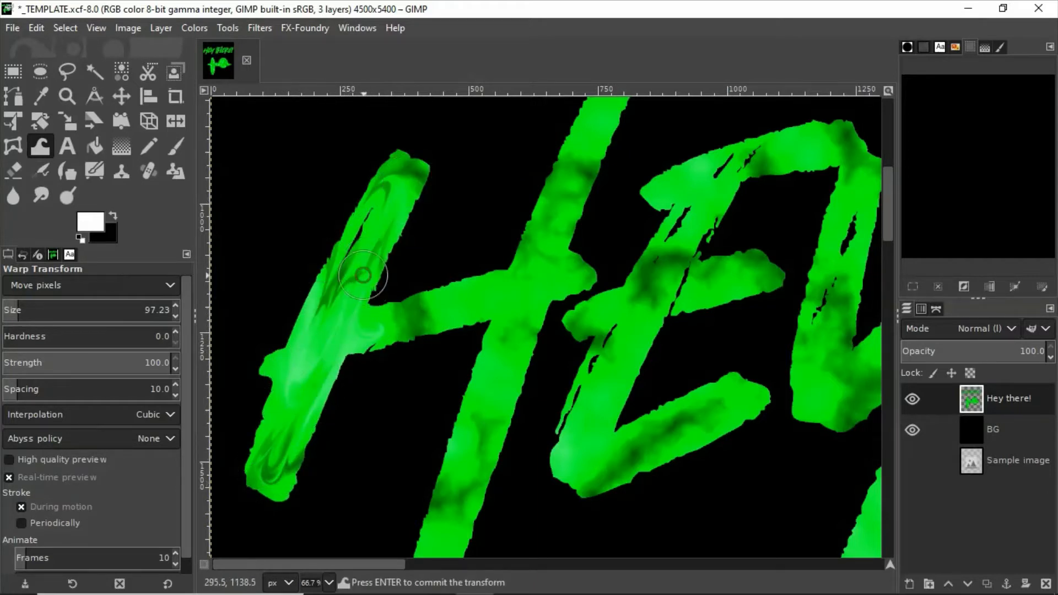
pyautogui.moveTo(362, 274); pyautogui.dragTo(277, 445)
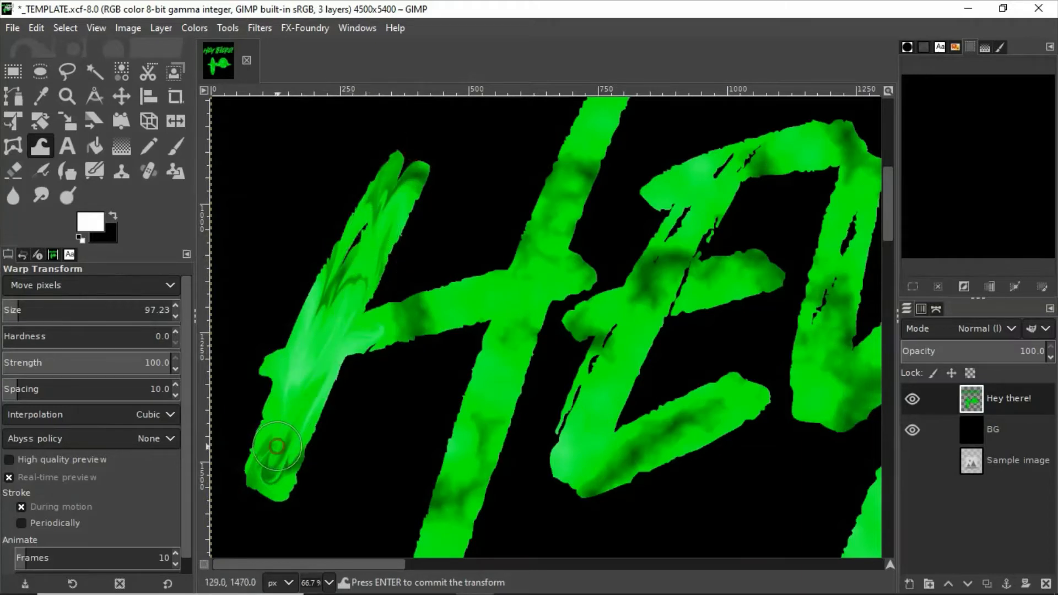
# Smear the H's crossbar and right stem into swirling warped tendrils.
pyautogui.moveTo(276, 446); pyautogui.dragTo(462, 283)
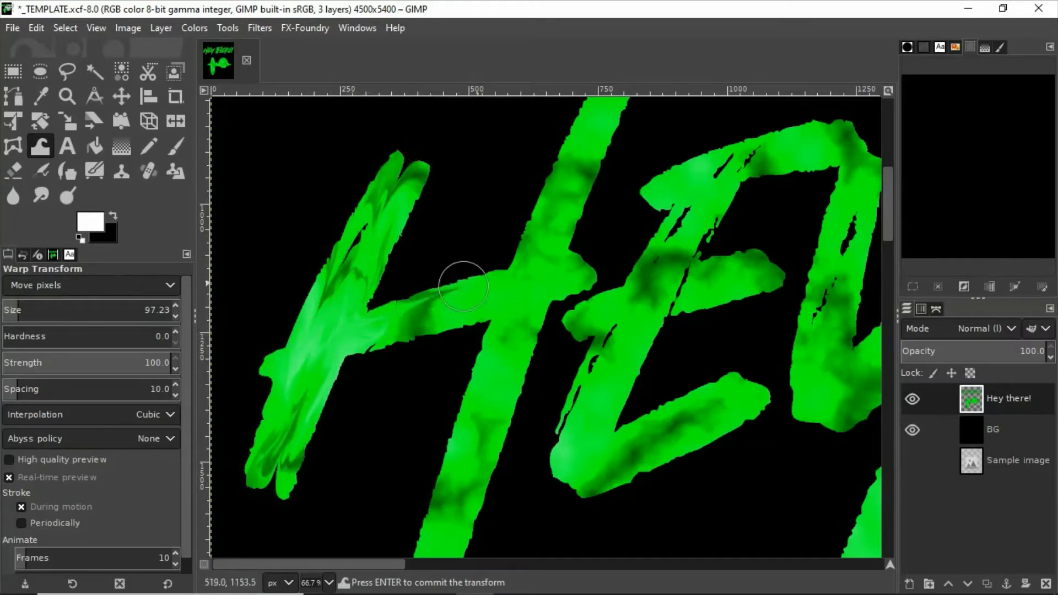
pyautogui.moveTo(462, 286); pyautogui.dragTo(528, 272)
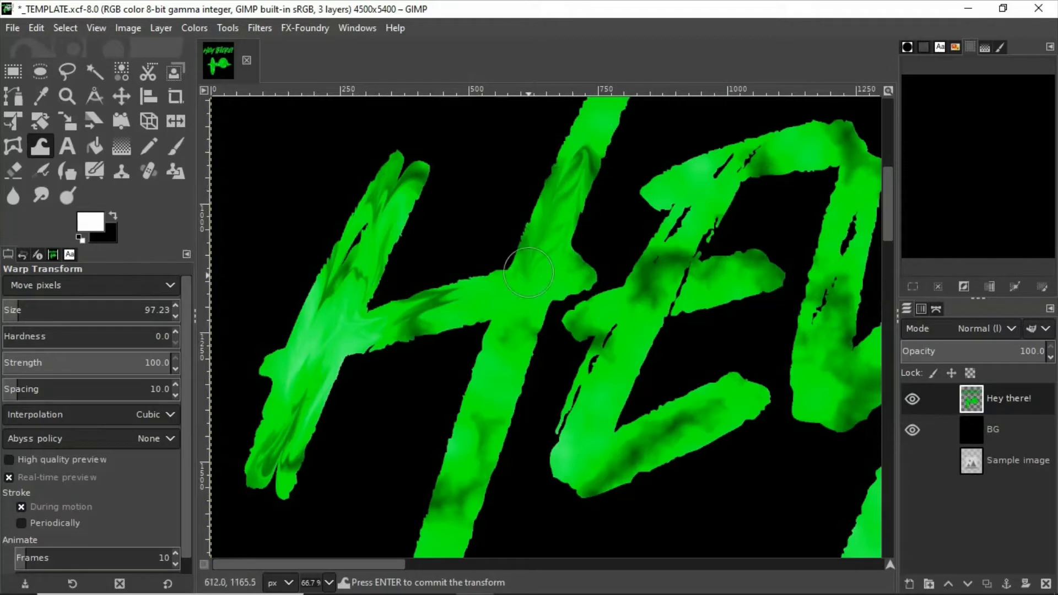
pyautogui.moveTo(529, 274); pyautogui.dragTo(503, 302)
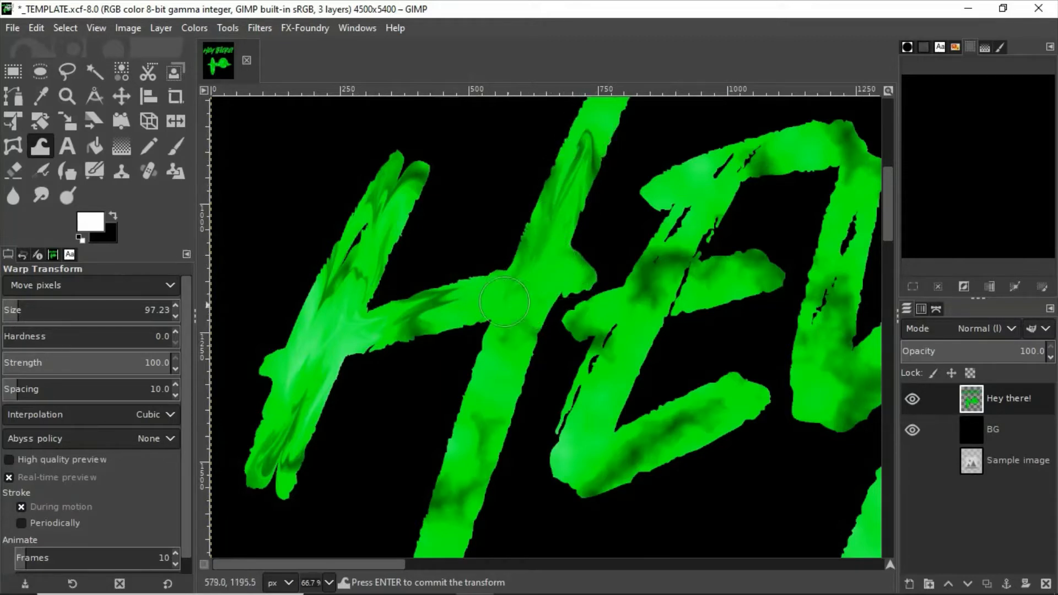
pyautogui.moveTo(503, 302); pyautogui.dragTo(550, 250)
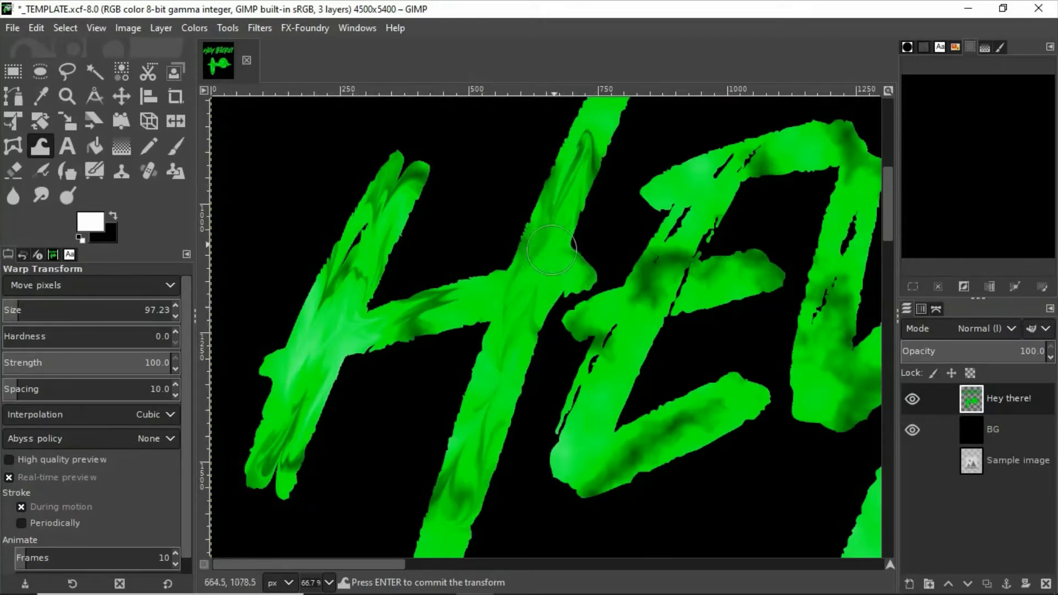
pyautogui.moveTo(550, 250); pyautogui.dragTo(611, 101)
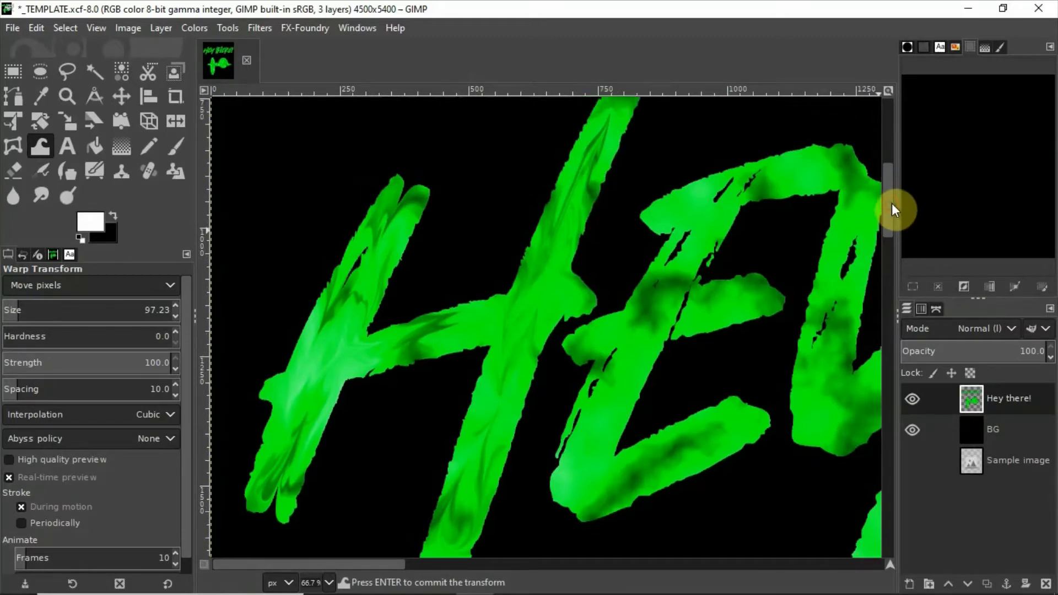
# Smear the H's right stem and crossbar into swirled streaks and pull a hooked tendril down beneath the crossbar.
pyautogui.moveTo(894, 209); pyautogui.dragTo(604, 162)
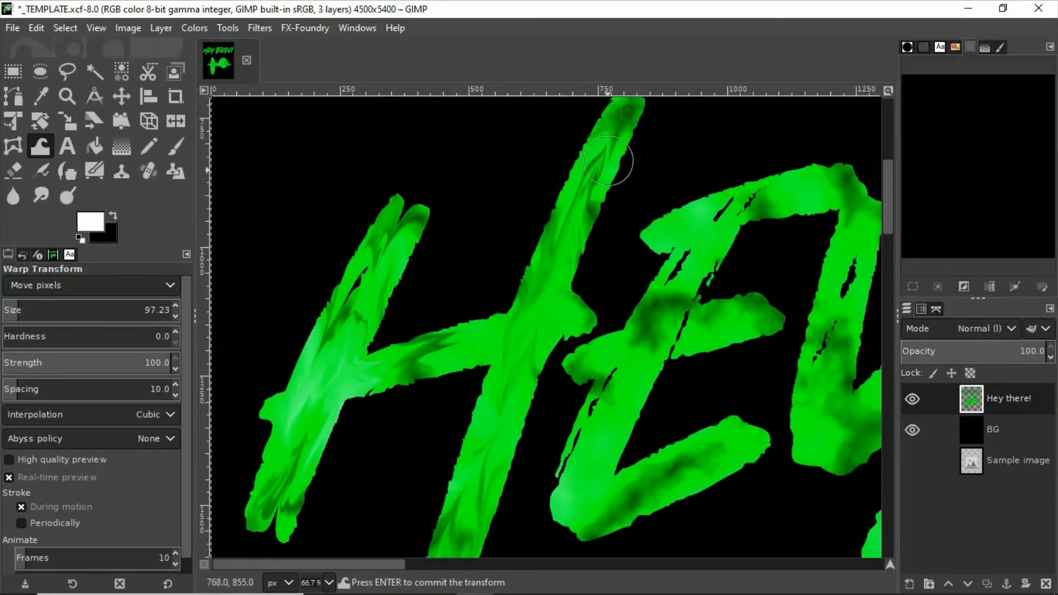
pyautogui.moveTo(605, 161); pyautogui.dragTo(592, 196)
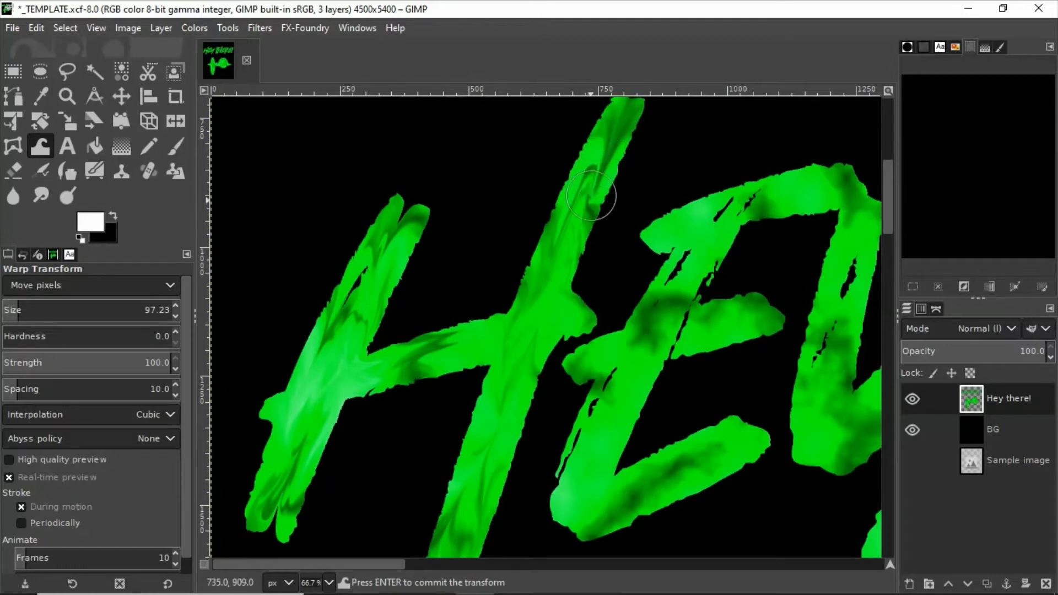
pyautogui.moveTo(591, 197); pyautogui.dragTo(551, 280)
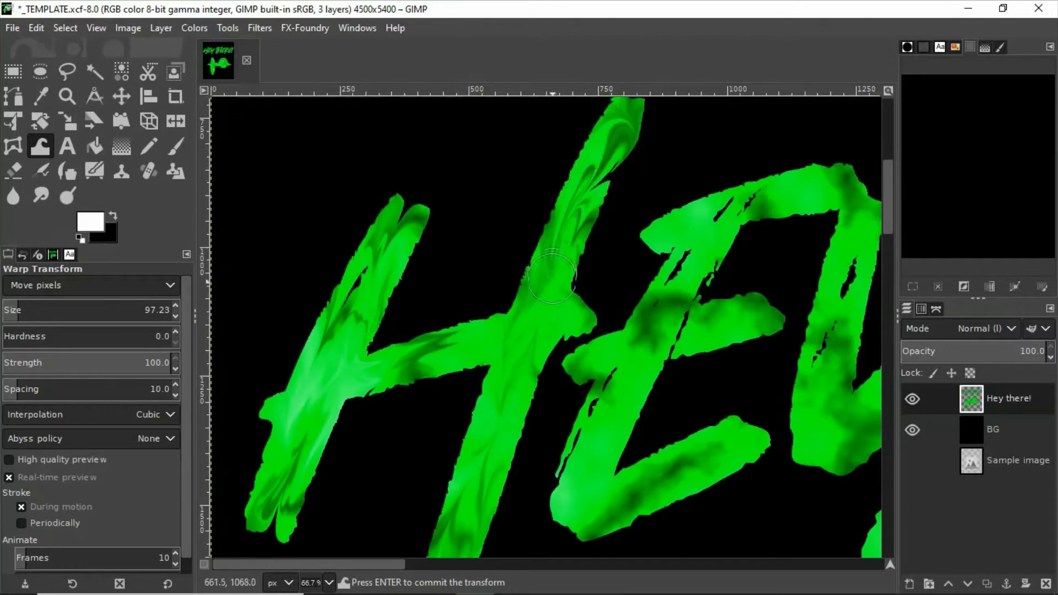
pyautogui.moveTo(552, 280); pyautogui.dragTo(489, 345)
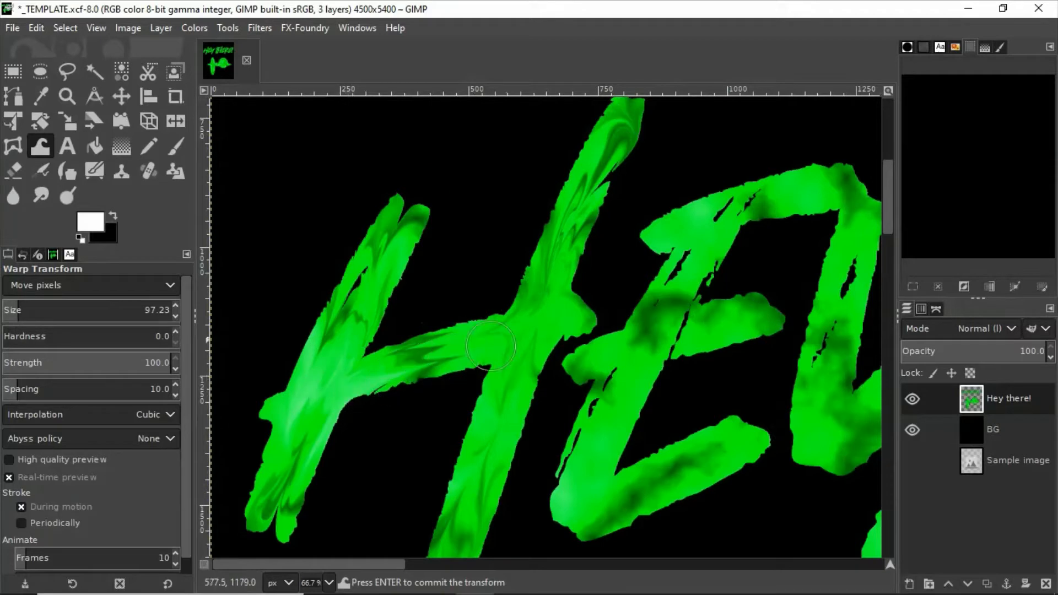
pyautogui.moveTo(489, 346); pyautogui.dragTo(446, 337)
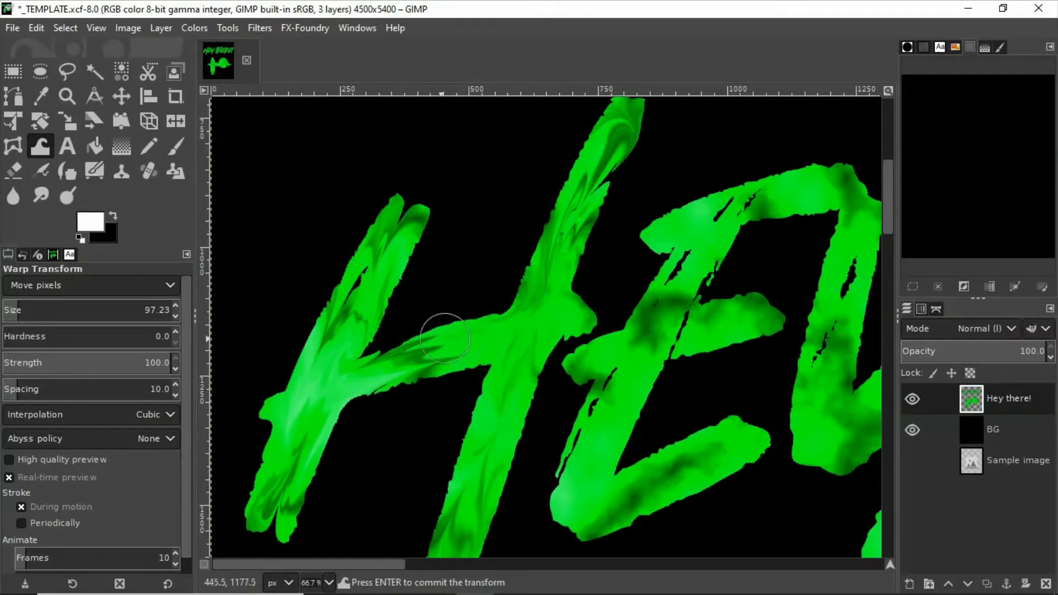
pyautogui.moveTo(445, 337); pyautogui.dragTo(350, 347)
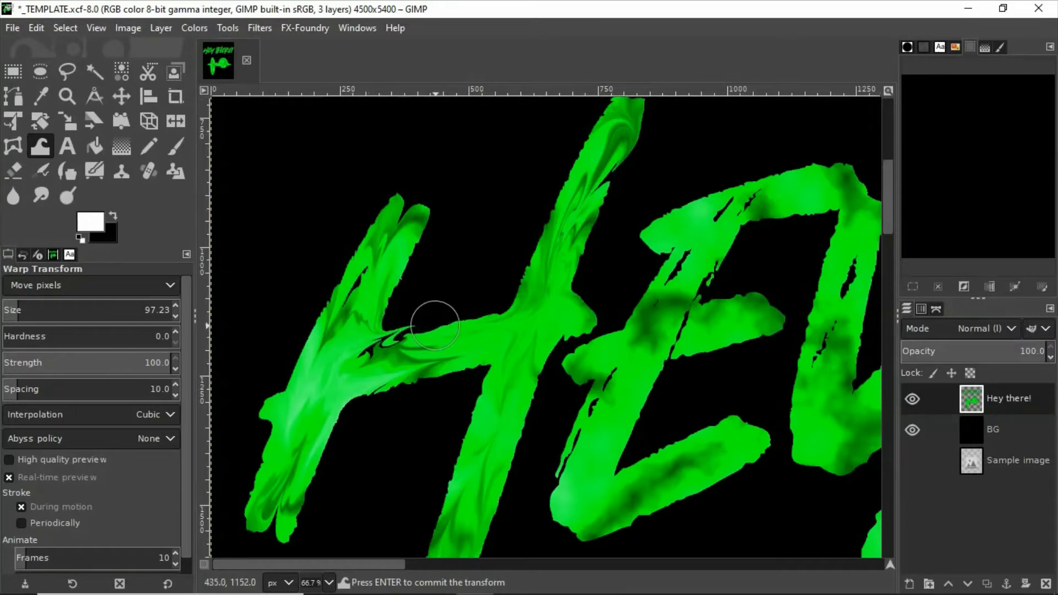
pyautogui.moveTo(436, 324); pyautogui.dragTo(408, 419)
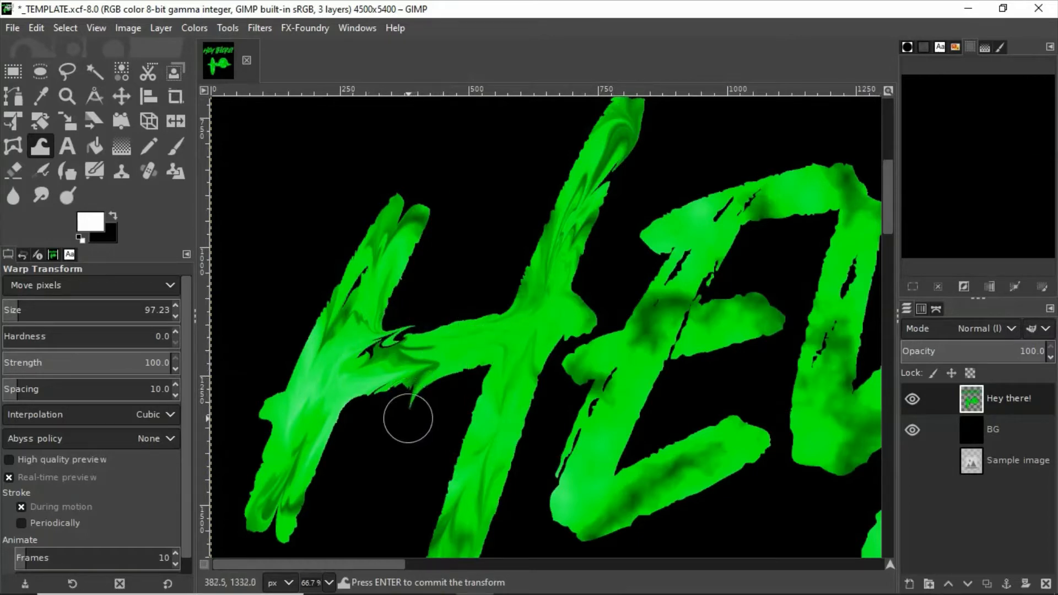
pyautogui.moveTo(407, 419); pyautogui.dragTo(370, 476)
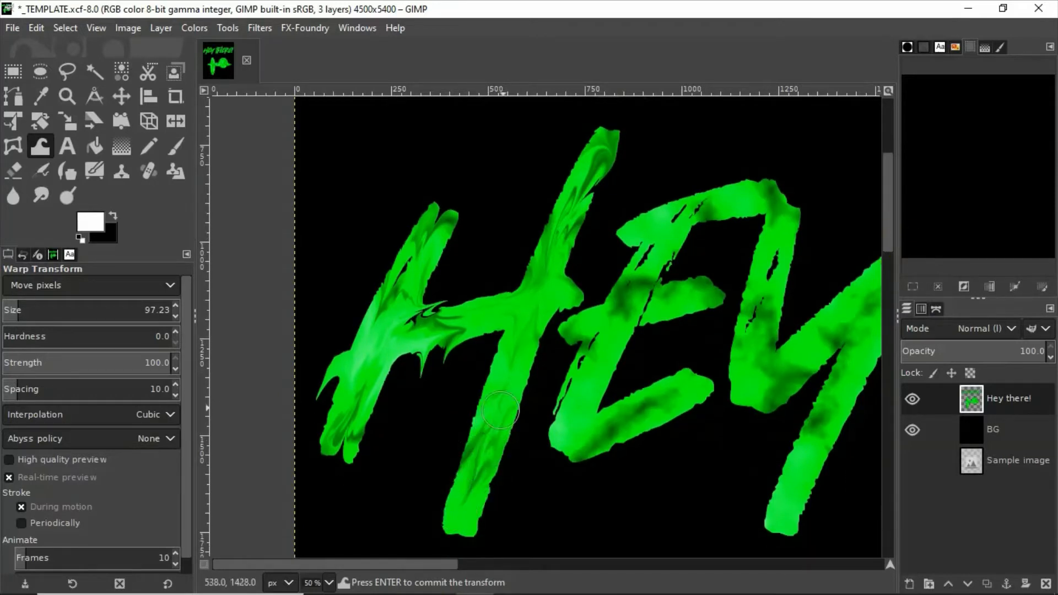
# Smear the H's lower stem and stretch its left leg down into a long pointed tip.
pyautogui.moveTo(499, 411); pyautogui.dragTo(465, 534)
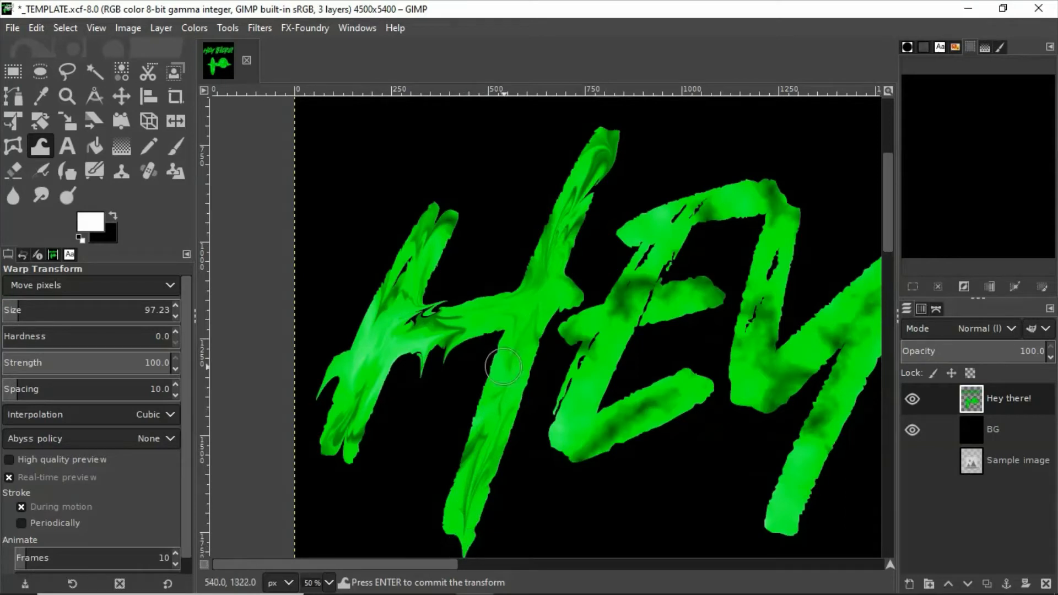
pyautogui.moveTo(503, 368); pyautogui.dragTo(358, 415)
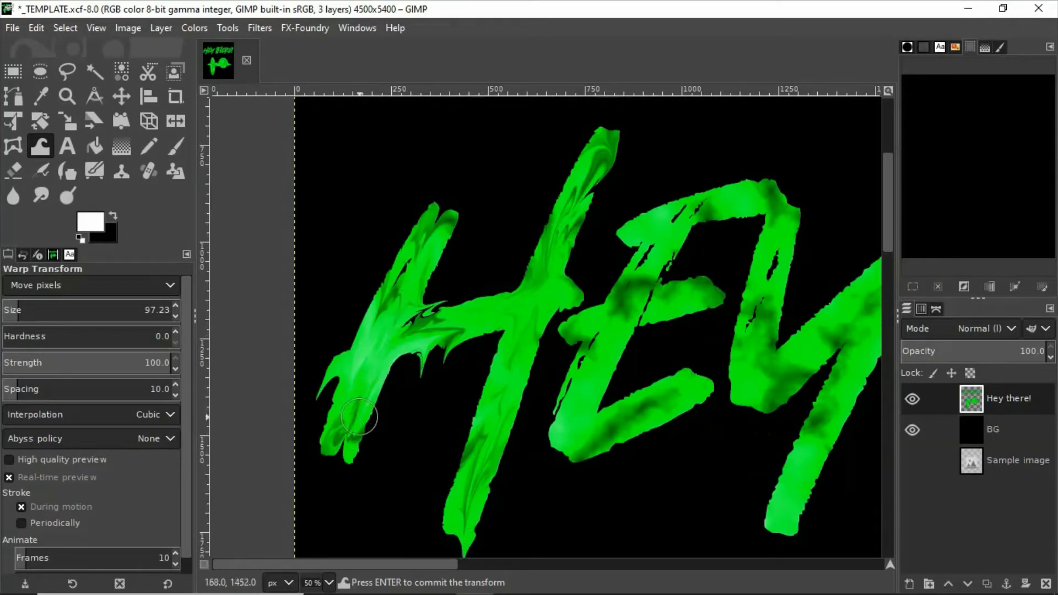
pyautogui.moveTo(361, 416); pyautogui.dragTo(337, 470)
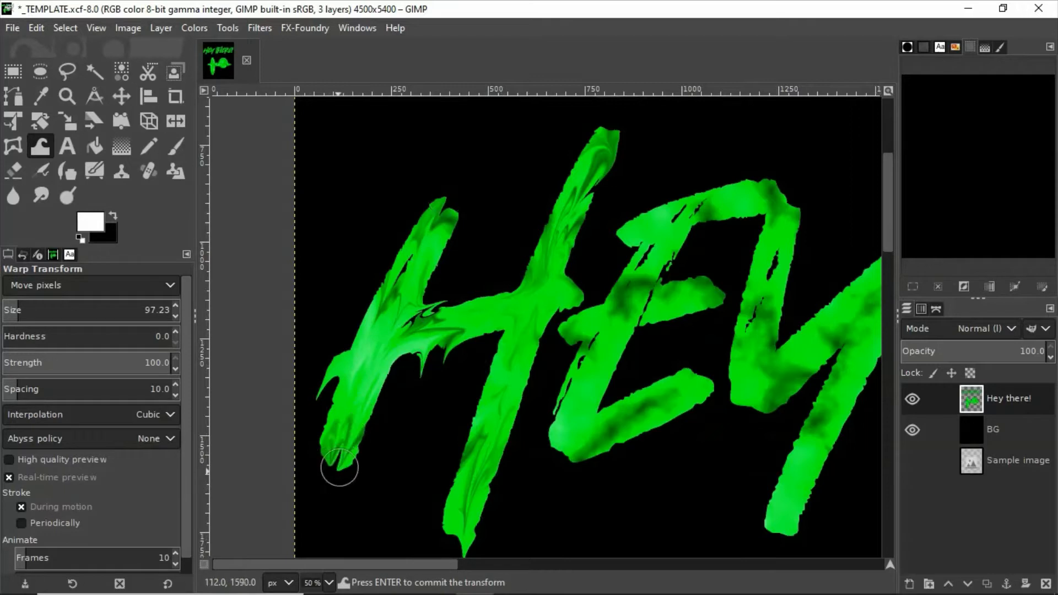
pyautogui.moveTo(339, 468); pyautogui.dragTo(314, 509)
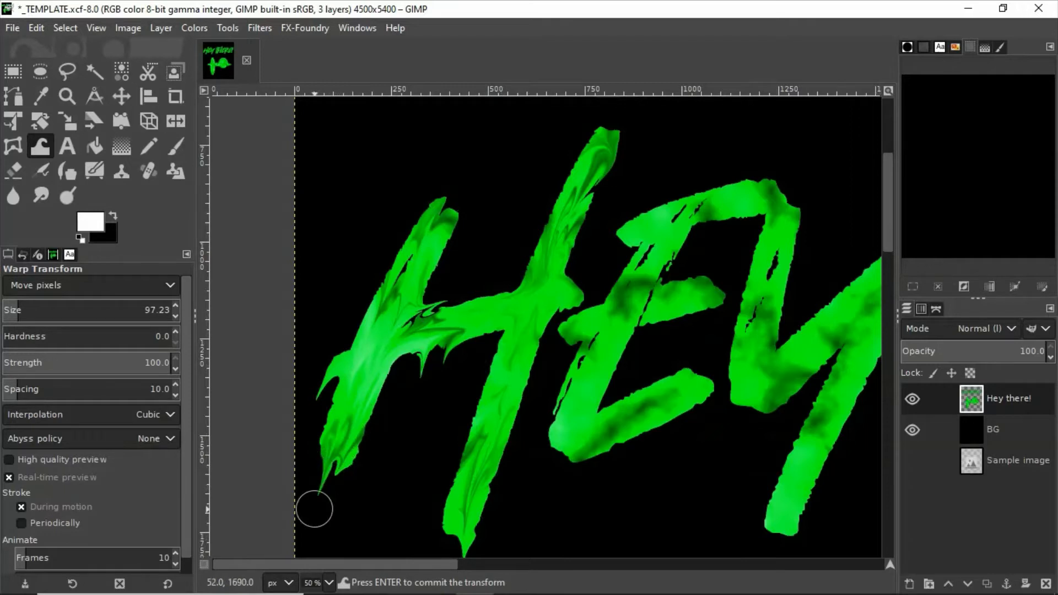
pyautogui.moveTo(314, 510); pyautogui.dragTo(616, 318)
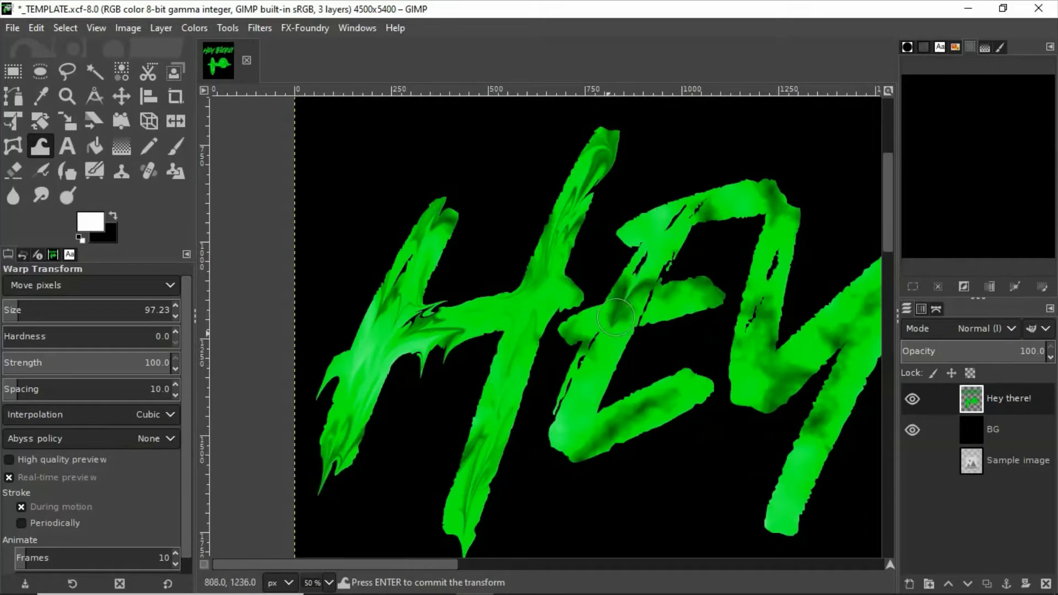
# Swirl the E's top, middle and bottom strokes and pull its bottom into a pointed tendril.
pyautogui.moveTo(617, 318); pyautogui.dragTo(789, 206)
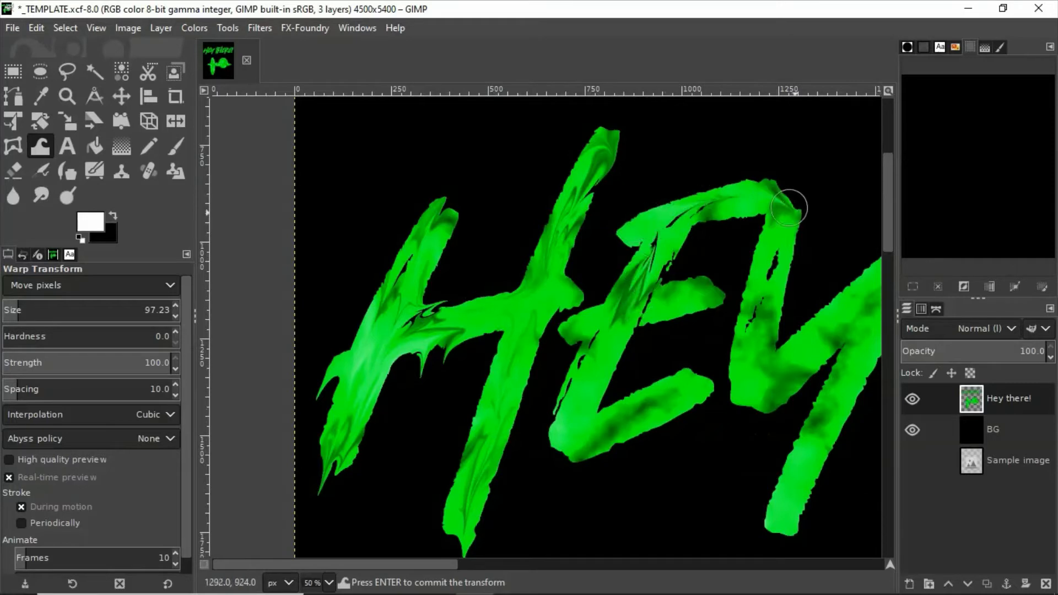
pyautogui.moveTo(790, 208); pyautogui.dragTo(642, 314)
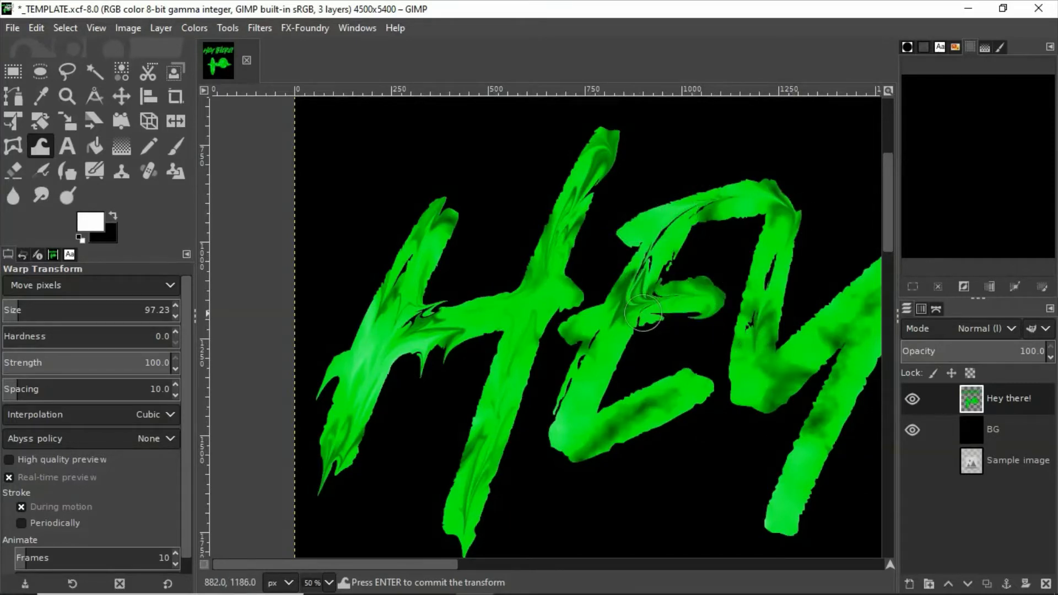
pyautogui.moveTo(649, 314); pyautogui.dragTo(611, 327)
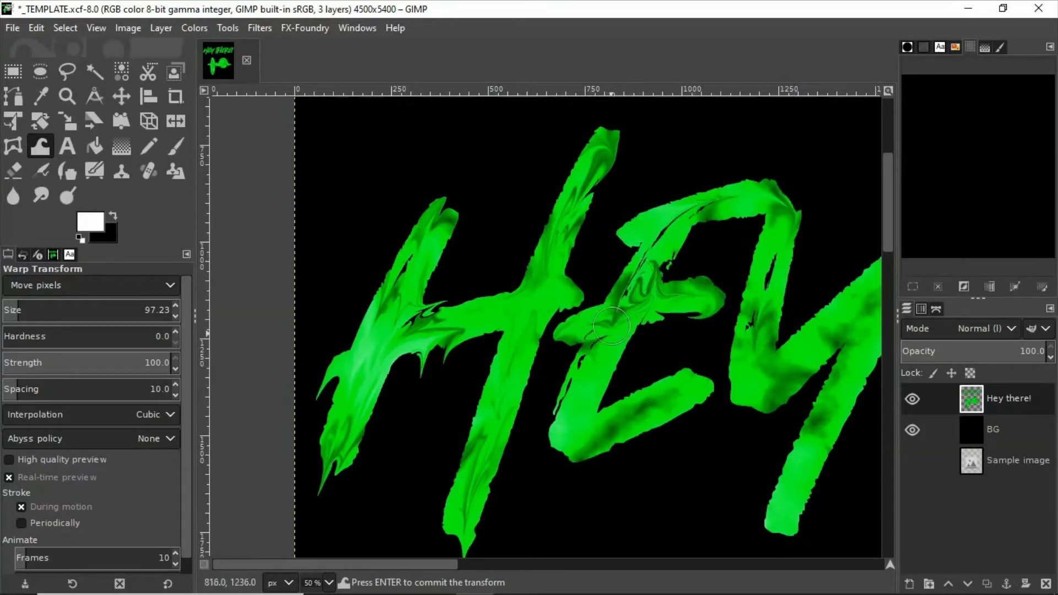
pyautogui.moveTo(610, 328); pyautogui.dragTo(591, 395)
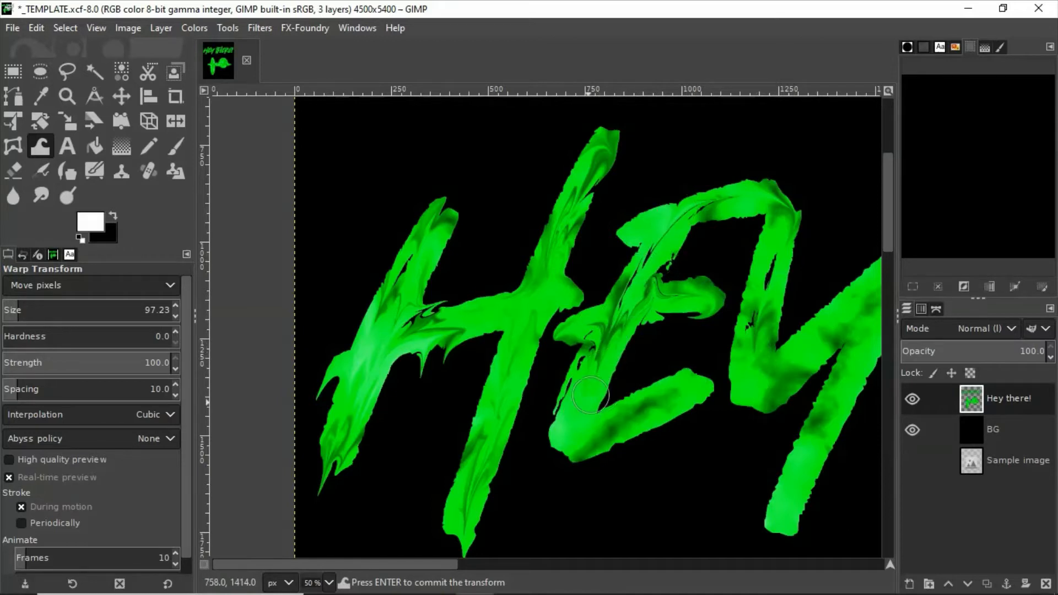
pyautogui.moveTo(588, 394); pyautogui.dragTo(631, 415)
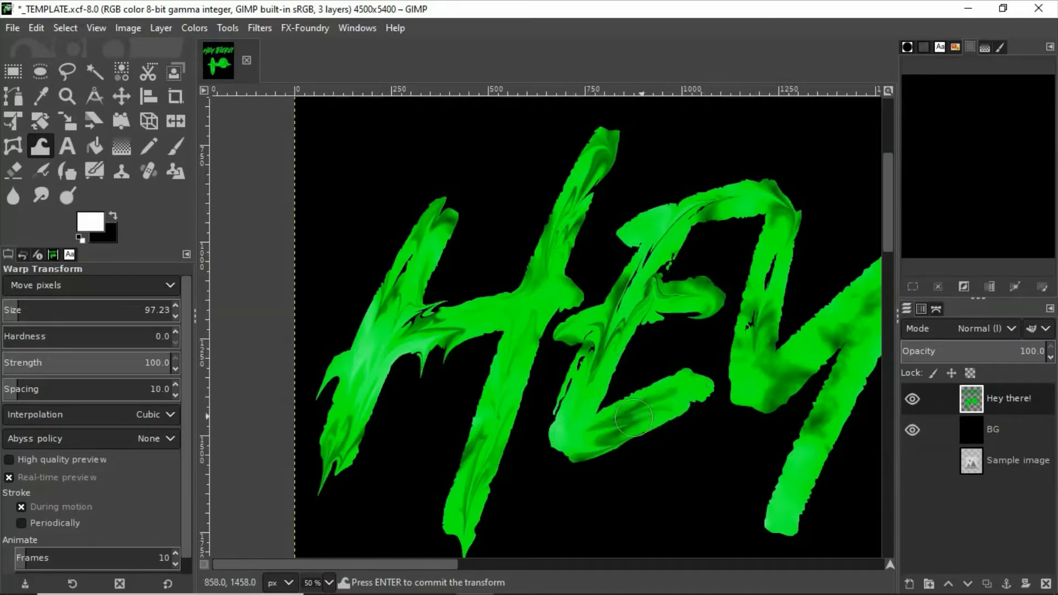
pyautogui.moveTo(635, 417); pyautogui.dragTo(577, 401)
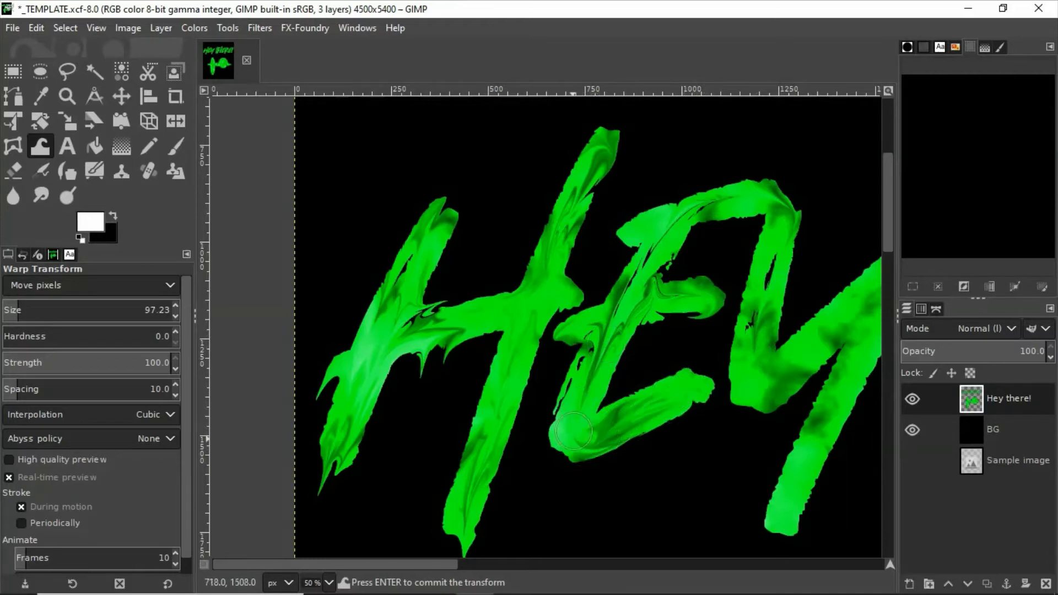
pyautogui.moveTo(574, 432); pyautogui.dragTo(553, 512)
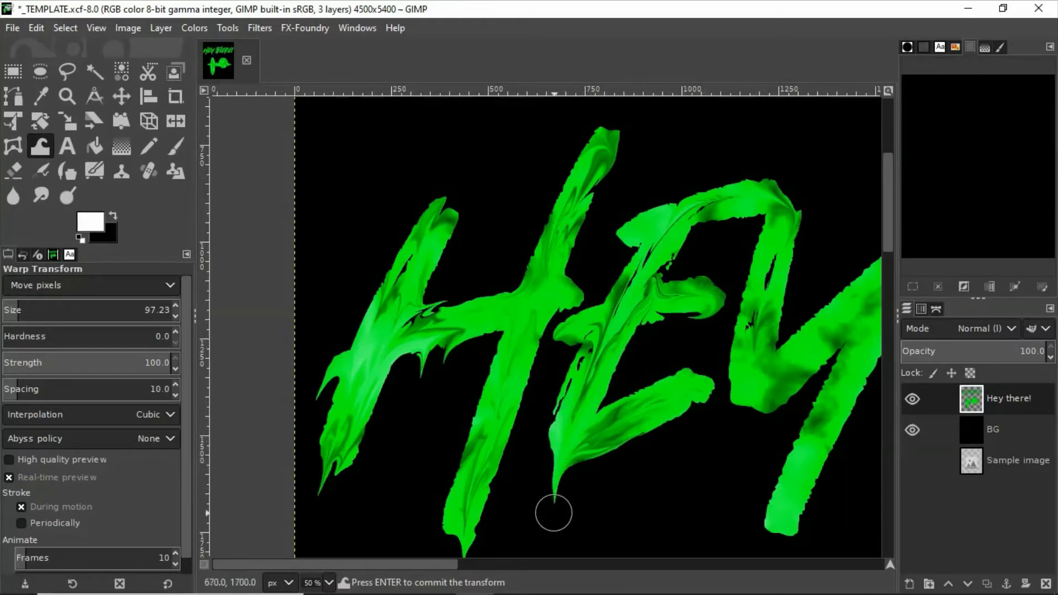
pyautogui.moveTo(553, 513); pyautogui.dragTo(639, 308)
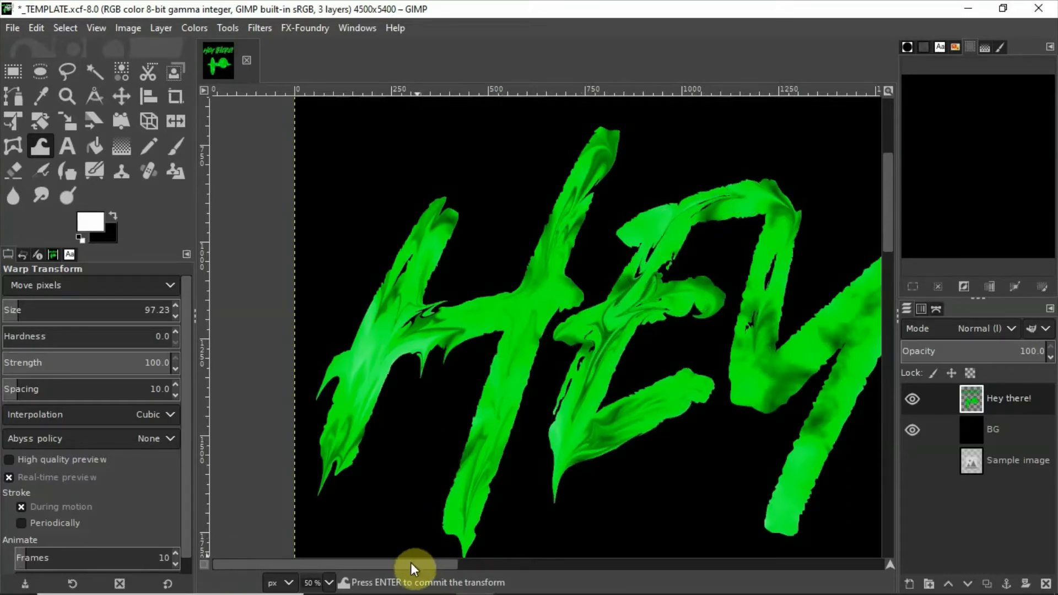
# With warp size near 97, swirl the Y's arms, fork and stem, then pull the T's crossbar into a tendril.
pyautogui.moveTo(414, 564); pyautogui.dragTo(480, 565)
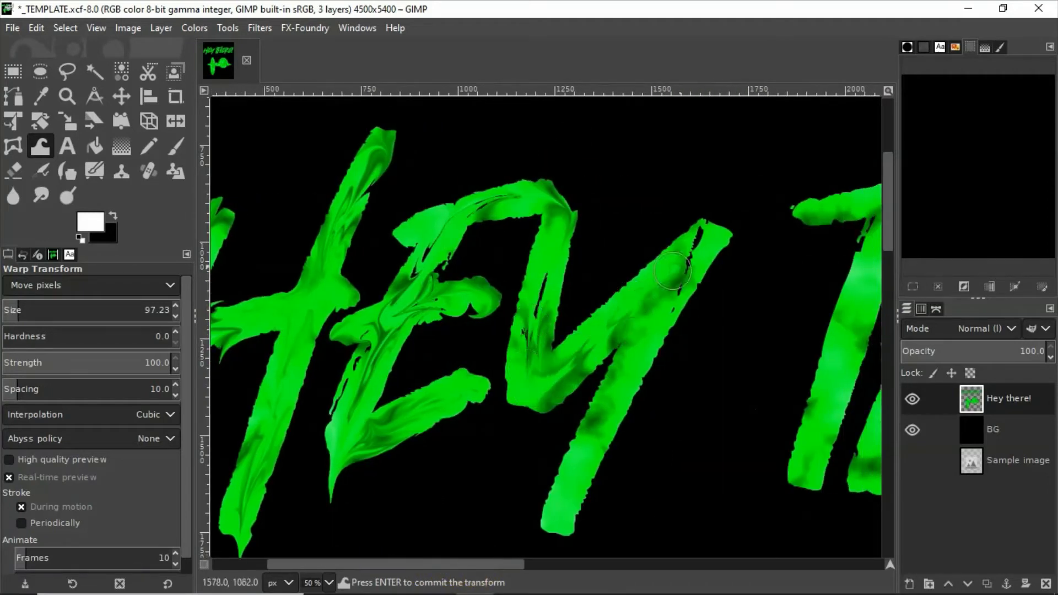
pyautogui.moveTo(672, 271); pyautogui.dragTo(627, 331)
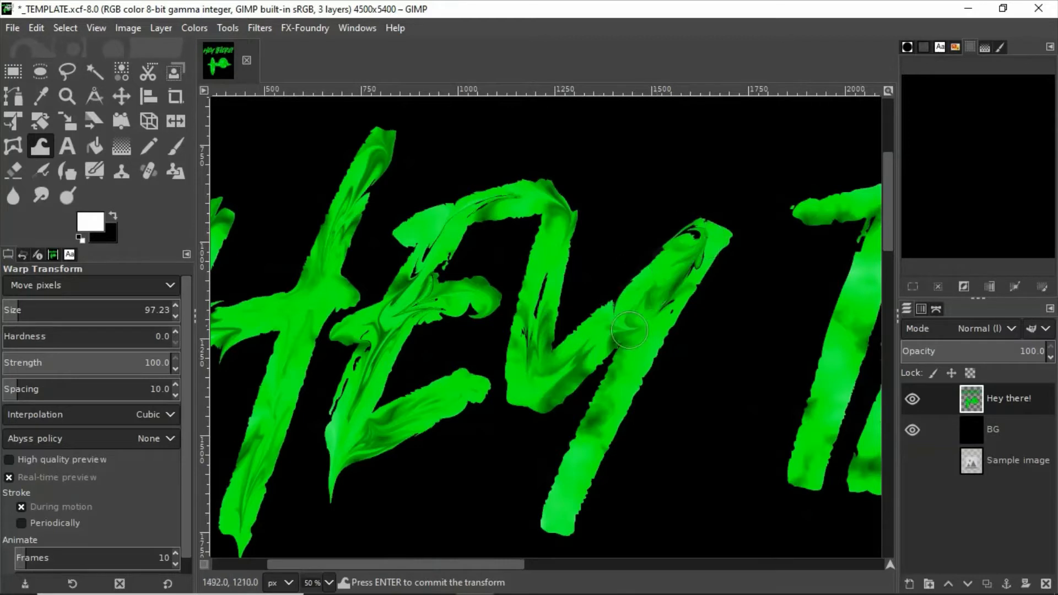
pyautogui.moveTo(627, 331); pyautogui.dragTo(537, 391)
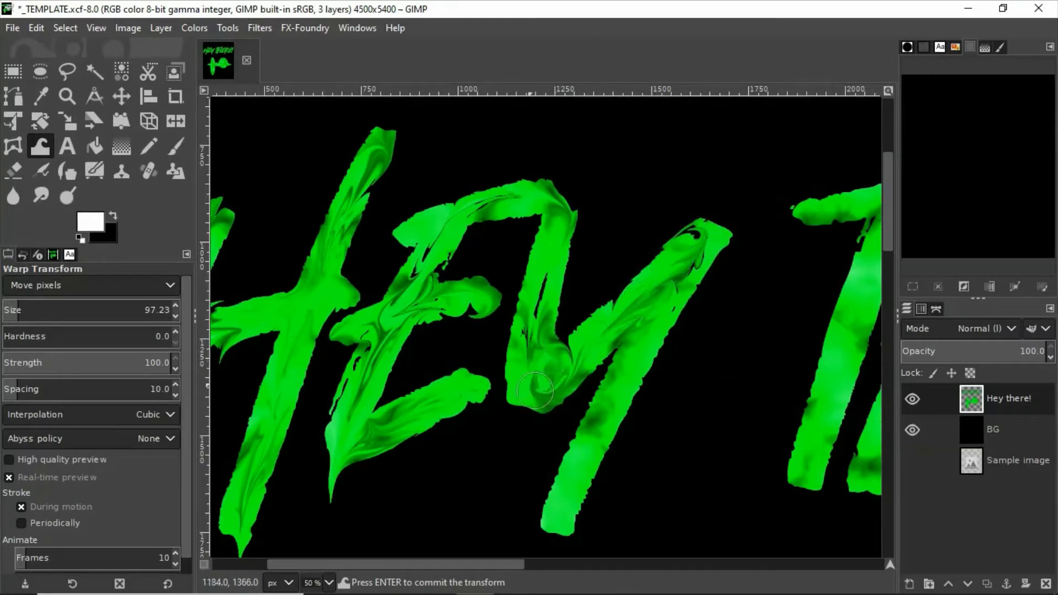
pyautogui.moveTo(534, 395); pyautogui.dragTo(533, 381)
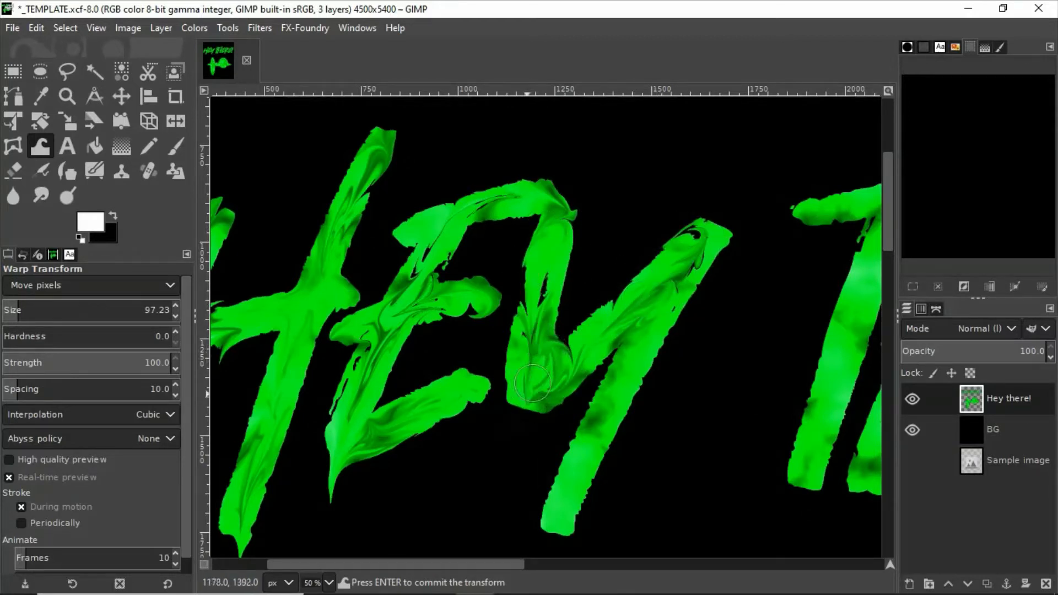
pyautogui.moveTo(533, 385); pyautogui.dragTo(593, 465)
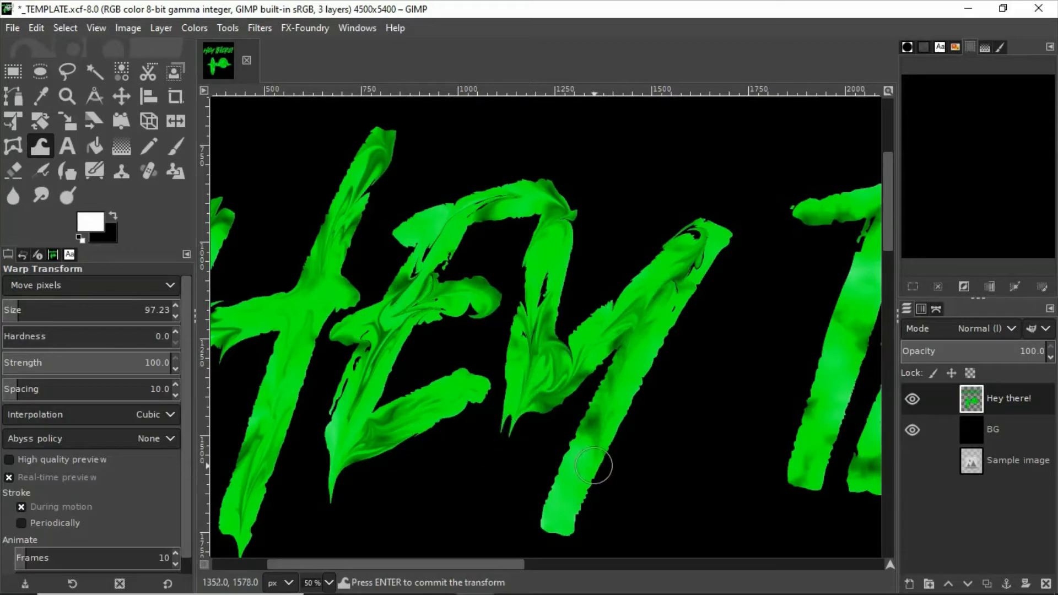
pyautogui.moveTo(592, 465); pyautogui.dragTo(631, 302)
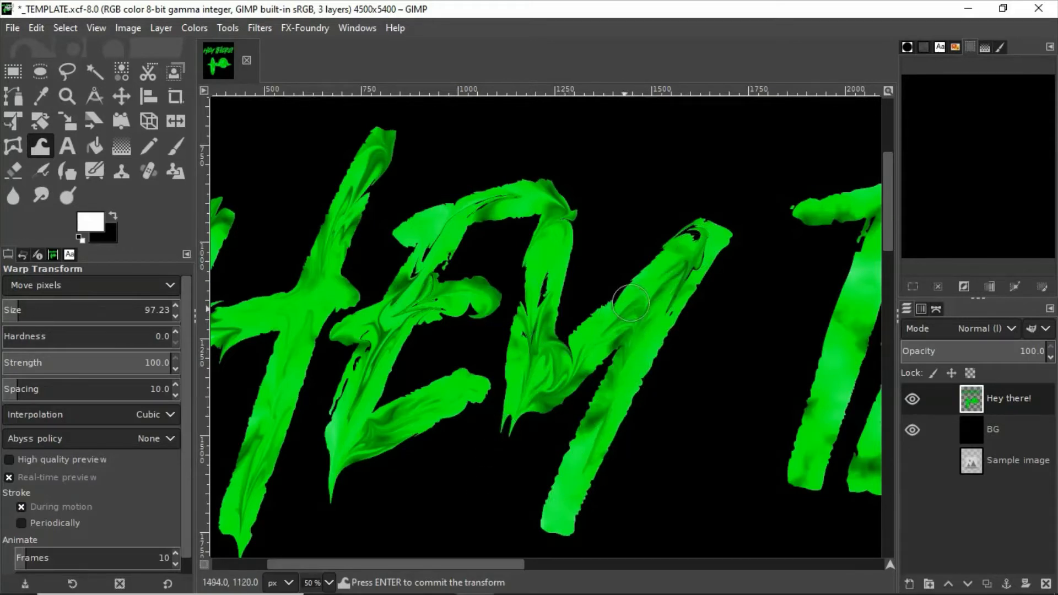
pyautogui.moveTo(631, 304); pyautogui.dragTo(617, 389)
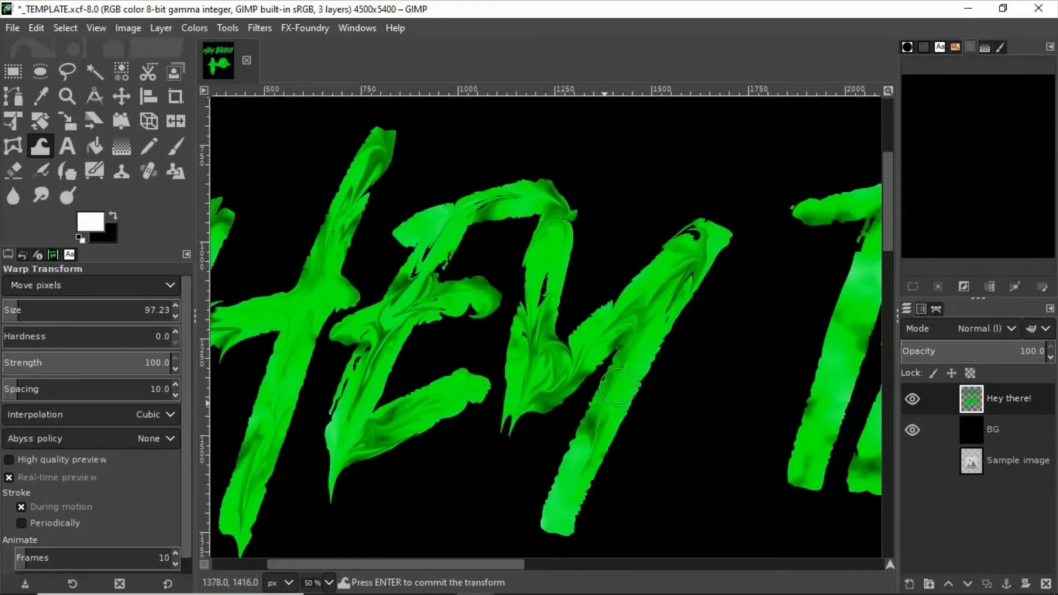
pyautogui.moveTo(618, 389); pyautogui.dragTo(588, 537)
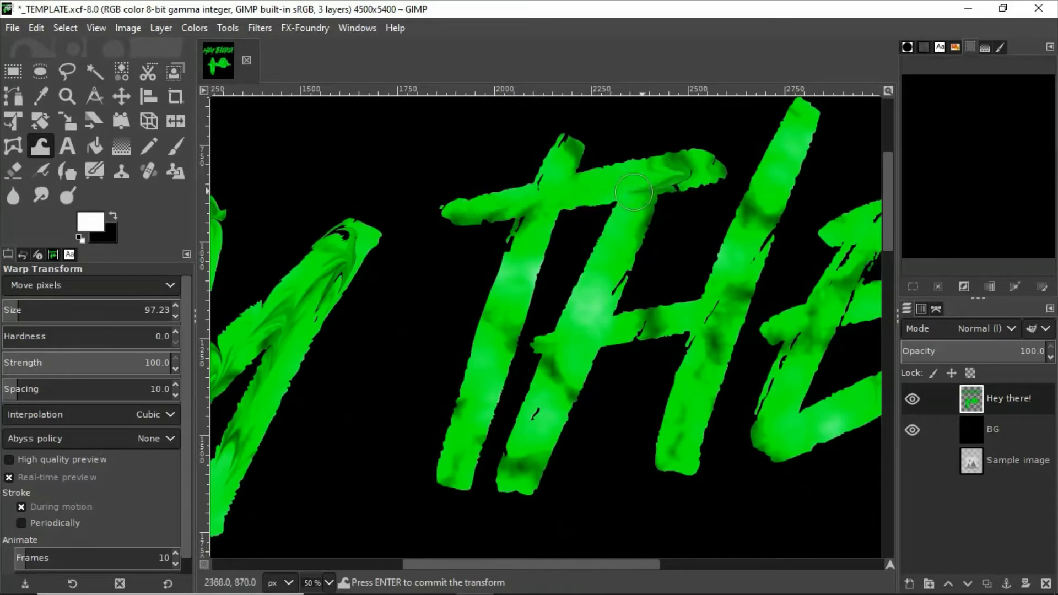
pyautogui.moveTo(635, 191); pyautogui.dragTo(566, 149)
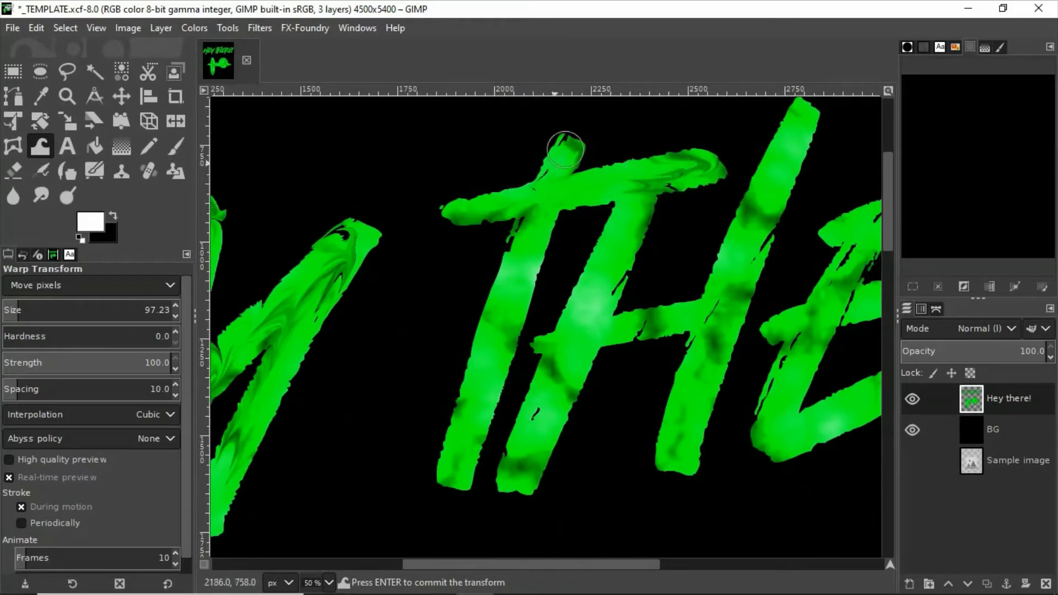
pyautogui.moveTo(563, 148); pyautogui.dragTo(608, 466)
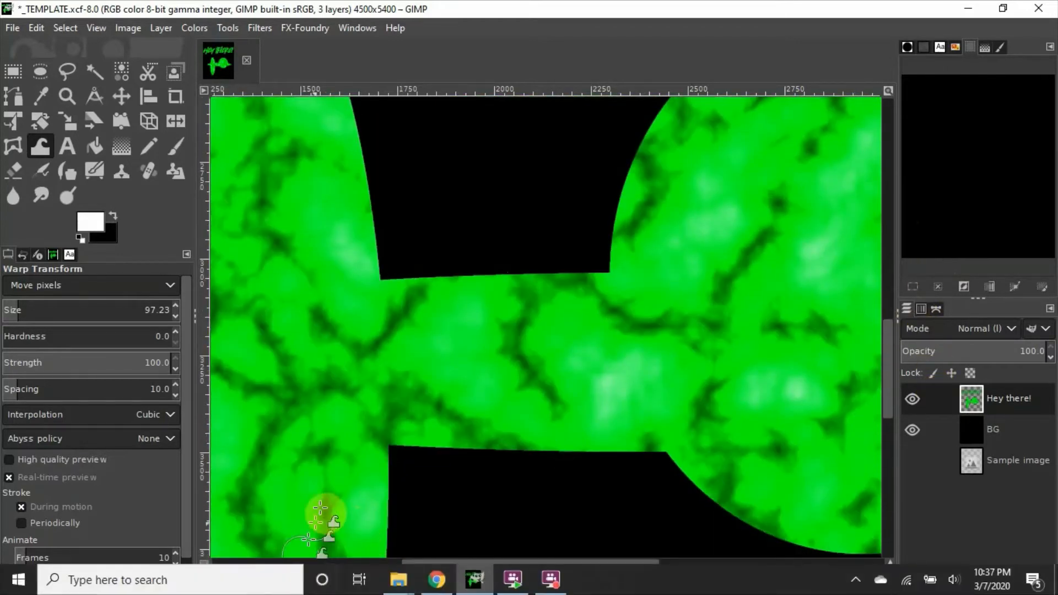
# Enlarge the warp brush to about 354 and swirl the marbled texture through the tall vertical shape.
pyautogui.click(330, 582)
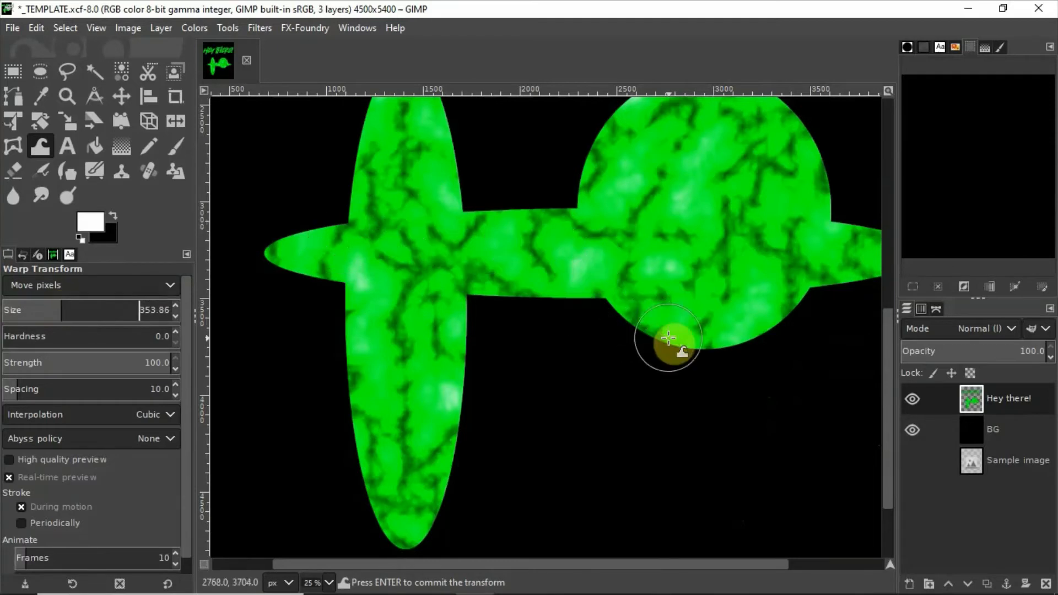
pyautogui.moveTo(668, 337); pyautogui.dragTo(416, 375)
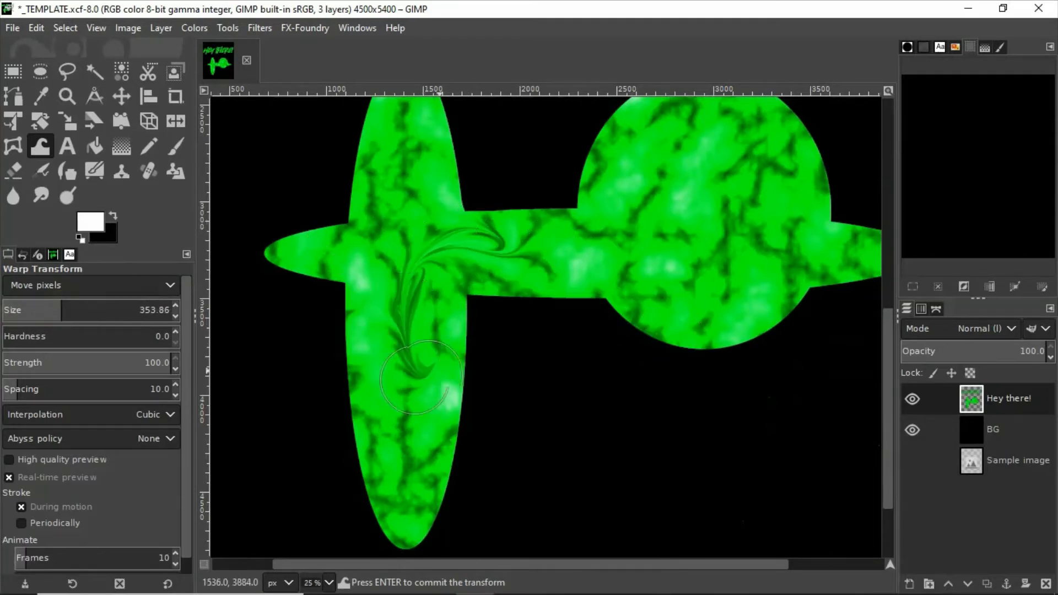
pyautogui.moveTo(415, 377); pyautogui.dragTo(357, 269)
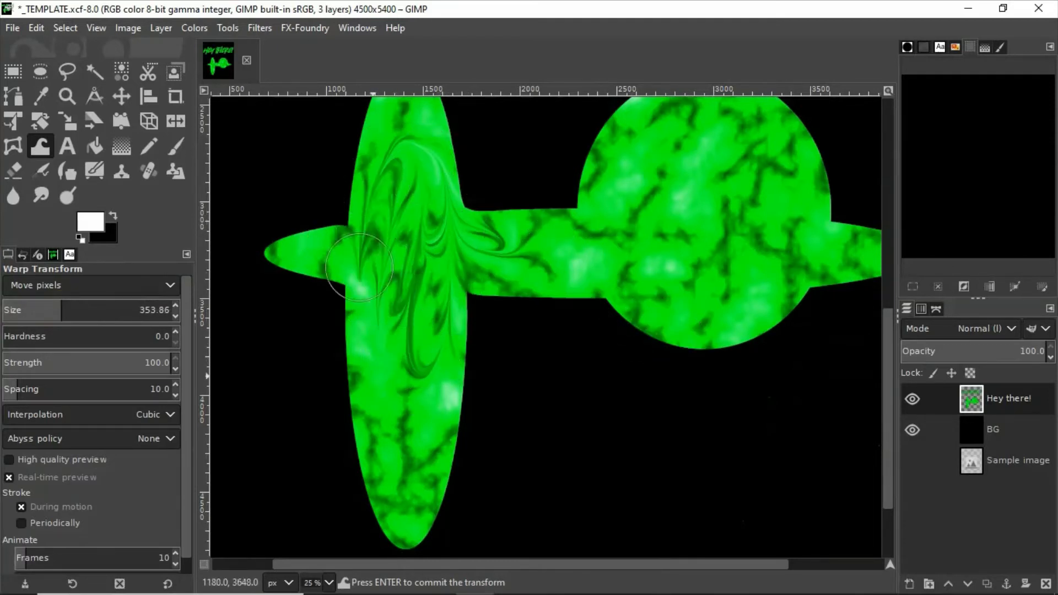
pyautogui.moveTo(357, 270); pyautogui.dragTo(547, 213)
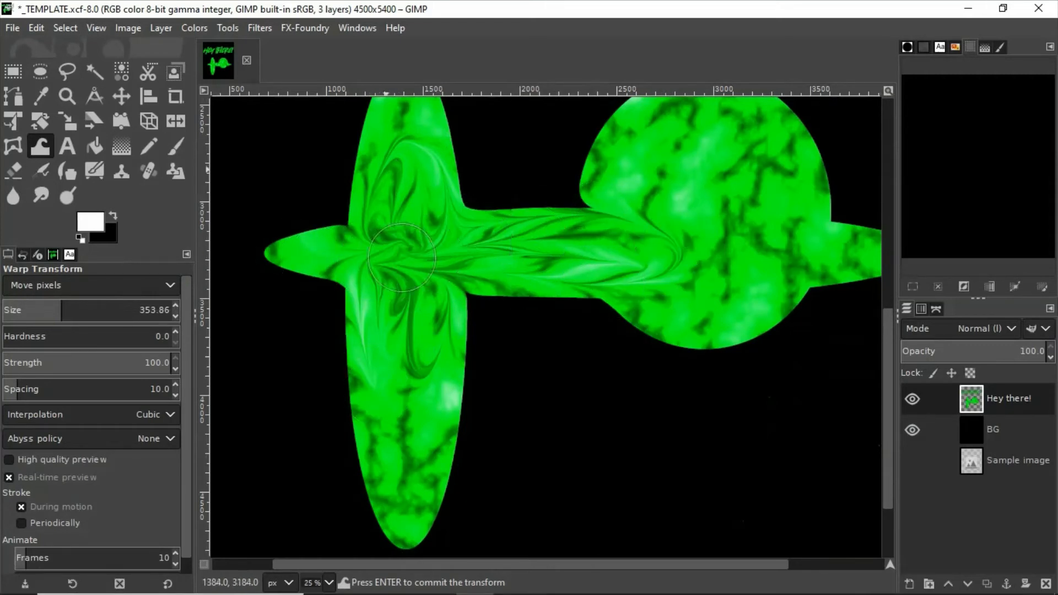
pyautogui.moveTo(398, 257); pyautogui.dragTo(375, 388)
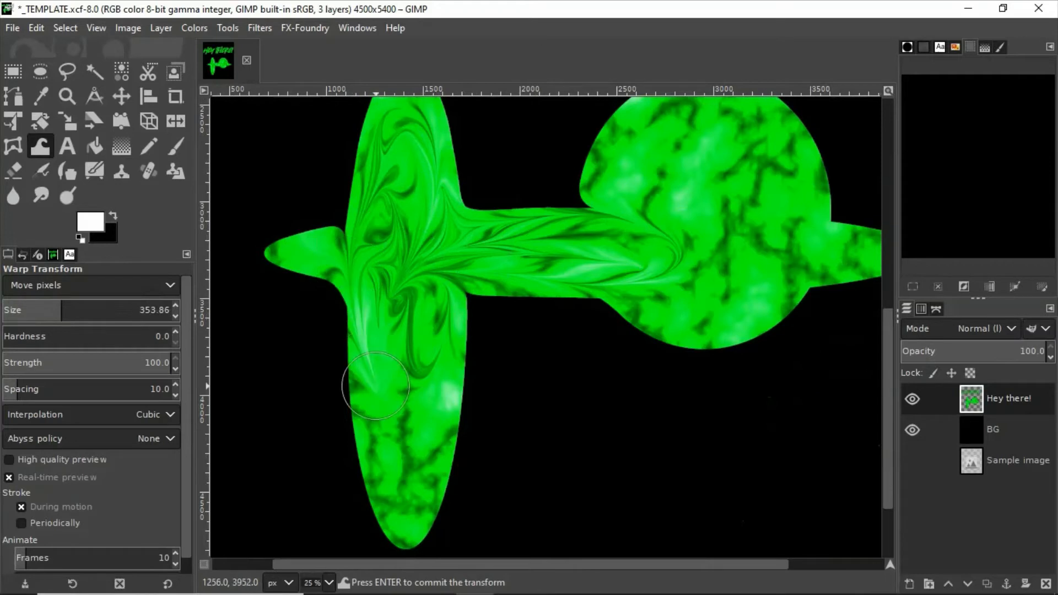
pyautogui.moveTo(375, 389); pyautogui.dragTo(388, 512)
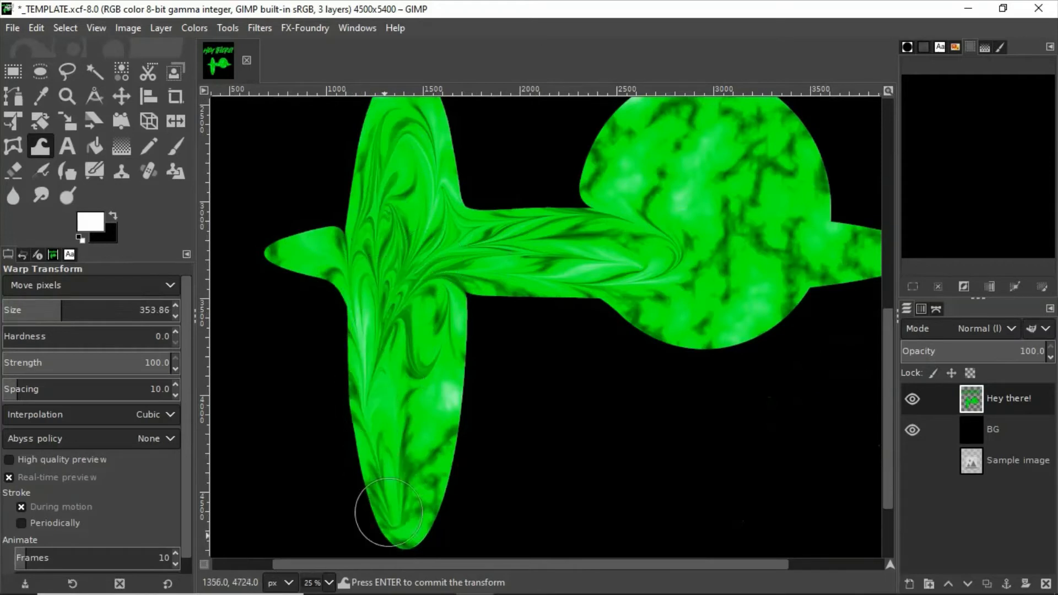
pyautogui.moveTo(388, 513); pyautogui.dragTo(388, 192)
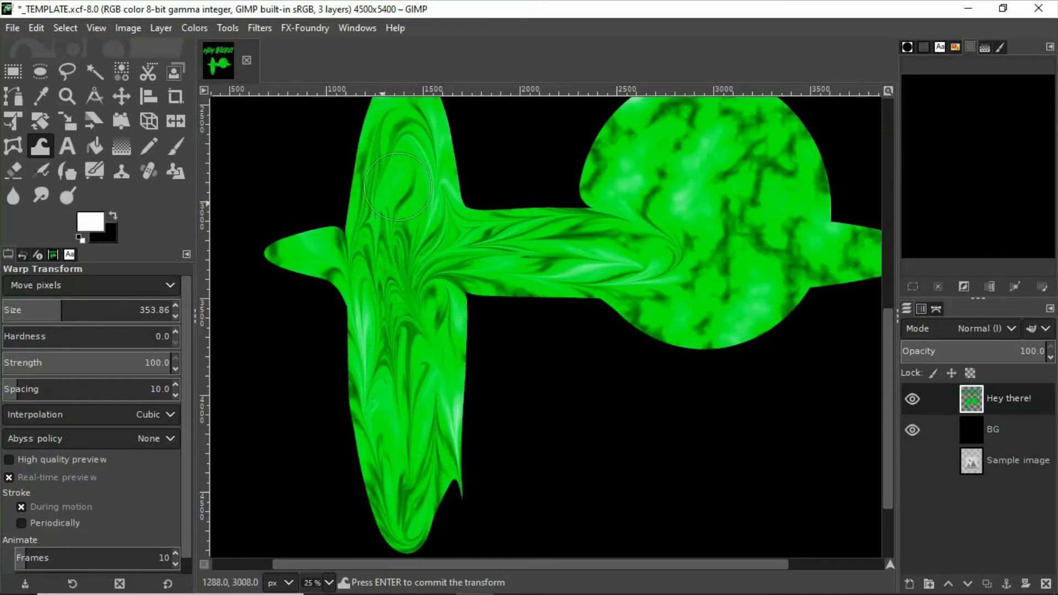
# Pull pointed drips from the left arm and down along the horizontal bar's and circle's undersides.
pyautogui.moveTo(397, 186); pyautogui.dragTo(264, 408)
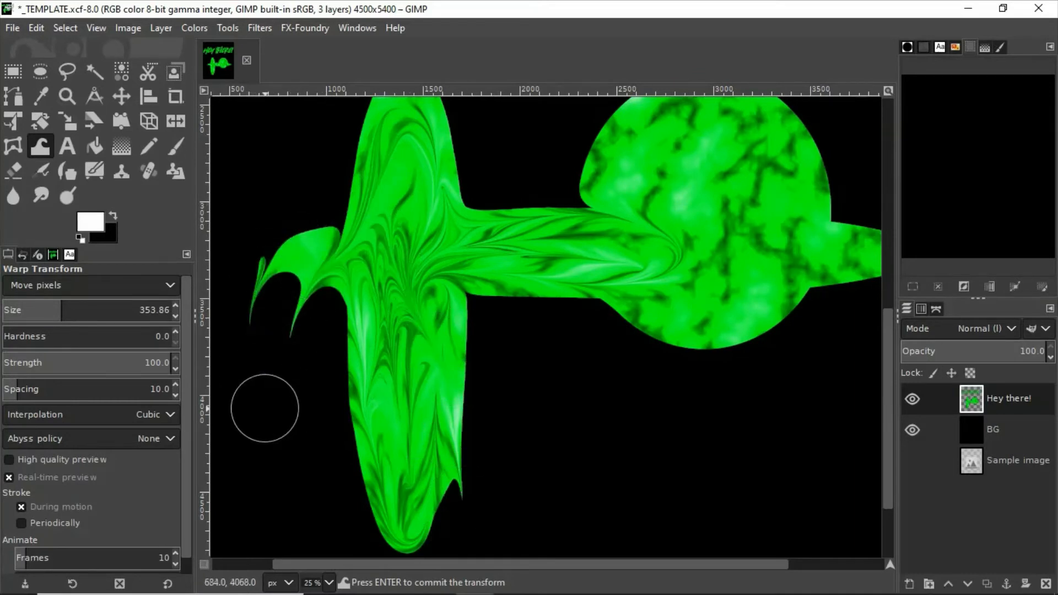
pyautogui.moveTo(265, 408); pyautogui.dragTo(647, 474)
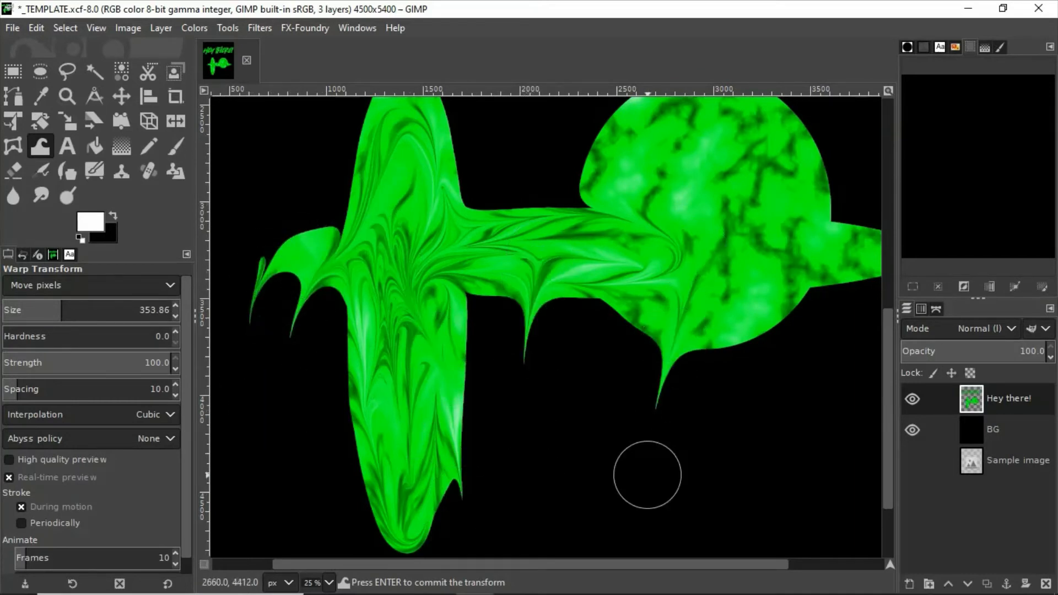
pyautogui.moveTo(648, 474); pyautogui.dragTo(659, 432)
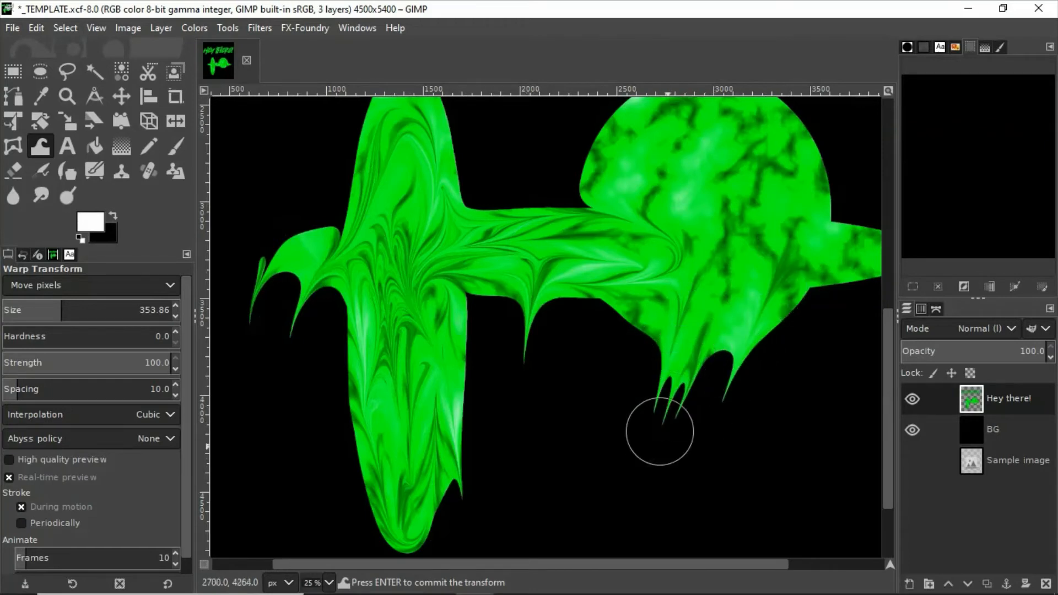
pyautogui.moveTo(661, 432); pyautogui.dragTo(605, 280)
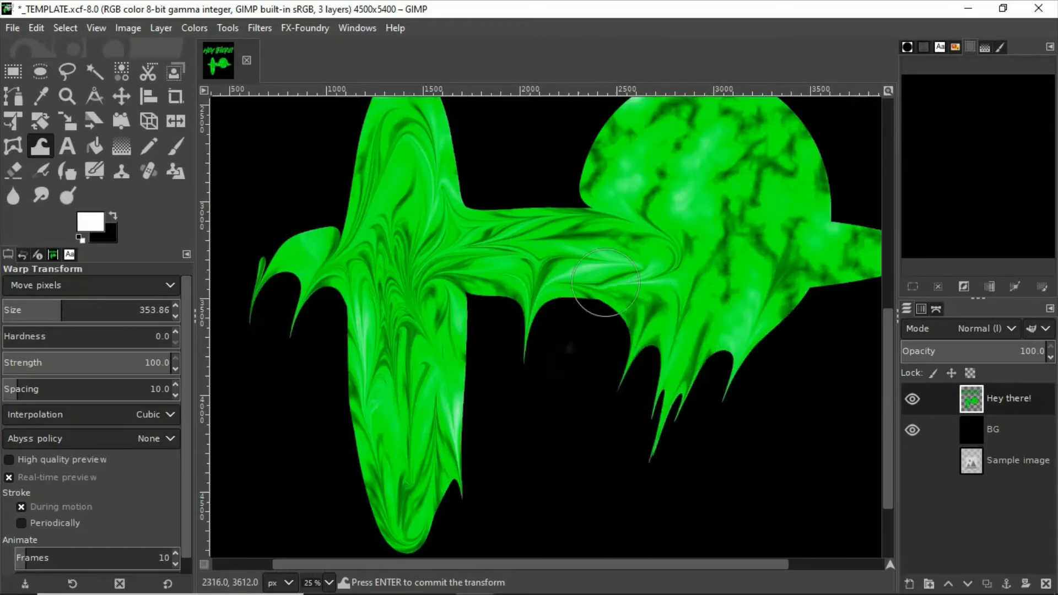
# Swirl the circle, the lower vertical shape and the bar's middle, pulling sharp tendrils from the bottom left and bar.
pyautogui.moveTo(604, 283); pyautogui.dragTo(713, 118)
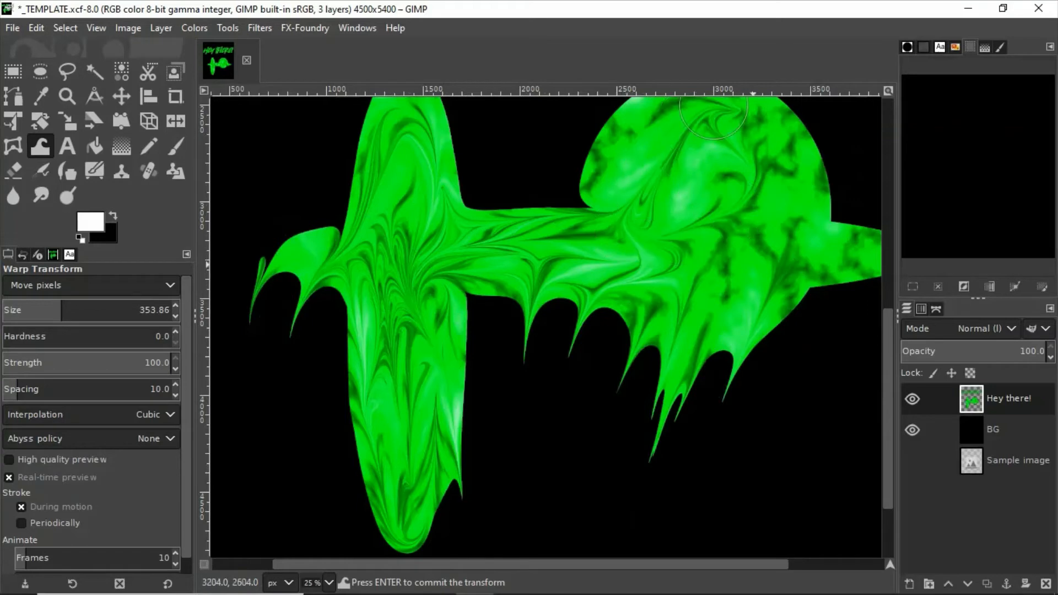
pyautogui.moveTo(712, 114); pyautogui.dragTo(401, 388)
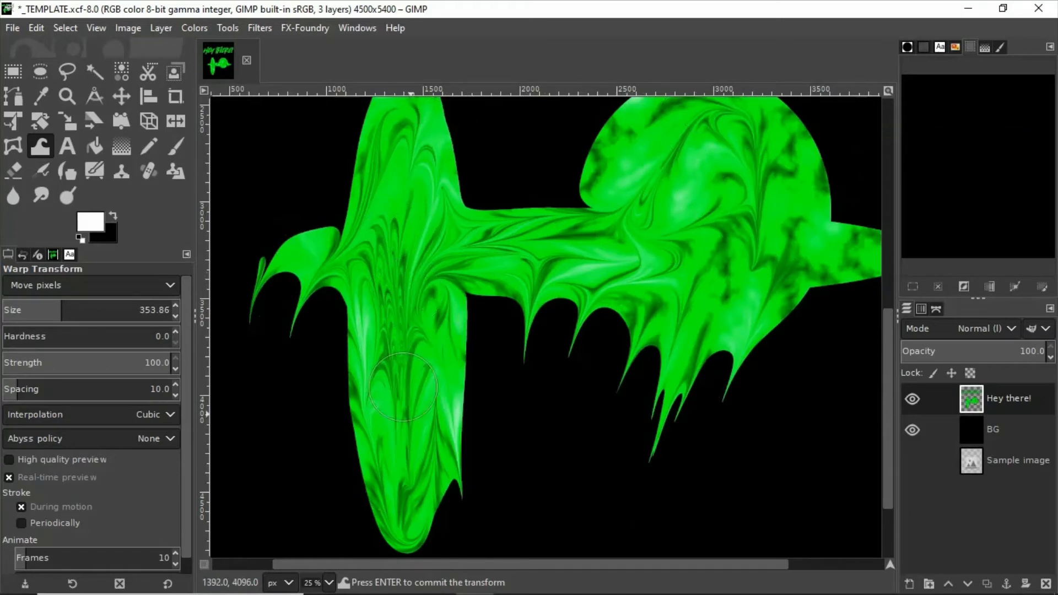
pyautogui.moveTo(401, 388); pyautogui.dragTo(369, 398)
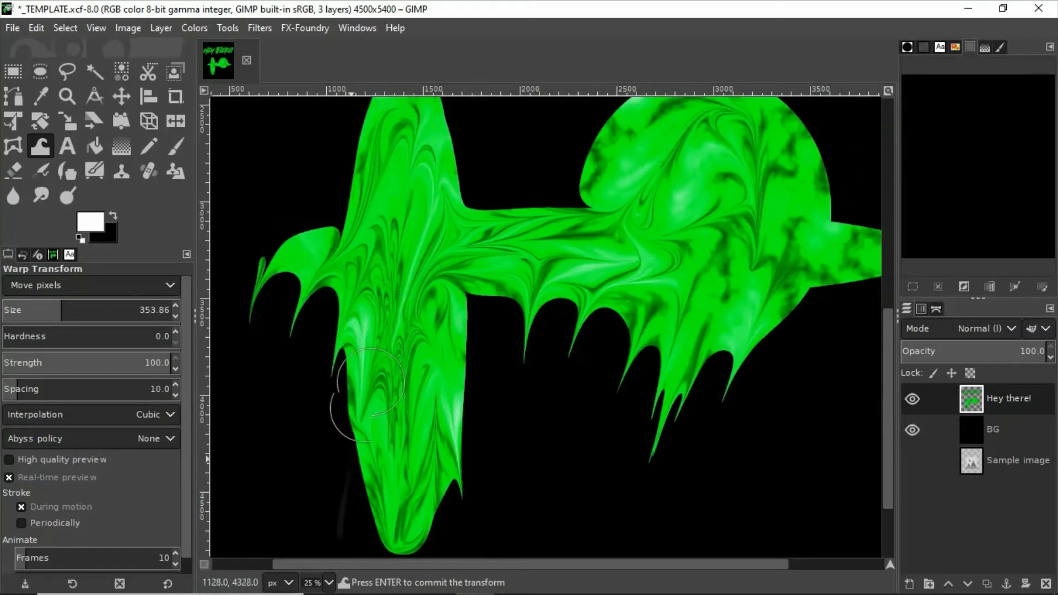
pyautogui.moveTo(368, 398); pyautogui.dragTo(804, 385)
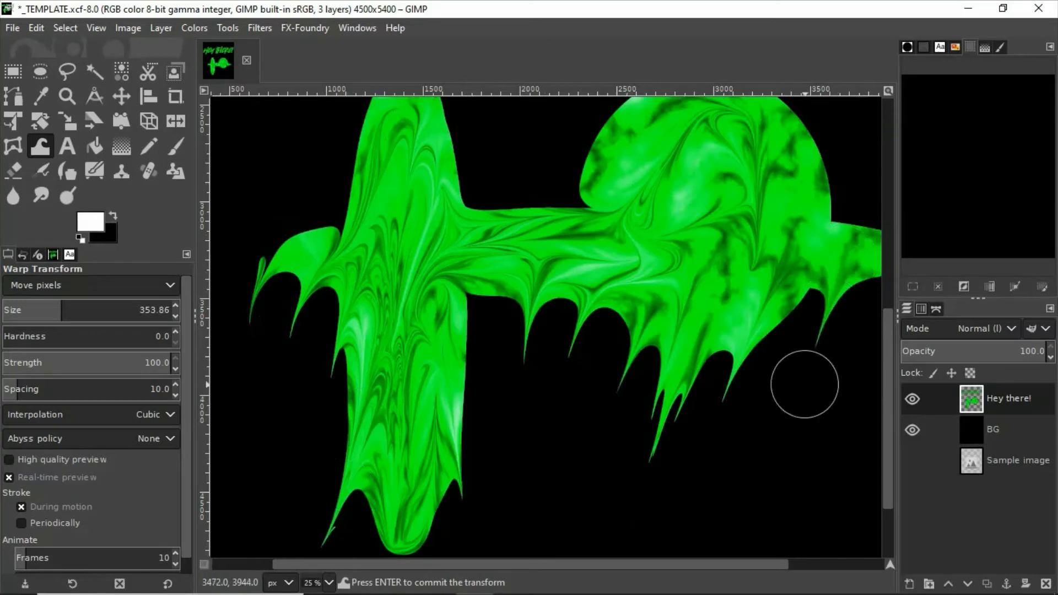
pyautogui.moveTo(804, 385); pyautogui.dragTo(733, 260)
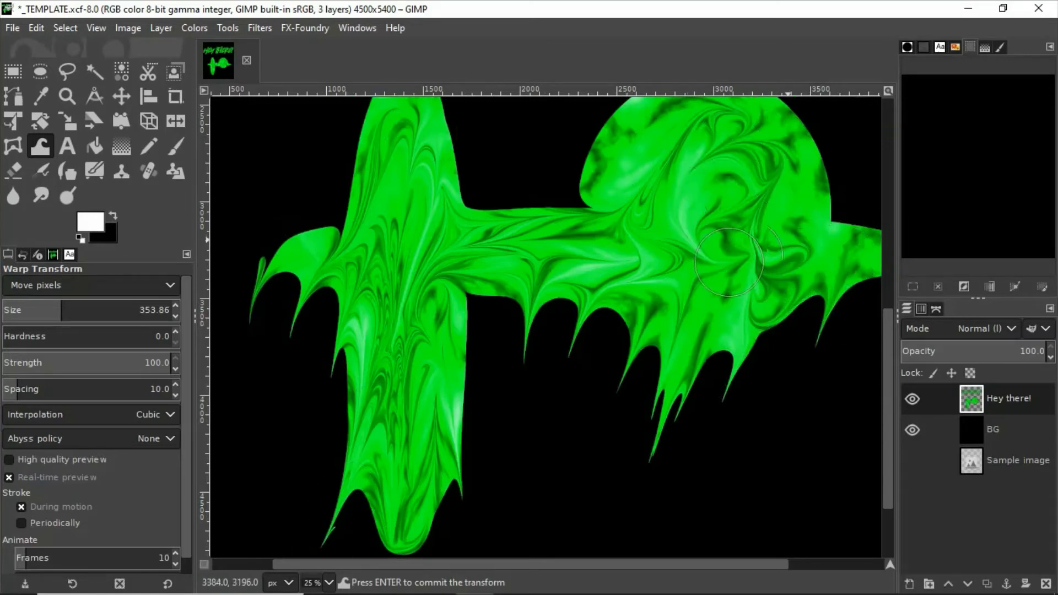
pyautogui.moveTo(729, 263); pyautogui.dragTo(635, 196)
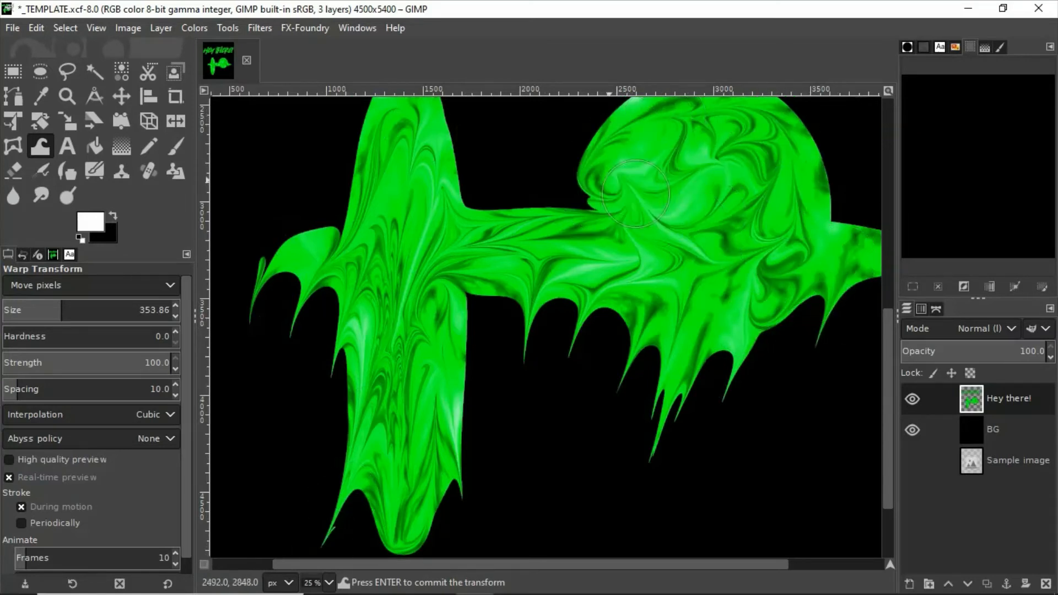
pyautogui.moveTo(635, 196); pyautogui.dragTo(486, 260)
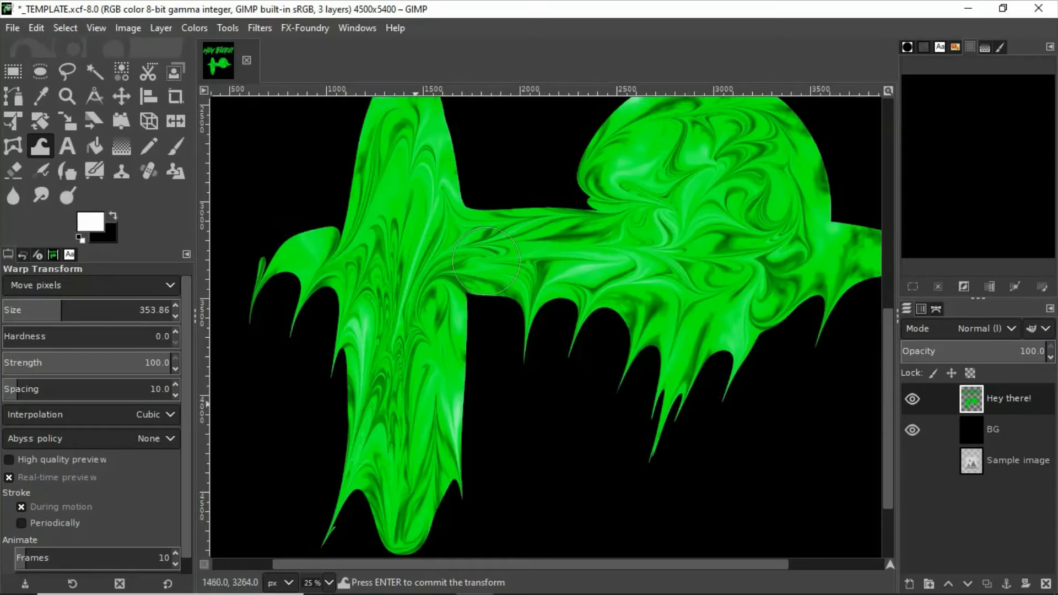
pyautogui.moveTo(487, 260); pyautogui.dragTo(780, 260)
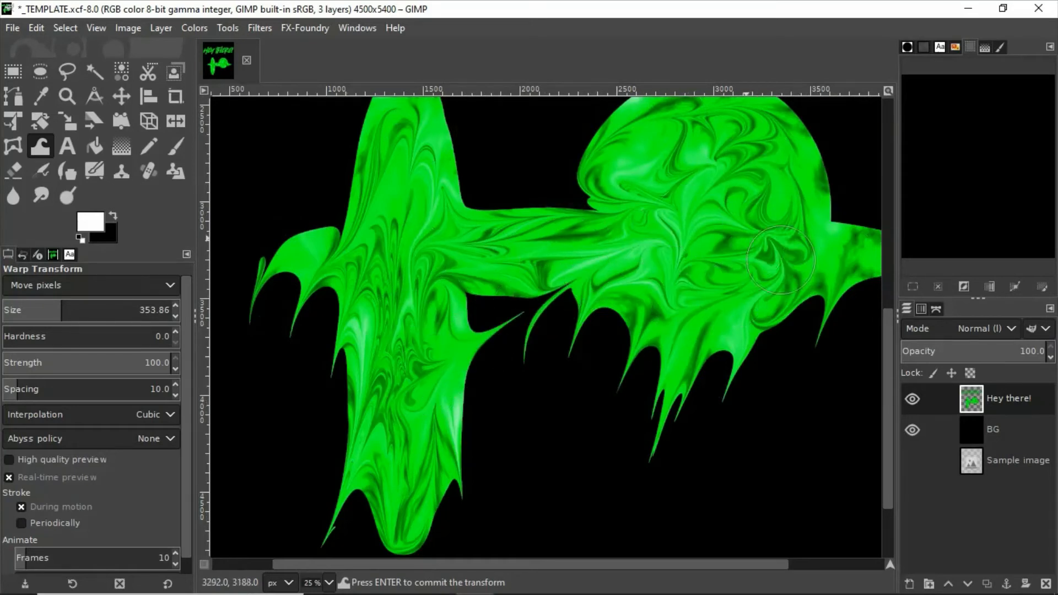
pyautogui.moveTo(779, 260); pyautogui.dragTo(598, 254)
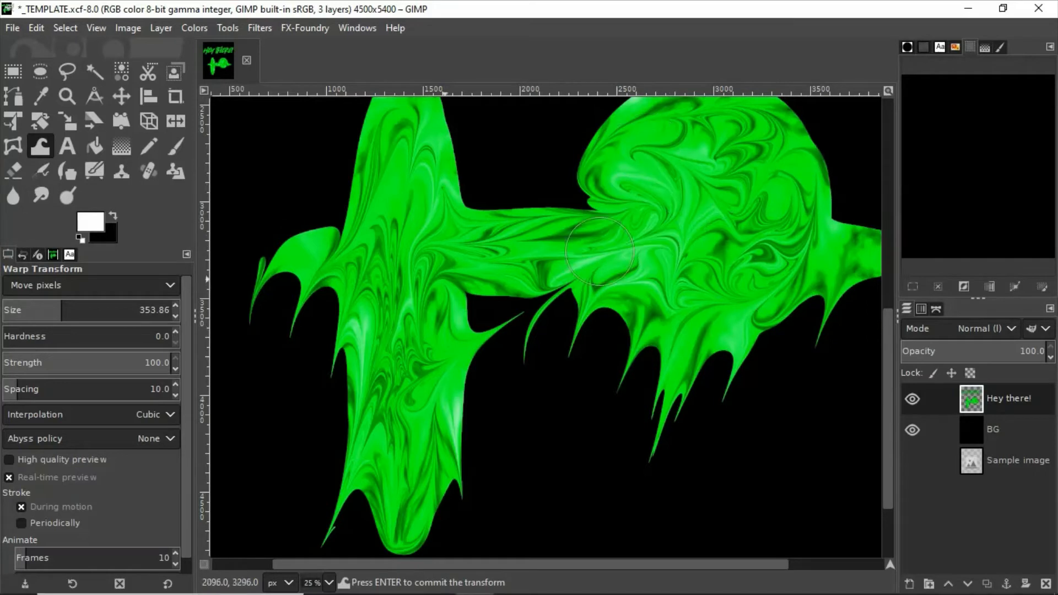
# Stretch the bar's right end into a tapered dripping tail and swirl the circle's right side and underside.
pyautogui.moveTo(597, 254); pyautogui.dragTo(391, 456)
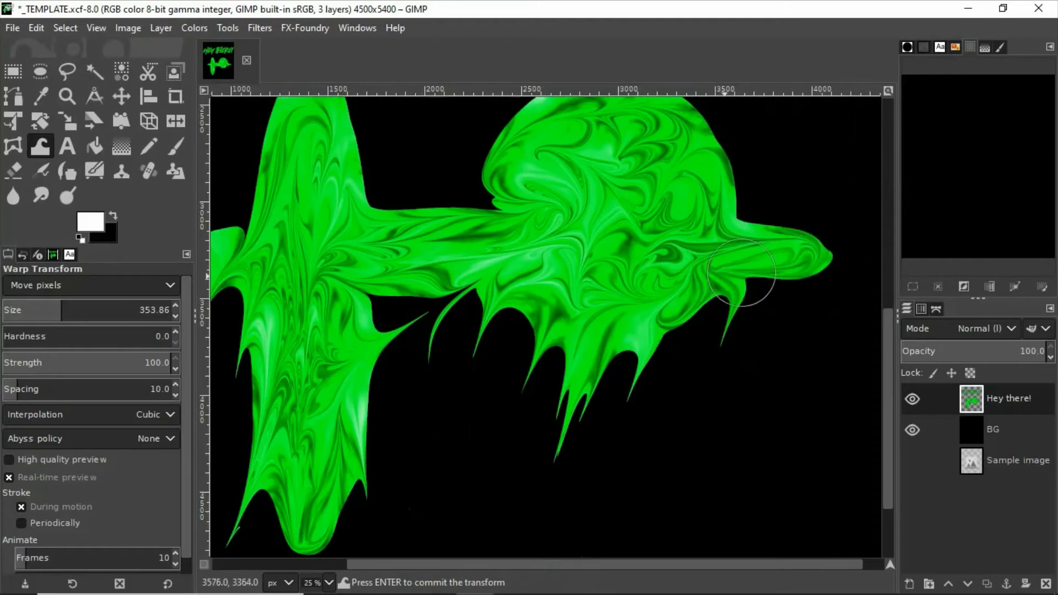
pyautogui.moveTo(742, 273); pyautogui.dragTo(749, 408)
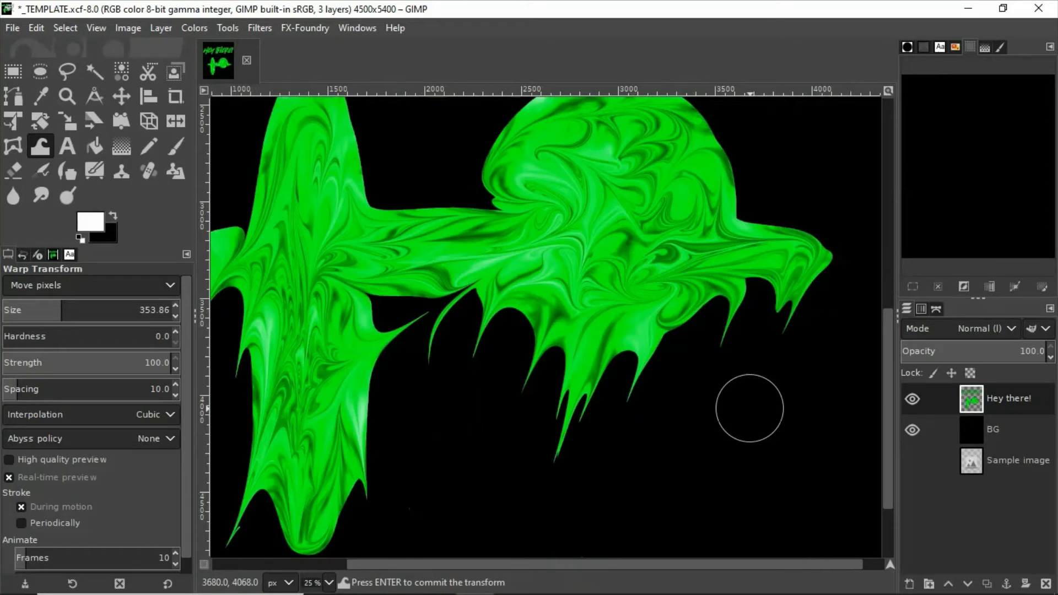
pyautogui.moveTo(749, 408); pyautogui.dragTo(699, 216)
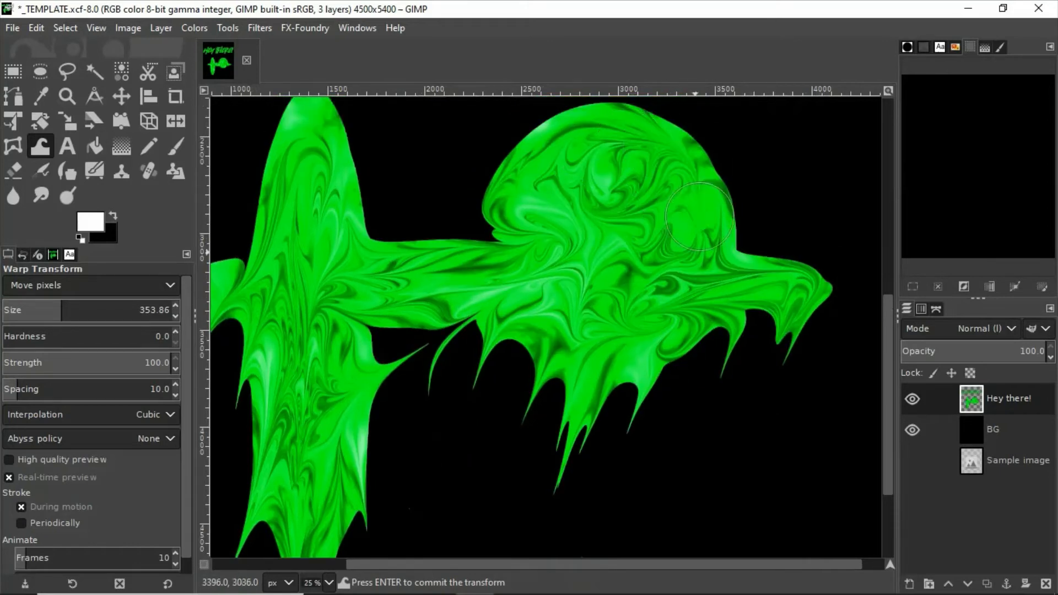
pyautogui.moveTo(699, 216); pyautogui.dragTo(567, 324)
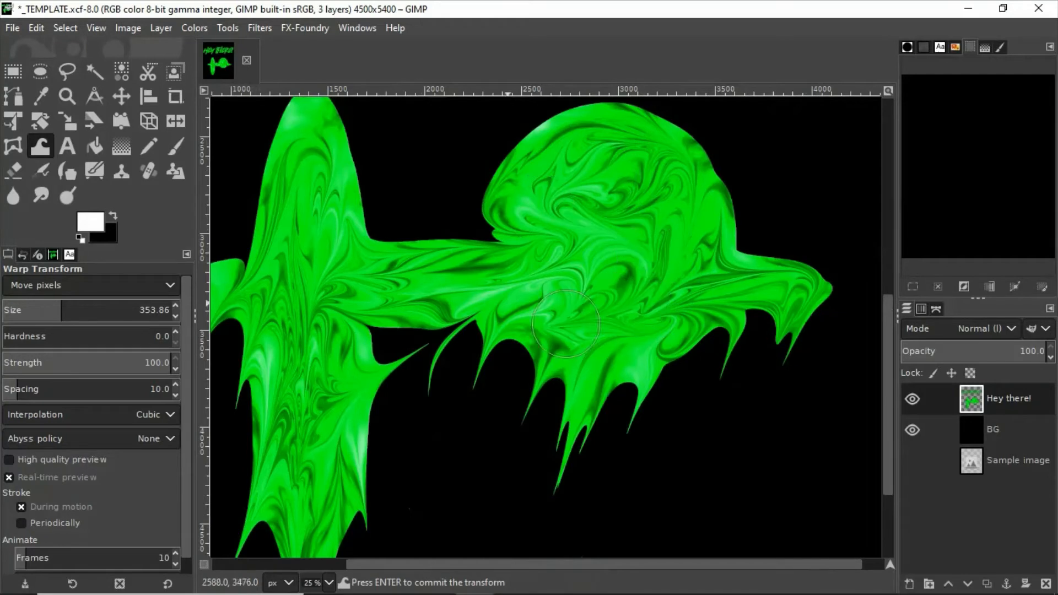
# Swirl the vertical shape's top and middle, pull sharp drips from its base, and zoom to check.
pyautogui.moveTo(566, 324); pyautogui.dragTo(290, 149)
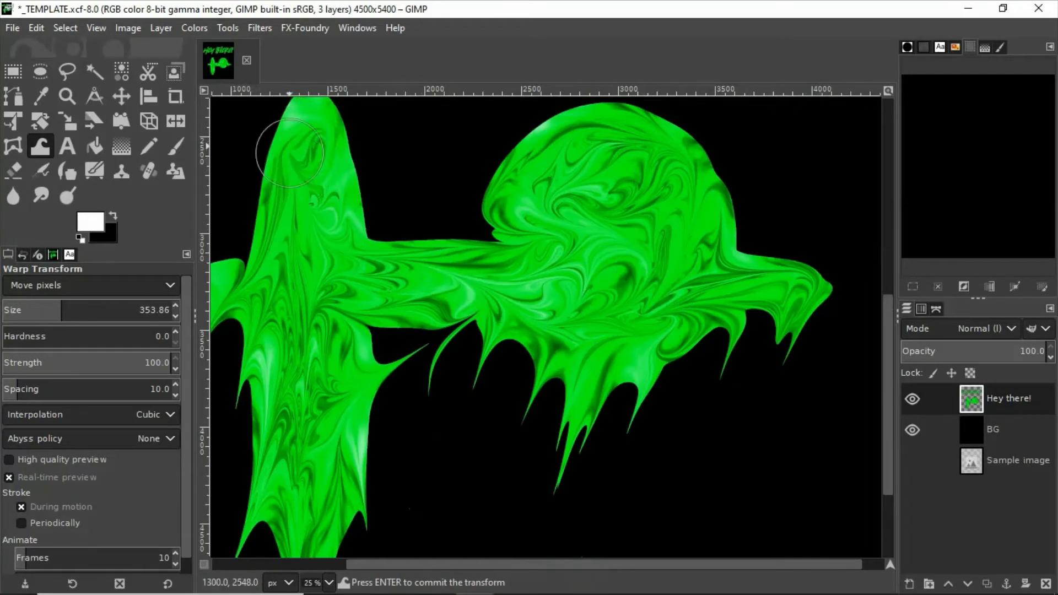
pyautogui.moveTo(290, 152); pyautogui.dragTo(290, 357)
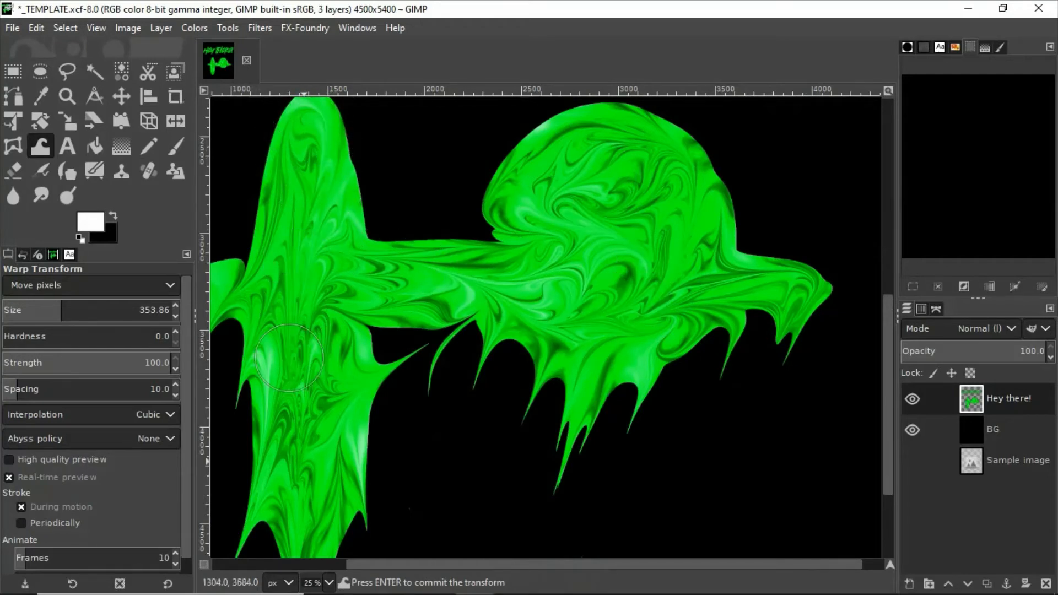
pyautogui.moveTo(290, 357); pyautogui.dragTo(871, 391)
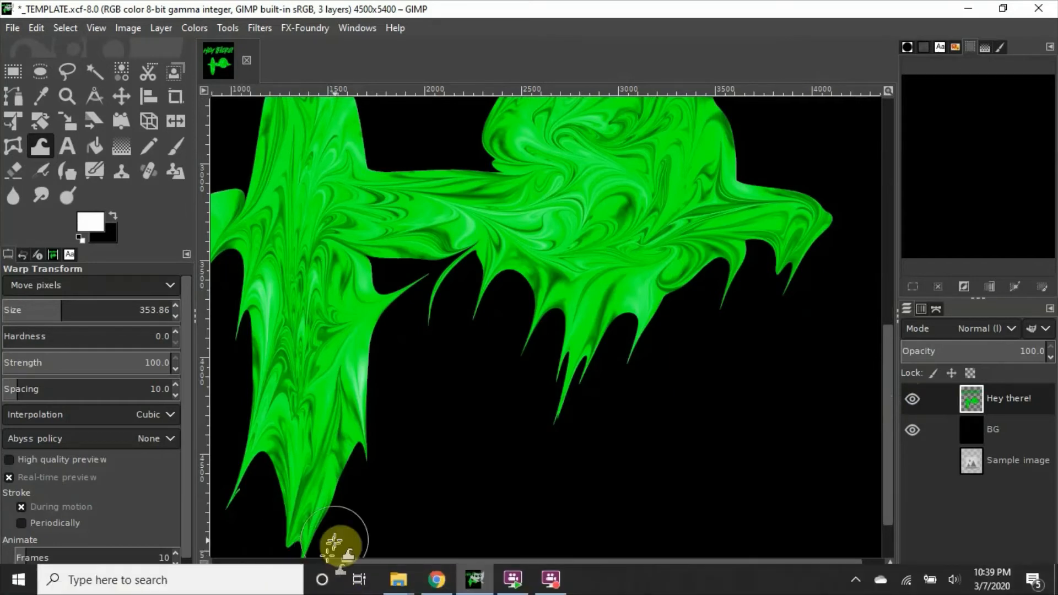
pyautogui.click(329, 582)
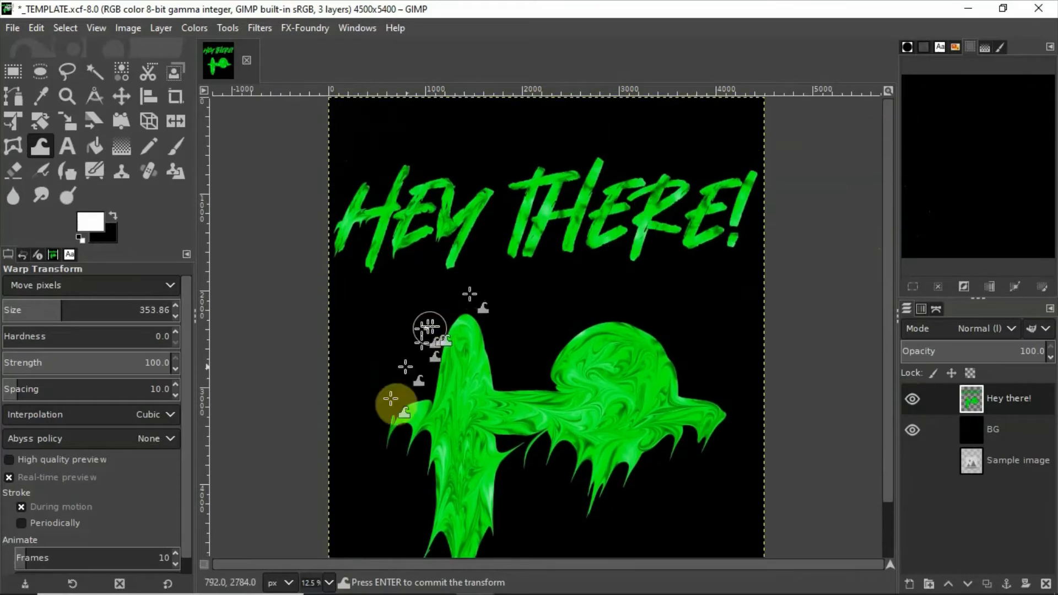
pyautogui.click(330, 582)
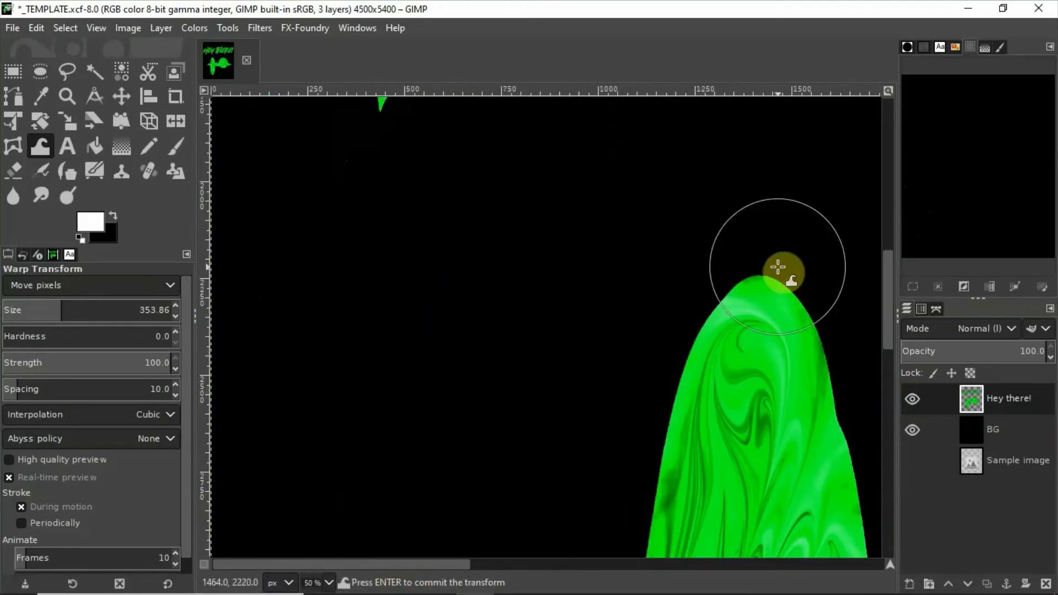
# Commit the warp, smear the green blob's left side into smoother streaks, and zoom in on the lettering.
pyautogui.press('alt+tab')
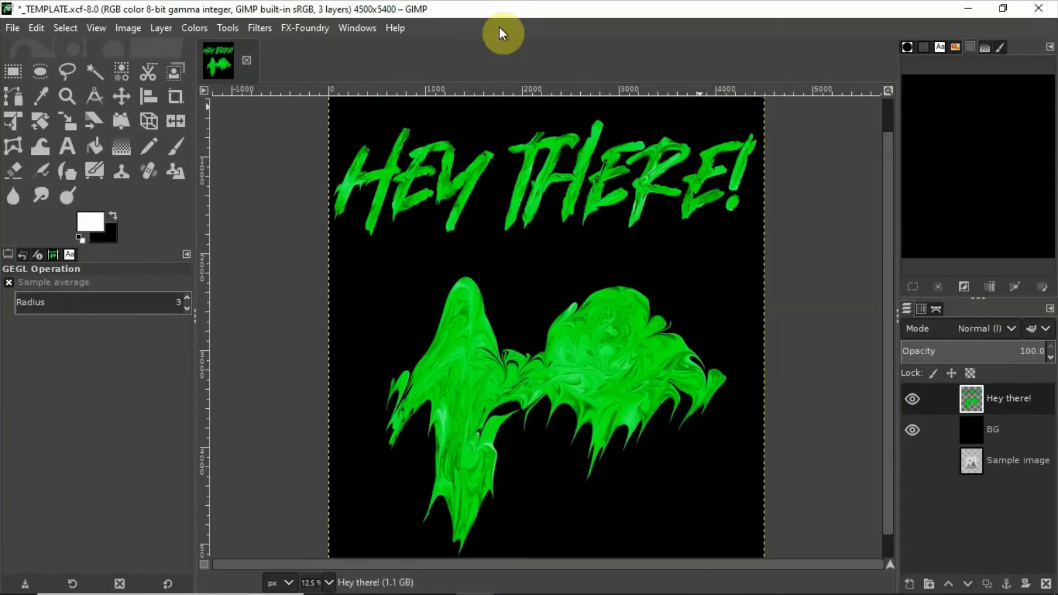
pyautogui.moveTo(255, 213)
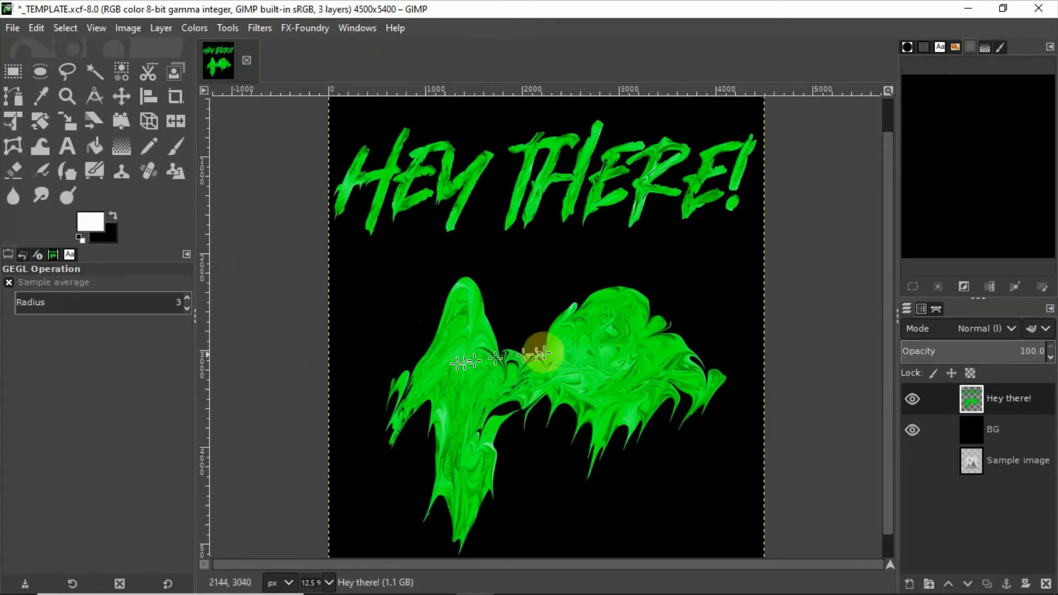
pyautogui.moveTo(541, 354); pyautogui.dragTo(382, 391)
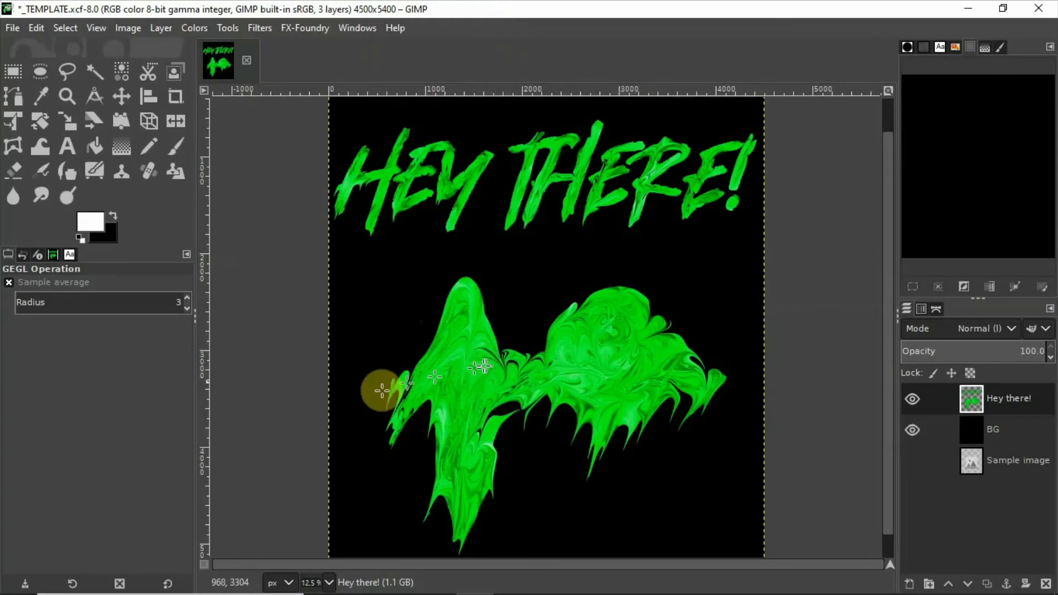
pyautogui.moveTo(473, 343)
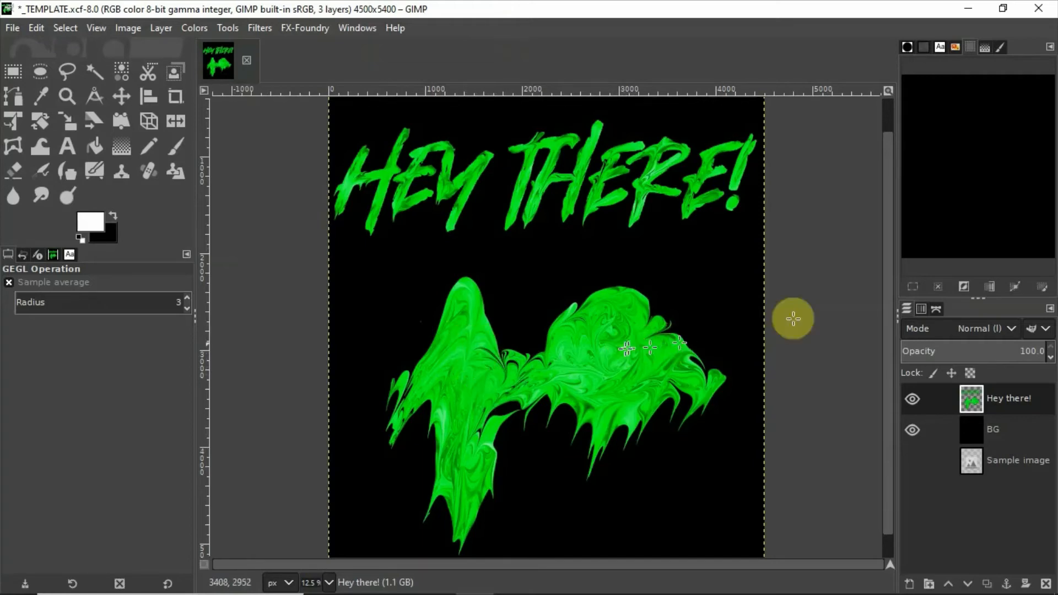
pyautogui.scroll(-3)
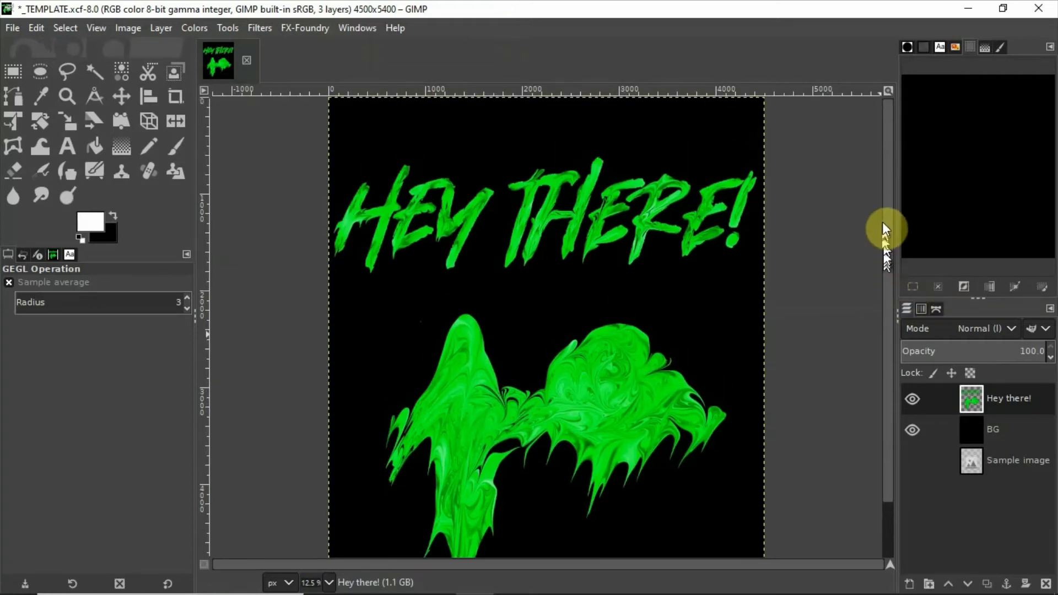
pyautogui.click(327, 582)
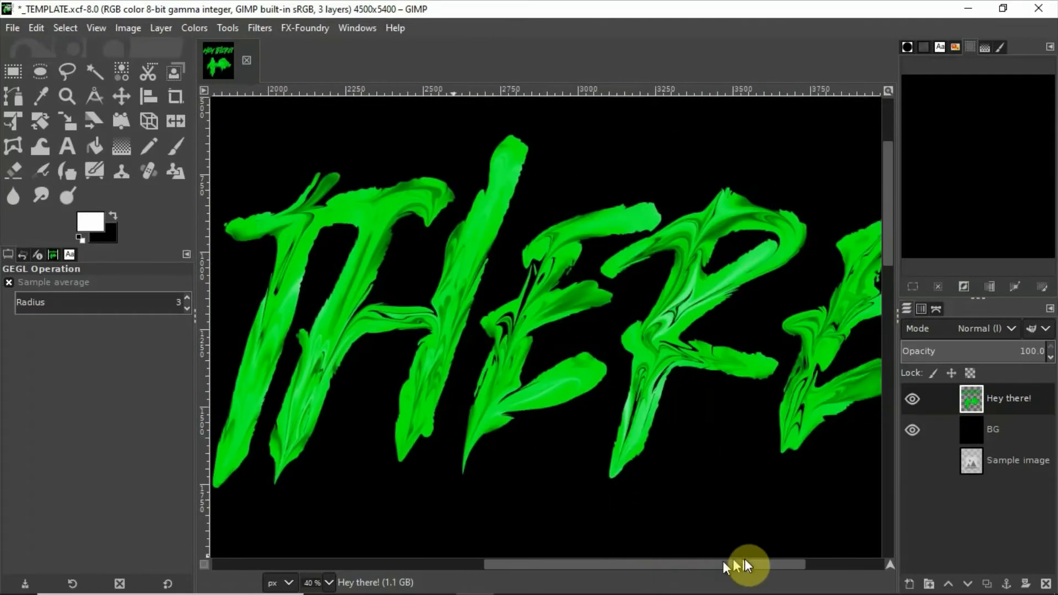
pyautogui.moveTo(742, 564); pyautogui.dragTo(479, 581)
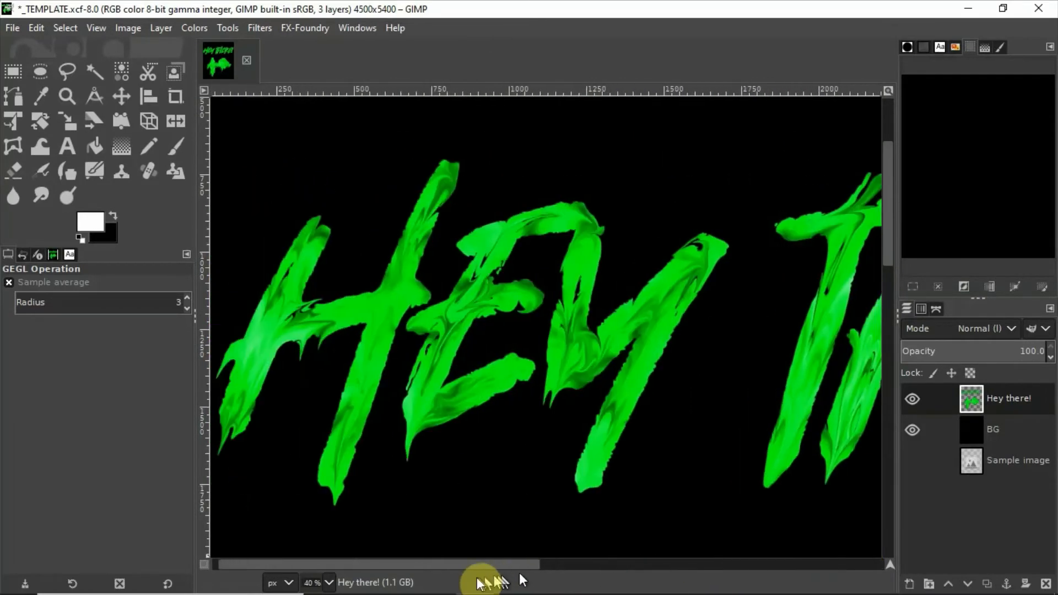
# Shift the green layer's hue toward a yellowish lime with Hue-Saturation, then fit the whole poster again.
pyautogui.click(194, 27)
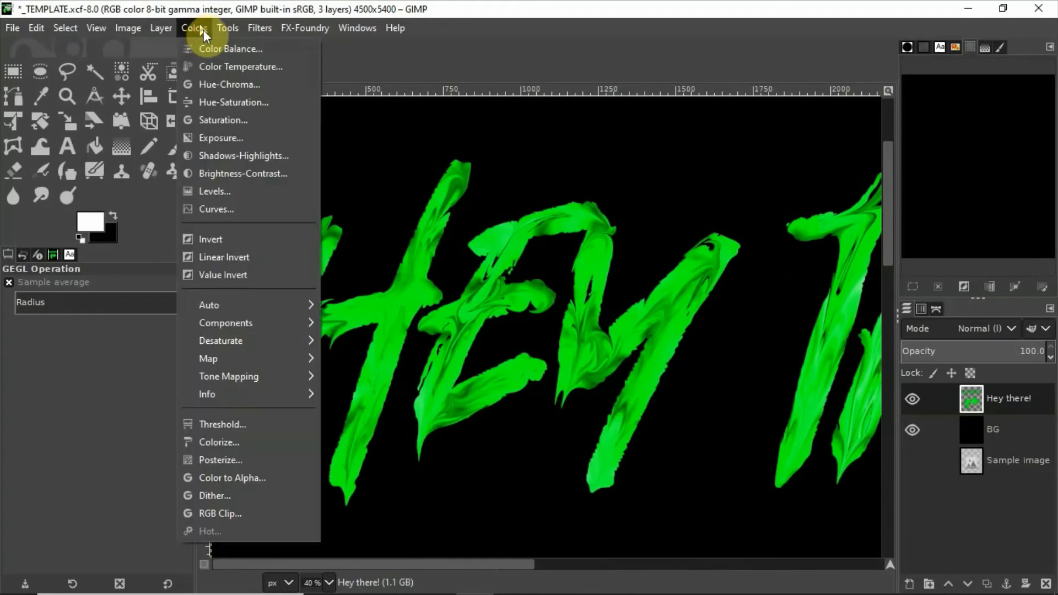
pyautogui.moveTo(234, 102)
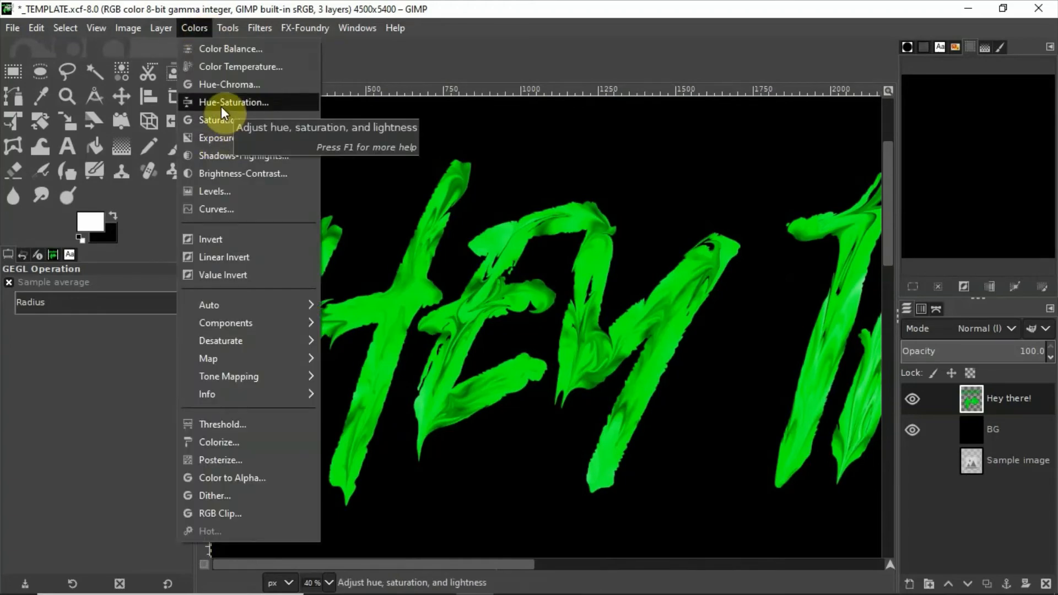
pyautogui.click(234, 102)
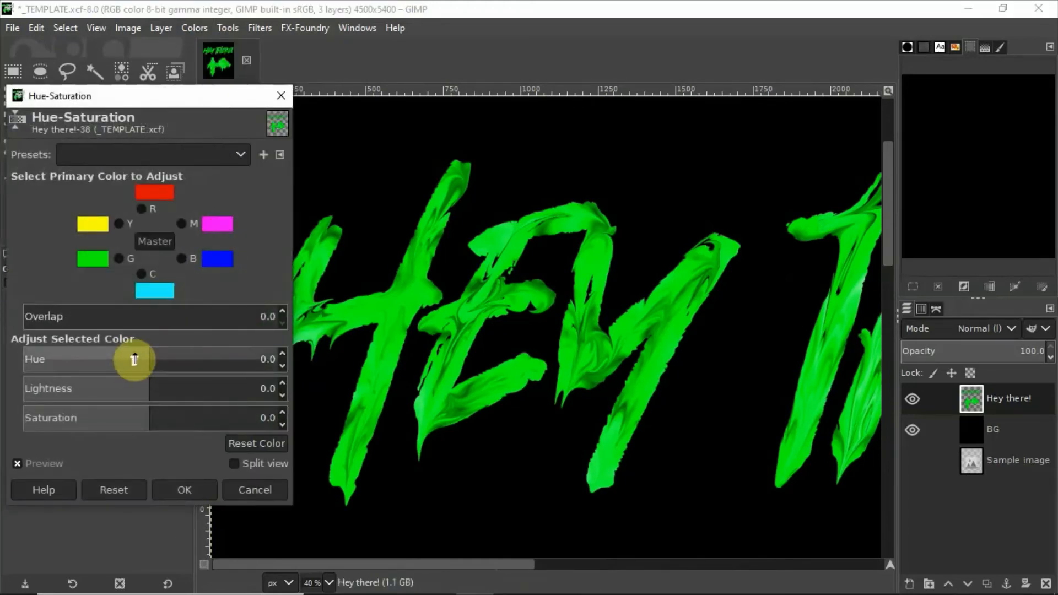
pyautogui.moveTo(156, 358); pyautogui.dragTo(132, 358)
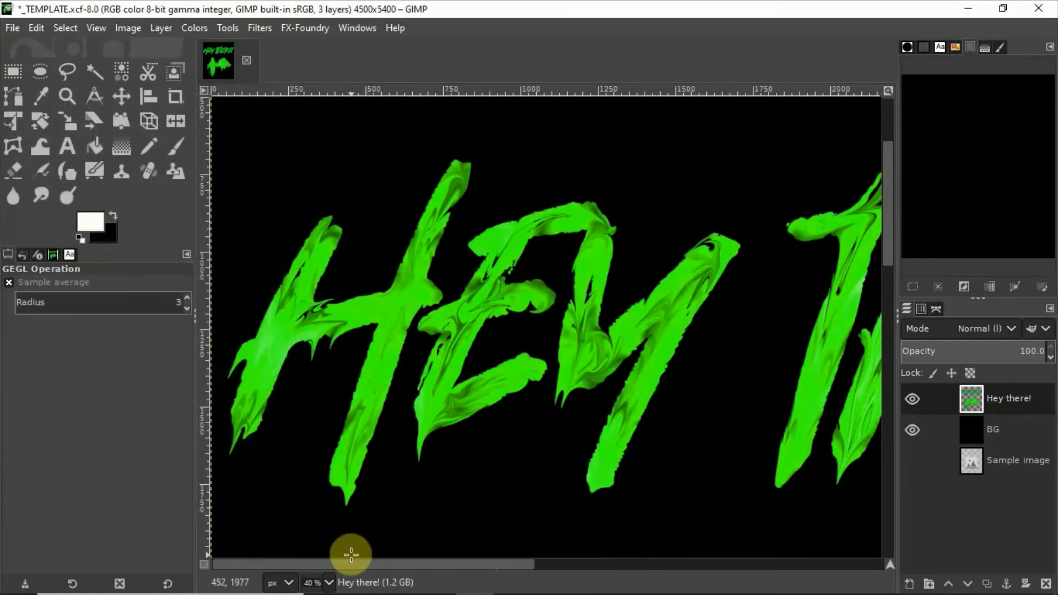
pyautogui.click(328, 582)
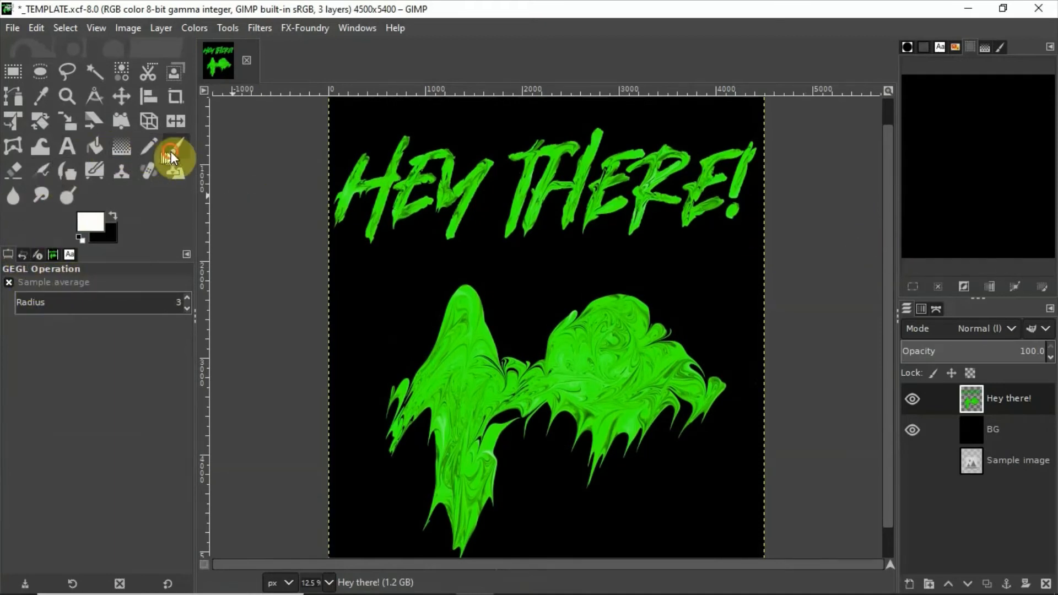
# Switch to the Paintbrush and choose the A-2 Dynamic brush 2 splatter brush.
pyautogui.click(175, 146)
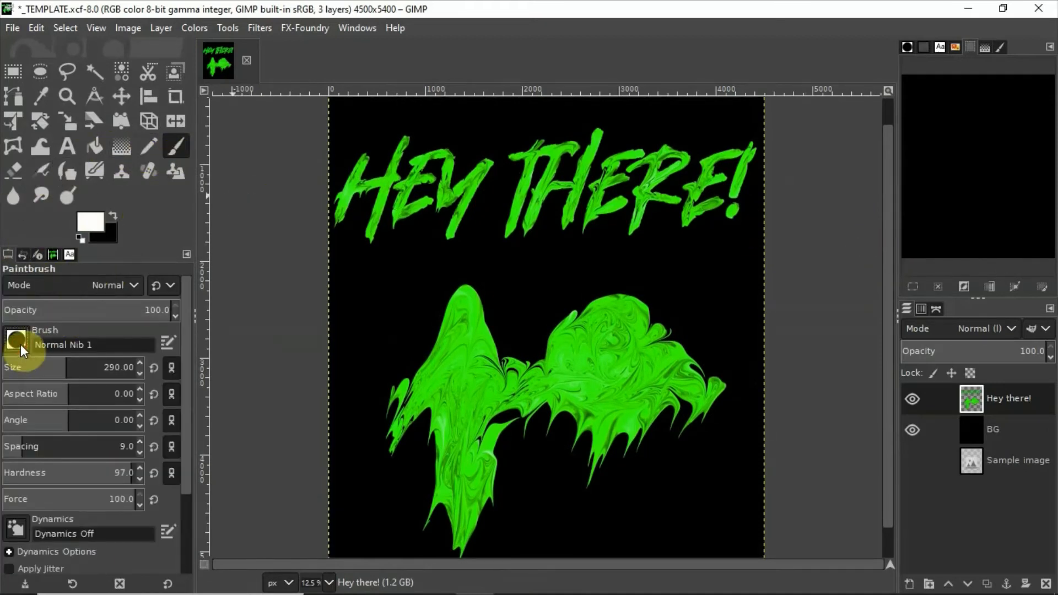
pyautogui.click(16, 341)
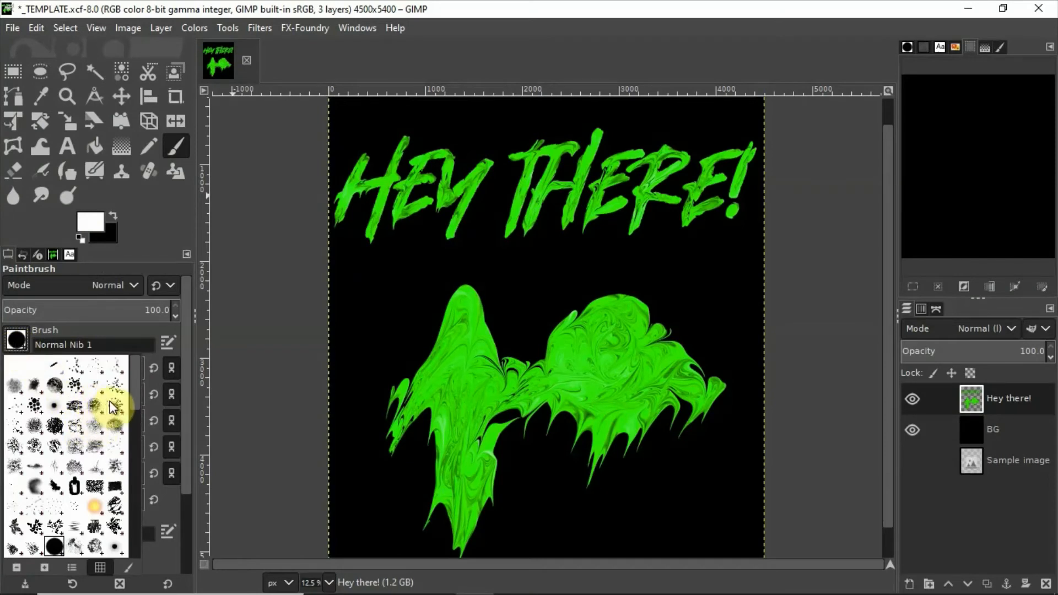
pyautogui.click(115, 405)
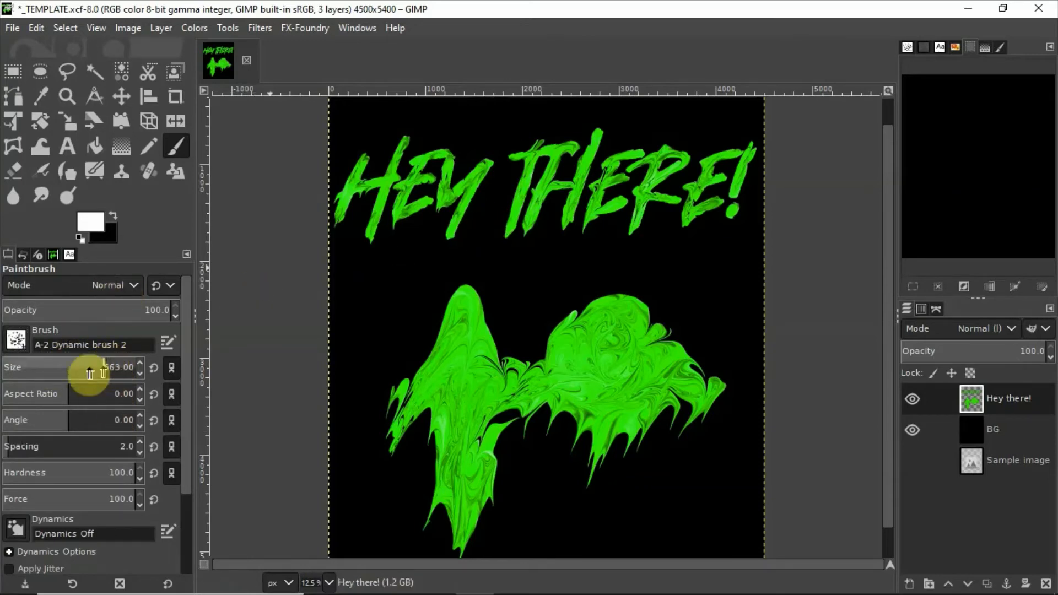
# Change the foreground paint colour from white to dark green 147c13.
pyautogui.click(90, 222)
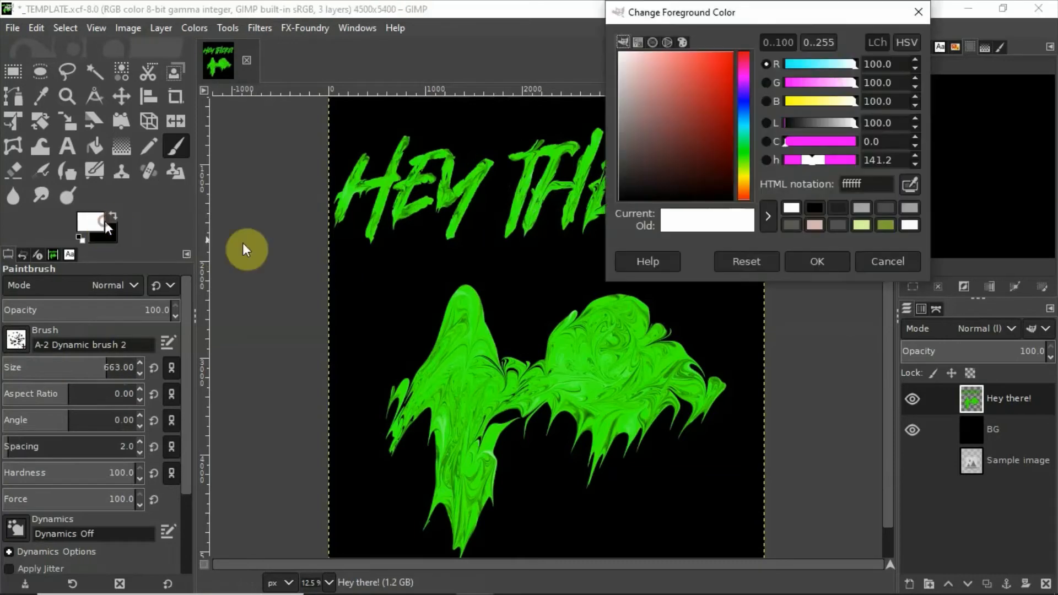
pyautogui.click(744, 157)
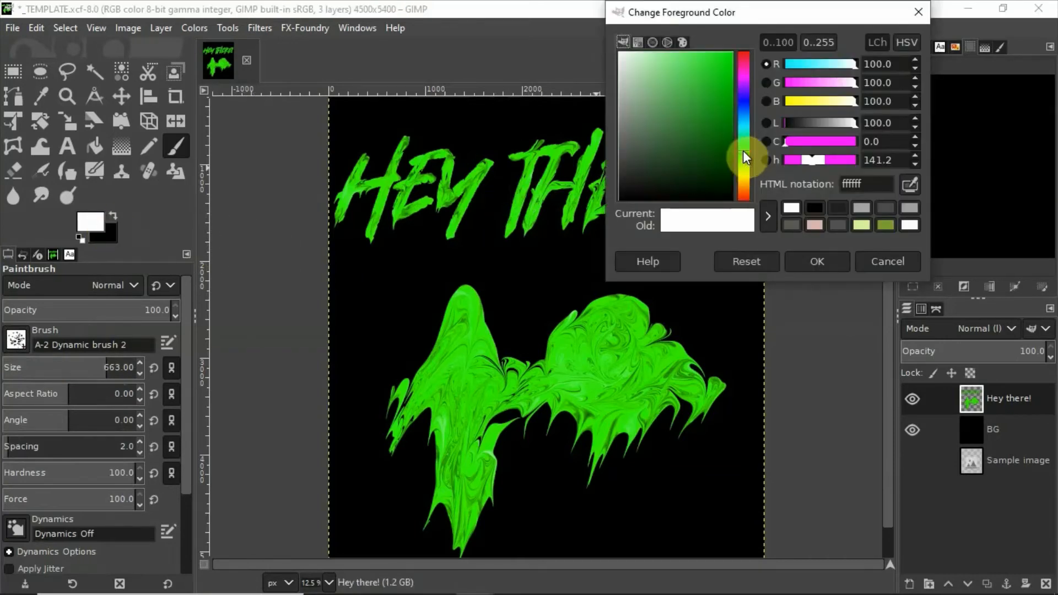
pyautogui.click(729, 133)
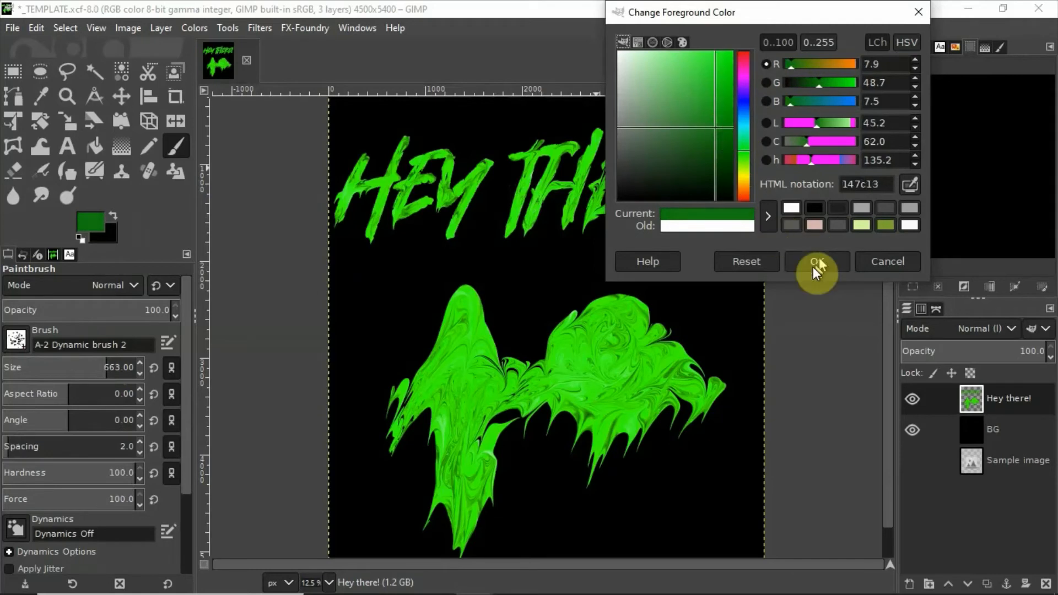
pyautogui.click(817, 262)
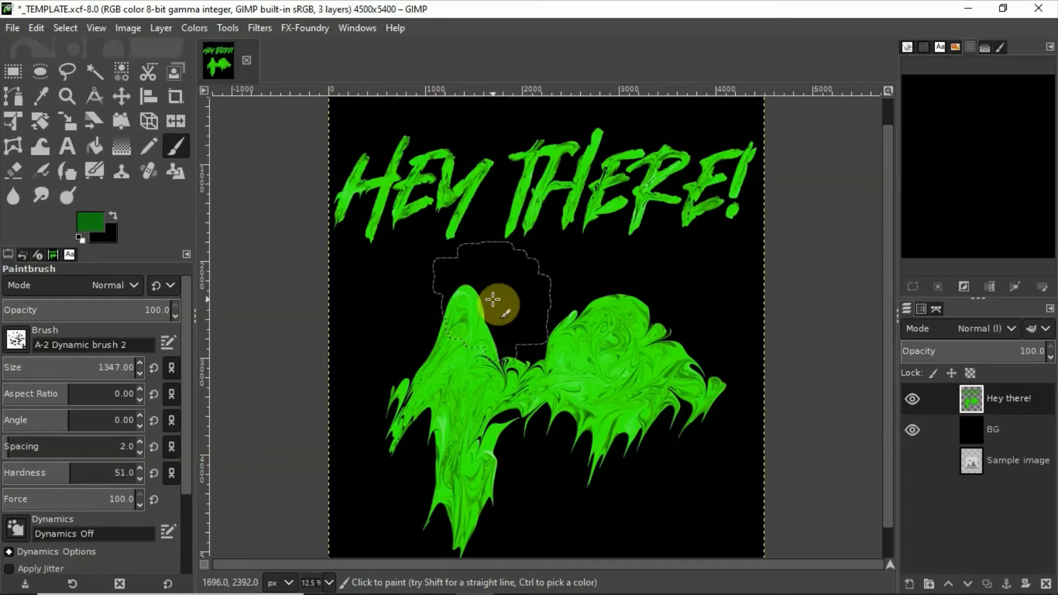
# Stamp dark green splatter spots in the black area above the blob.
pyautogui.click(14, 340)
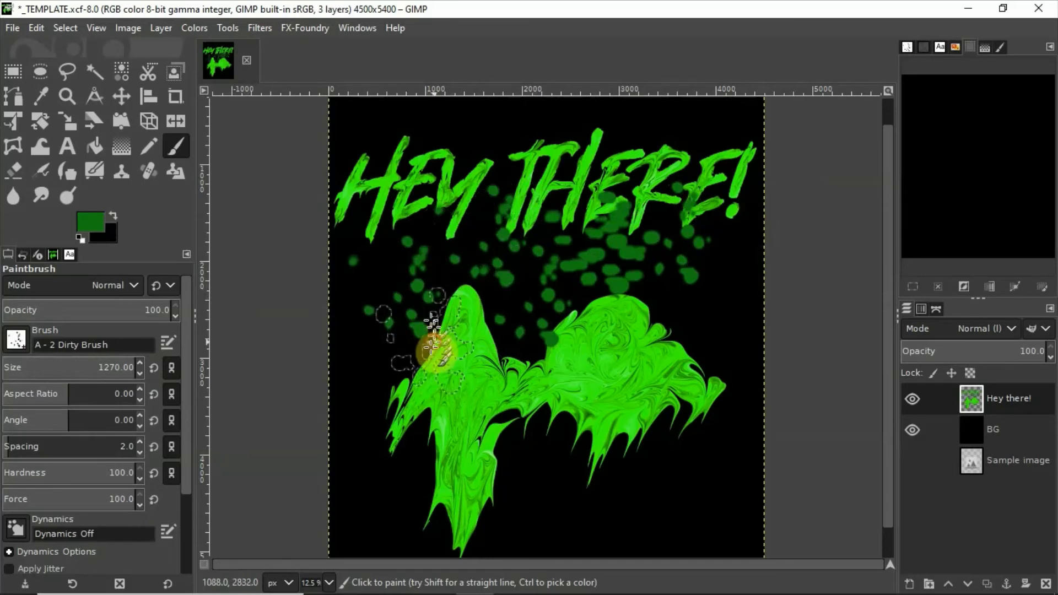
# Spread dark green Dirty Brush splatter across the blob, then make black the paint colour.
pyautogui.moveTo(432, 344); pyautogui.dragTo(699, 314)
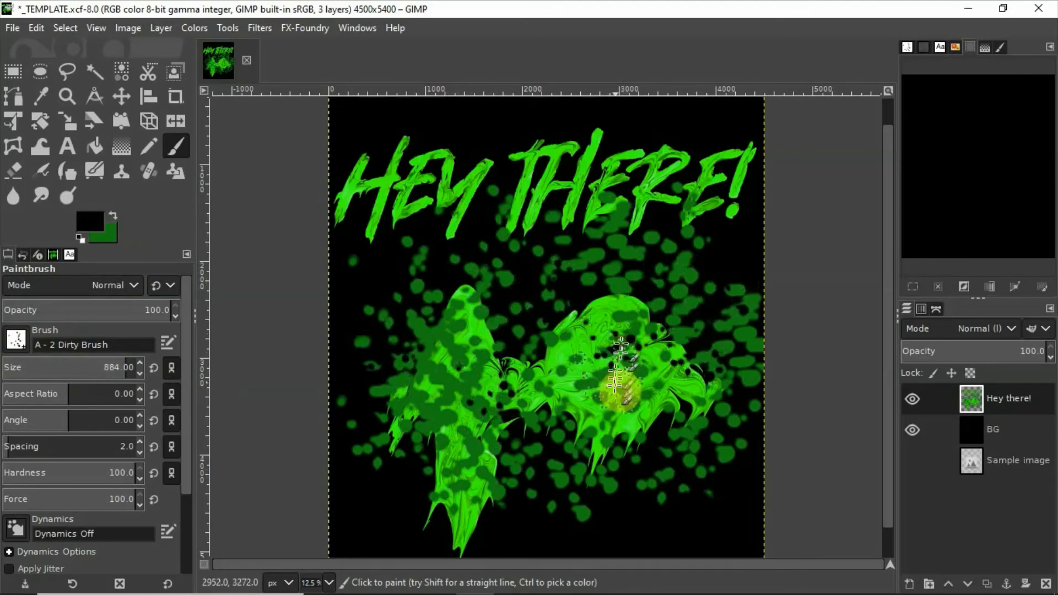
# Speckle black Dirty Brush splatter over the blob and near its top.
pyautogui.moveTo(618, 385); pyautogui.dragTo(391, 429)
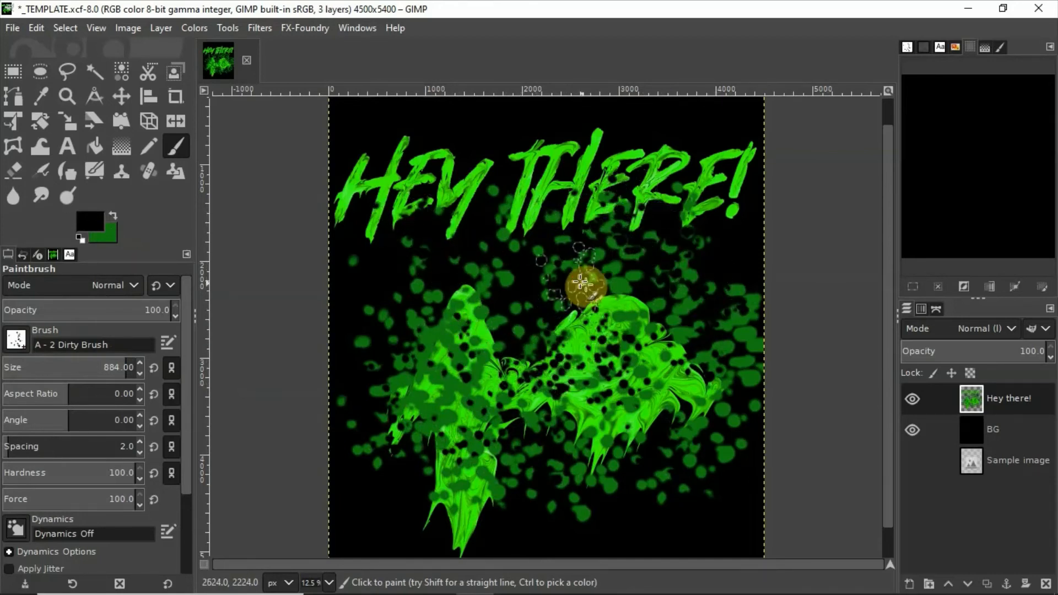
pyautogui.moveTo(584, 284); pyautogui.dragTo(534, 445)
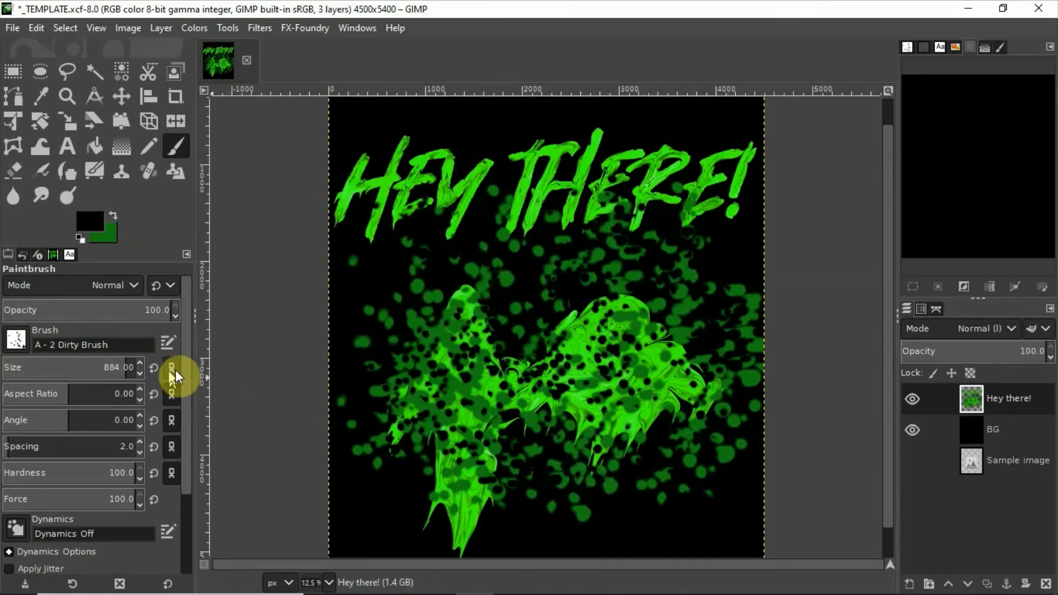
pyautogui.moveTo(54, 134)
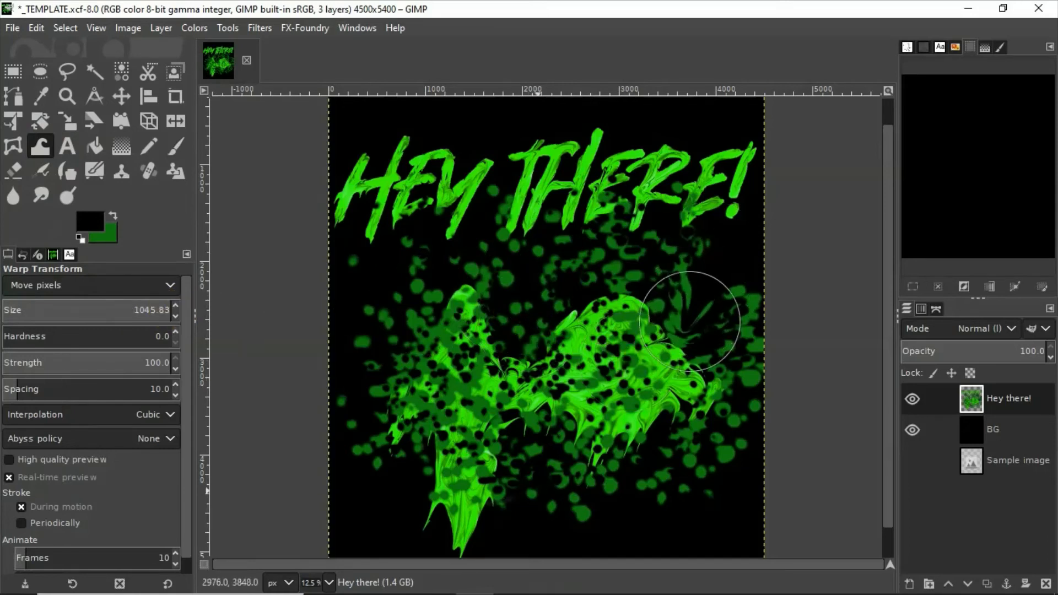
# Warp the splatter (Move pixels, size 1045) into tendrils curling up, left and out to the bottom right.
pyautogui.moveTo(688, 321); pyautogui.dragTo(554, 493)
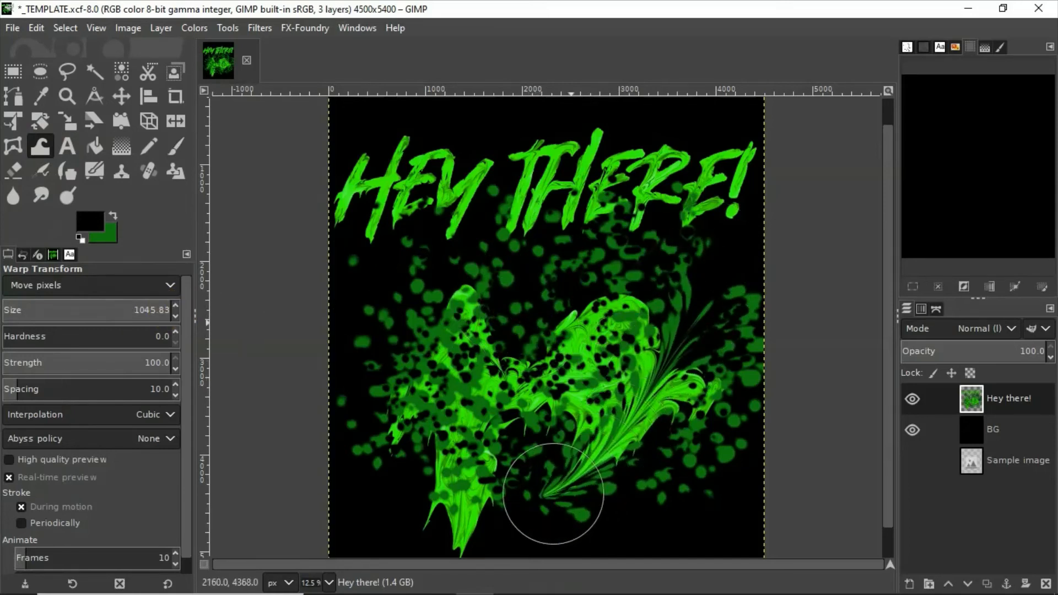
pyautogui.moveTo(552, 495); pyautogui.dragTo(591, 300)
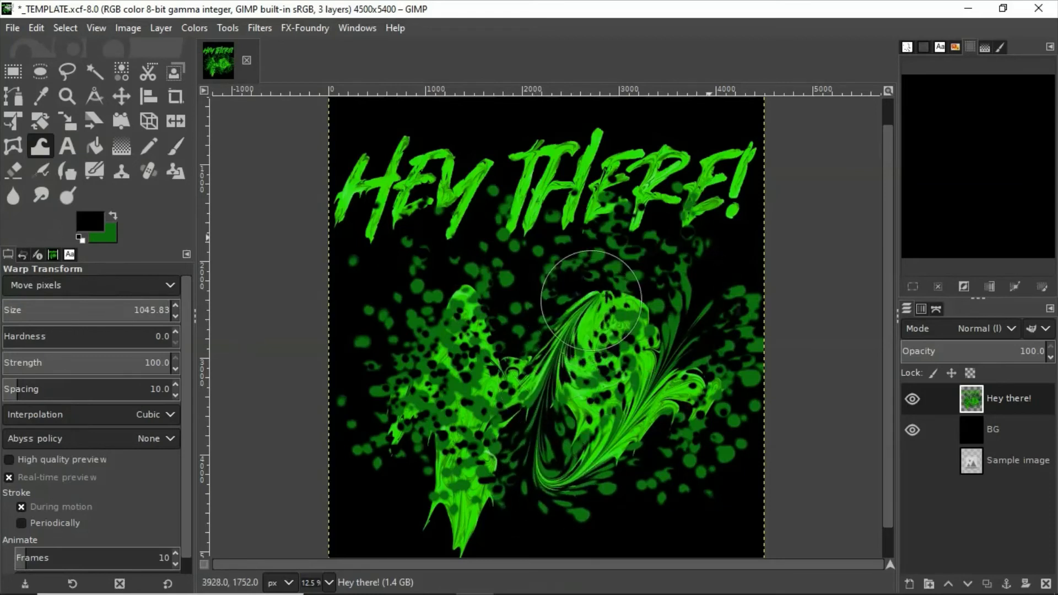
pyautogui.moveTo(591, 300); pyautogui.dragTo(706, 240)
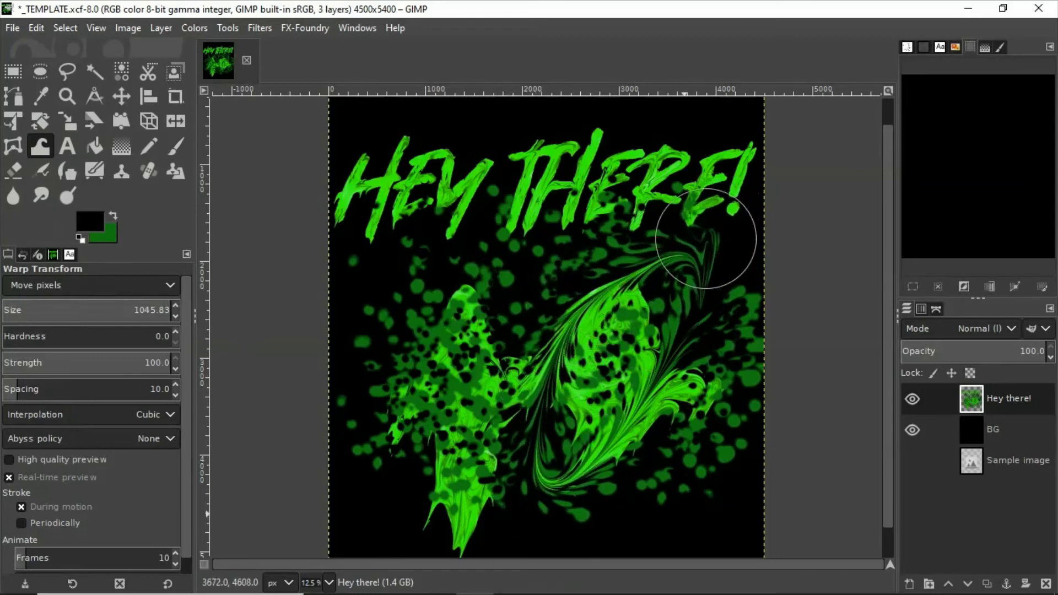
pyautogui.moveTo(702, 242); pyautogui.dragTo(681, 509)
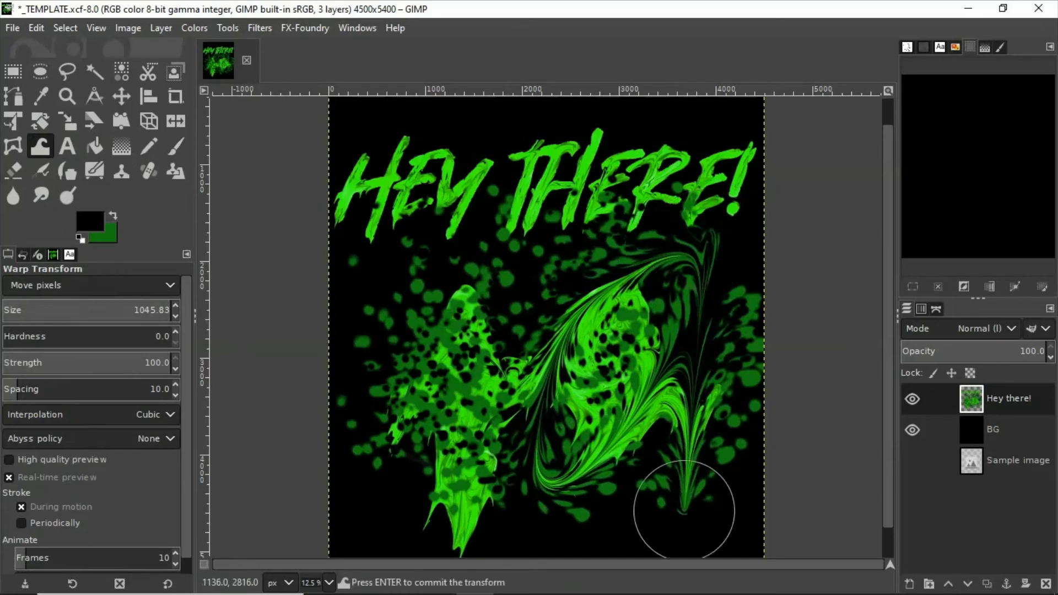
pyautogui.moveTo(684, 509); pyautogui.dragTo(439, 341)
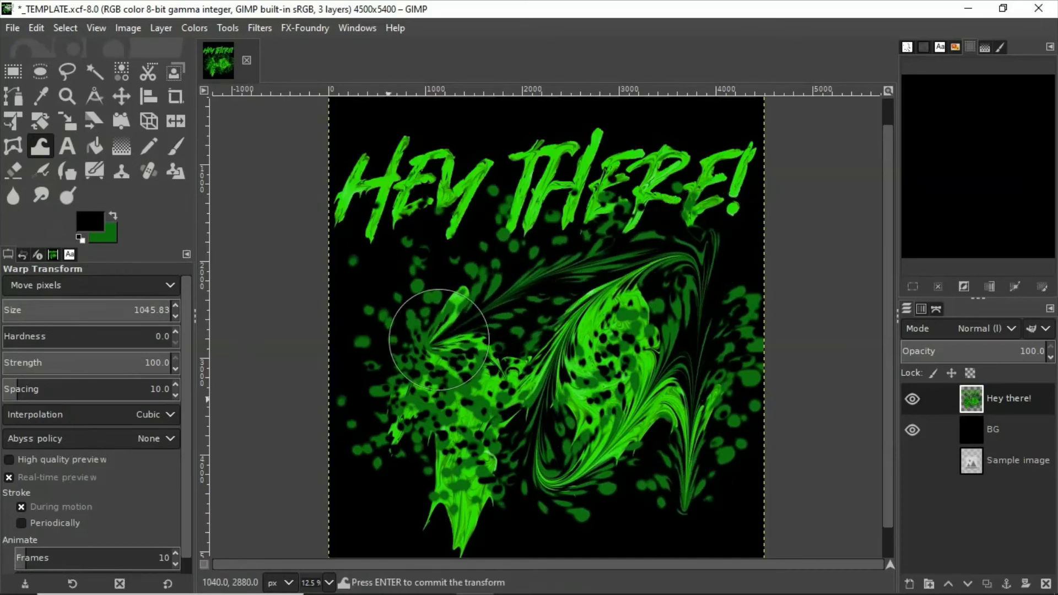
pyautogui.moveTo(439, 340); pyautogui.dragTo(376, 405)
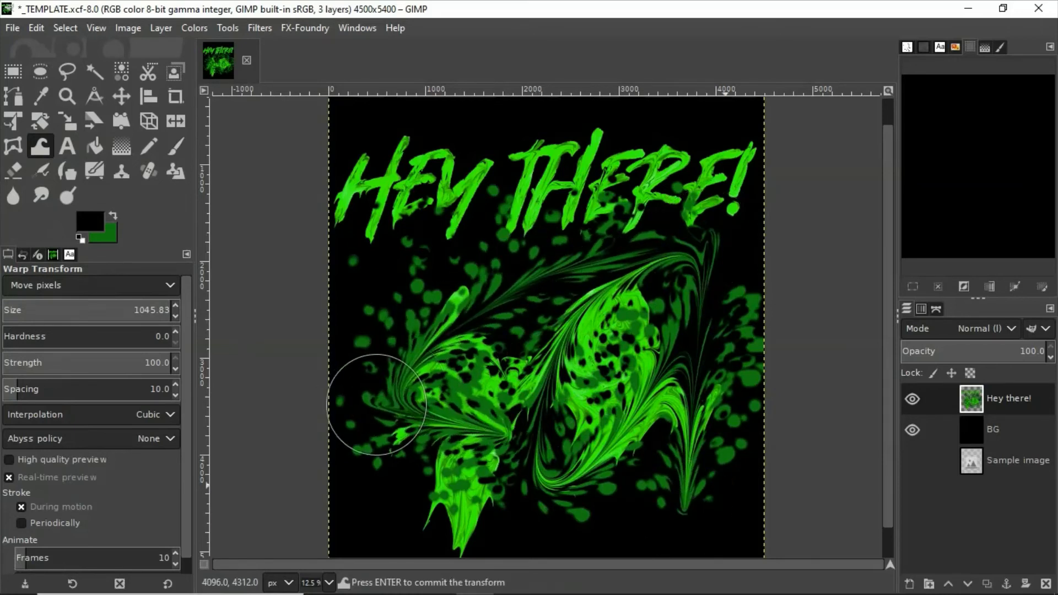
pyautogui.moveTo(376, 405); pyautogui.dragTo(724, 483)
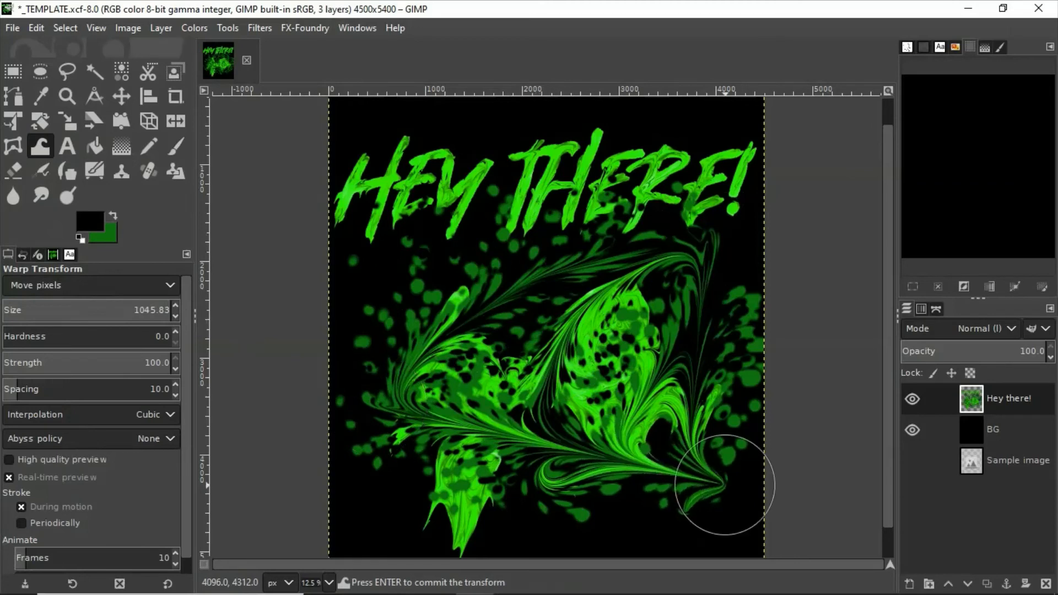
pyautogui.moveTo(726, 486); pyautogui.dragTo(735, 327)
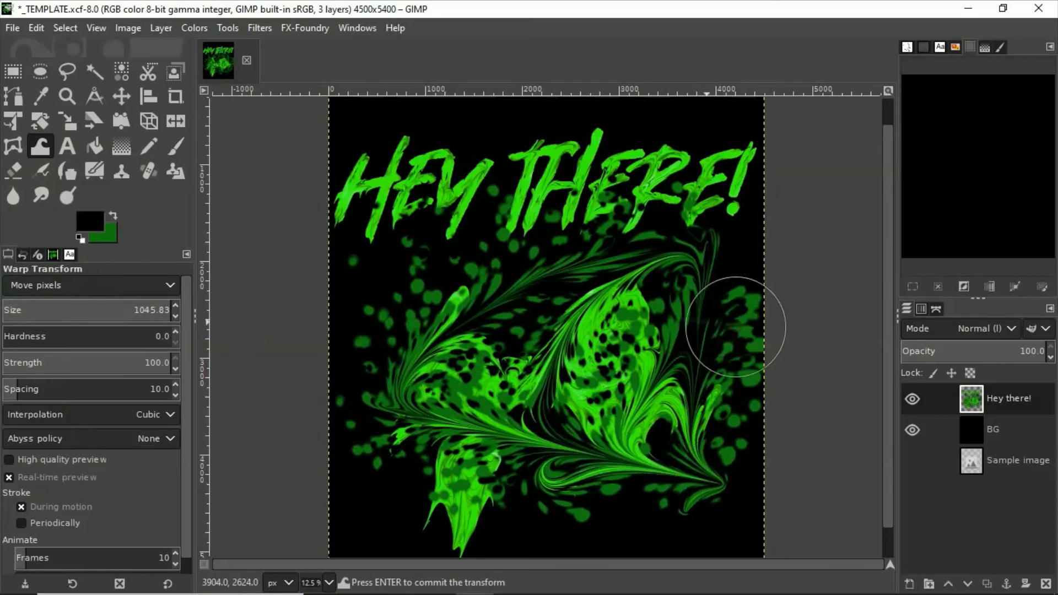
# Swirl the centre and lower-left splatter into feathery pointed strands, then lower warp Size to about 560.
pyautogui.moveTo(736, 327); pyautogui.dragTo(541, 395)
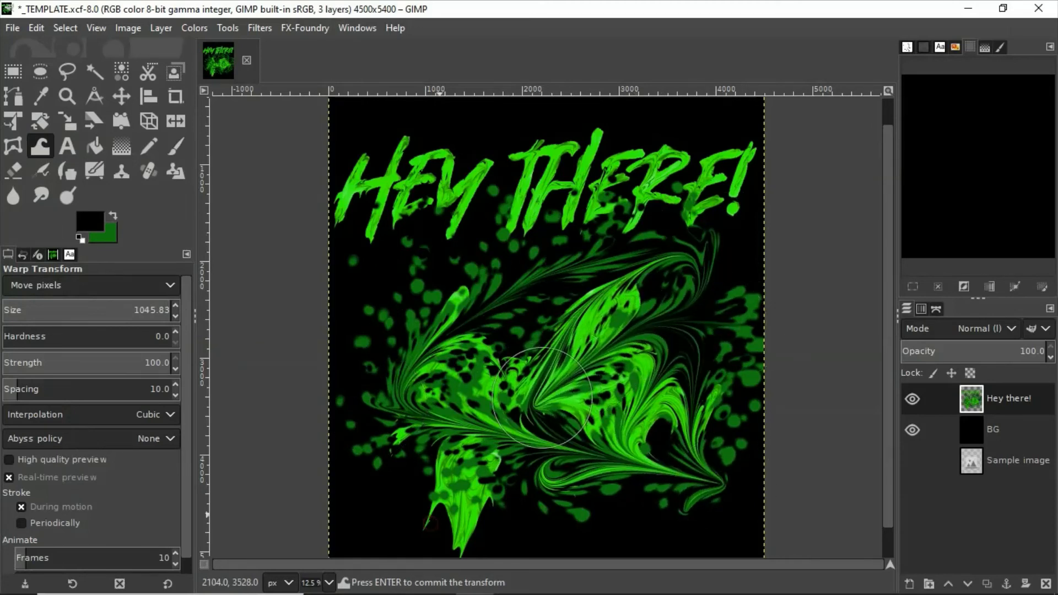
pyautogui.moveTo(541, 398); pyautogui.dragTo(432, 519)
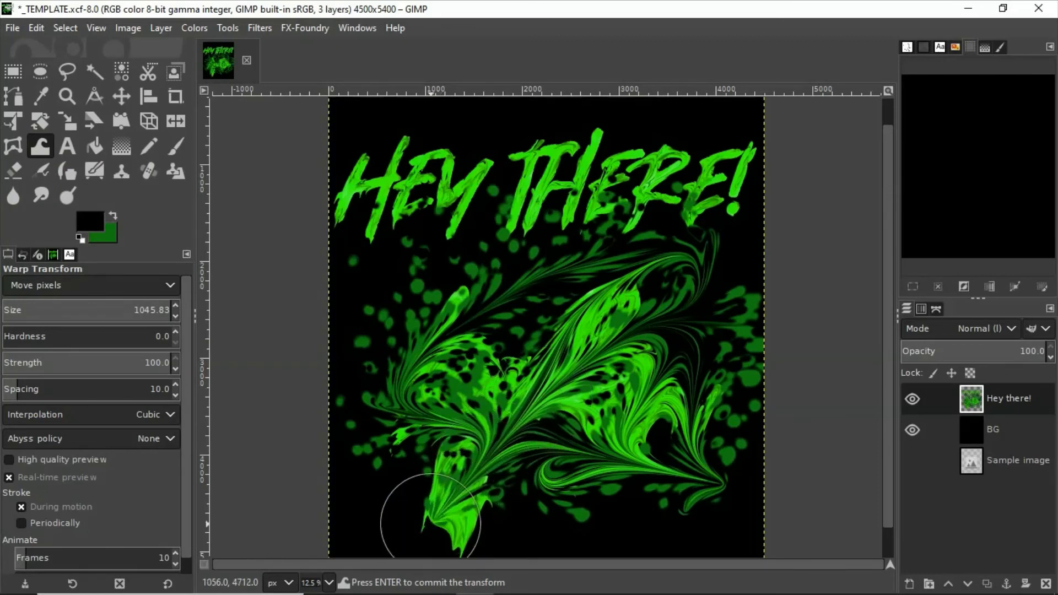
pyautogui.moveTo(432, 516); pyautogui.dragTo(702, 311)
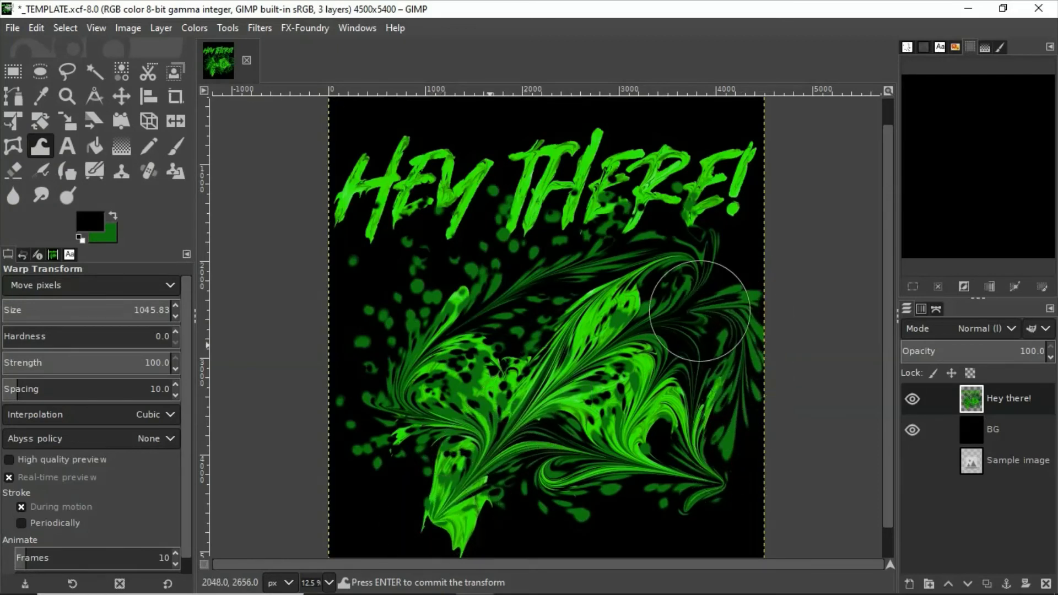
pyautogui.moveTo(702, 311); pyautogui.dragTo(493, 338)
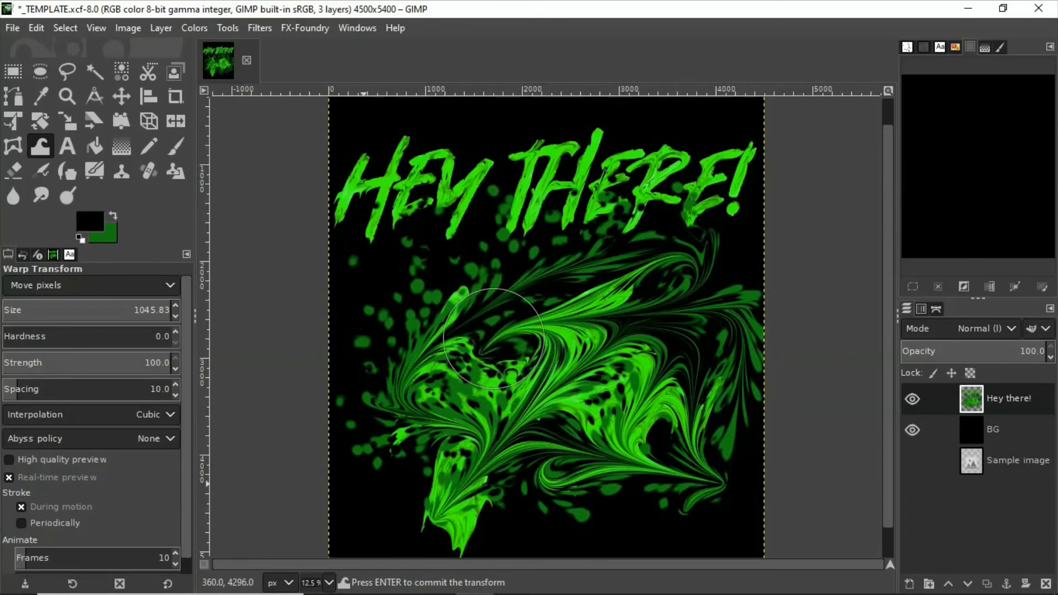
pyautogui.moveTo(493, 337); pyautogui.dragTo(365, 485)
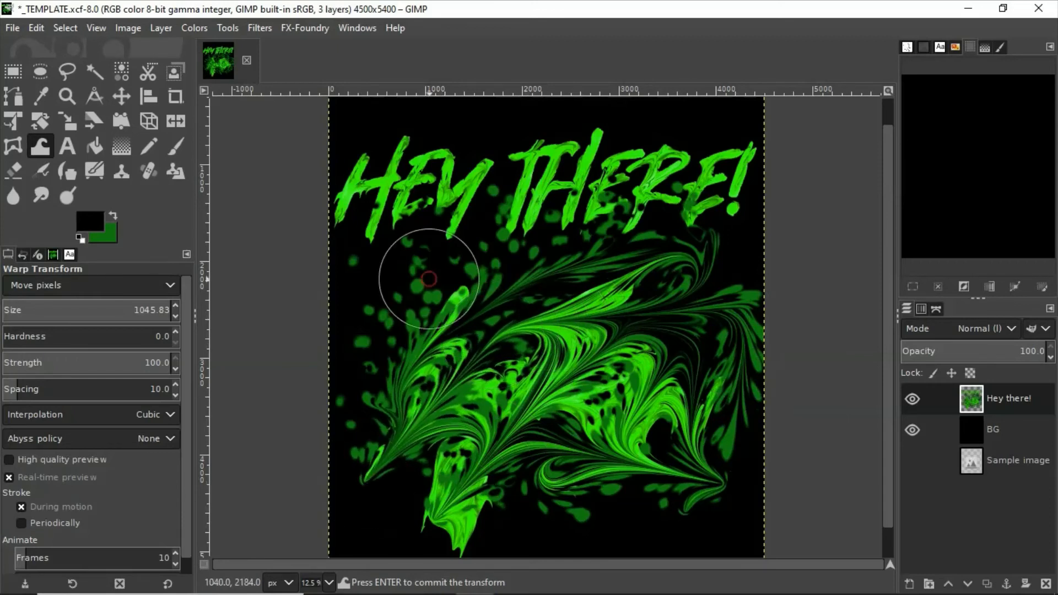
pyautogui.moveTo(429, 279); pyautogui.dragTo(438, 467)
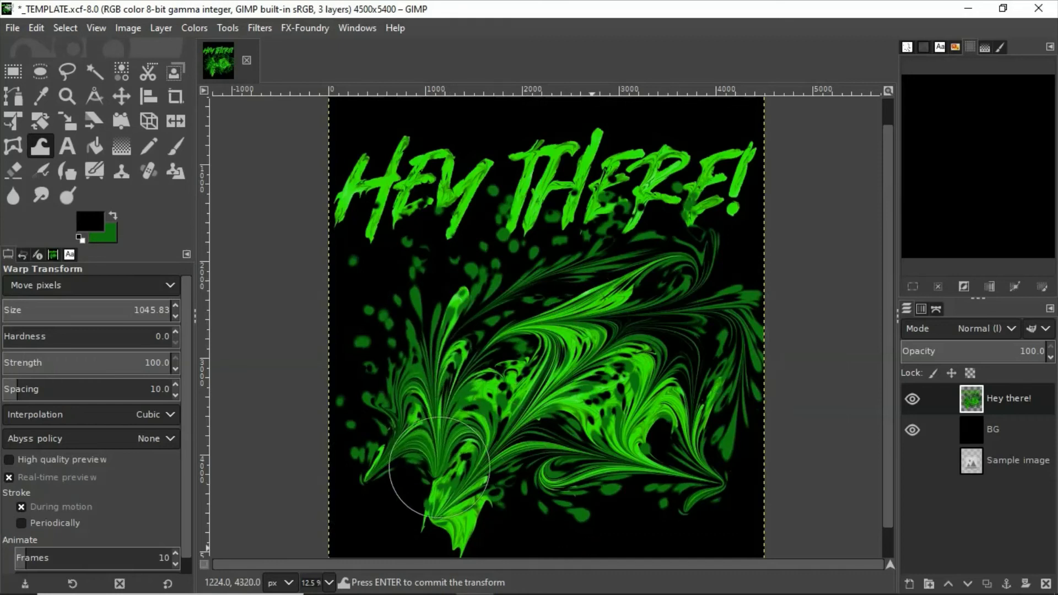
pyautogui.moveTo(439, 465); pyautogui.dragTo(593, 533)
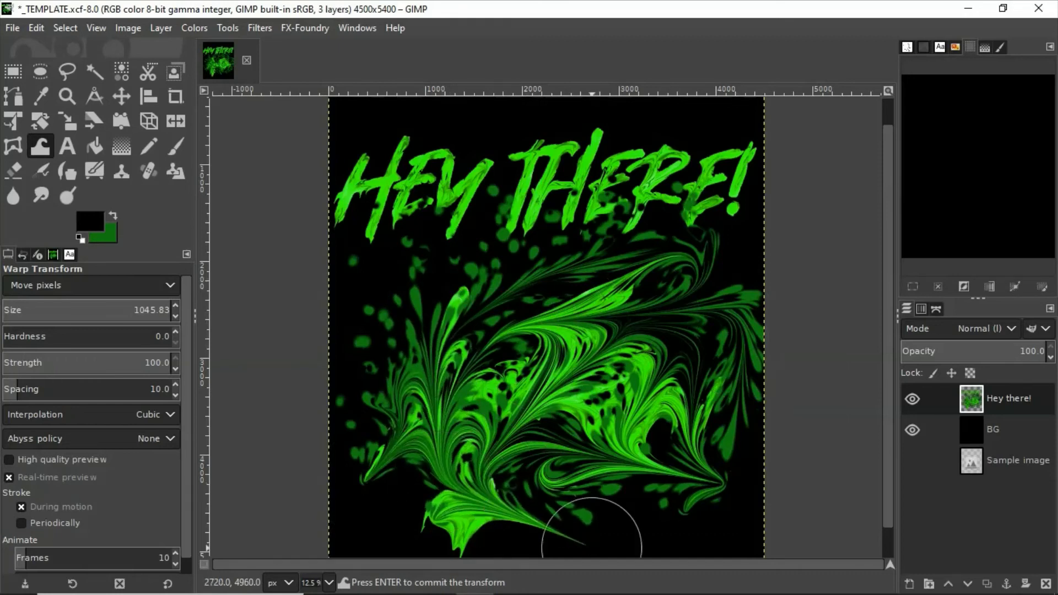
pyautogui.moveTo(594, 531); pyautogui.dragTo(574, 338)
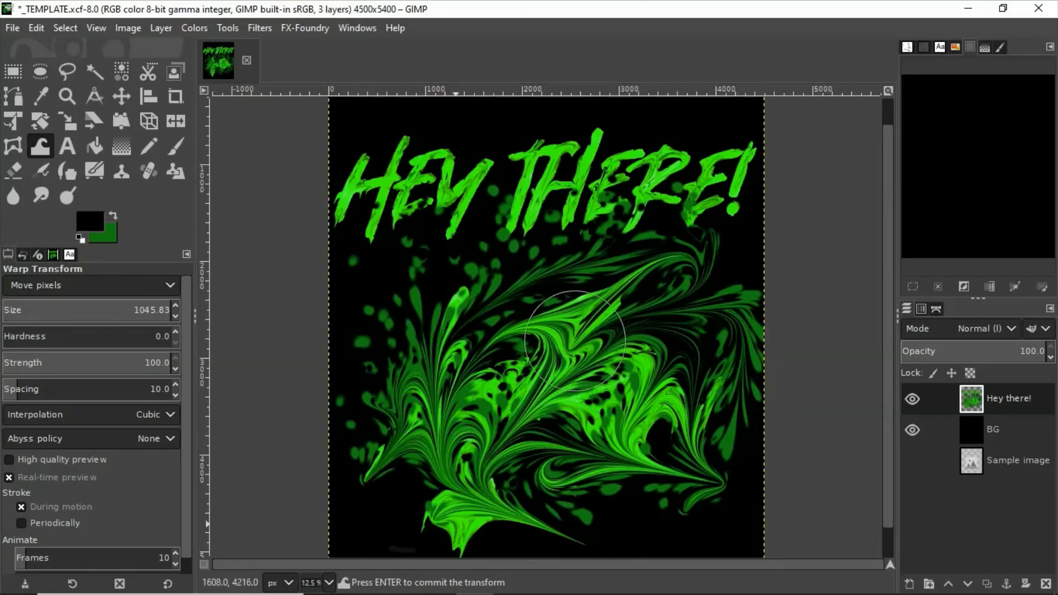
pyautogui.moveTo(573, 337); pyautogui.dragTo(462, 512)
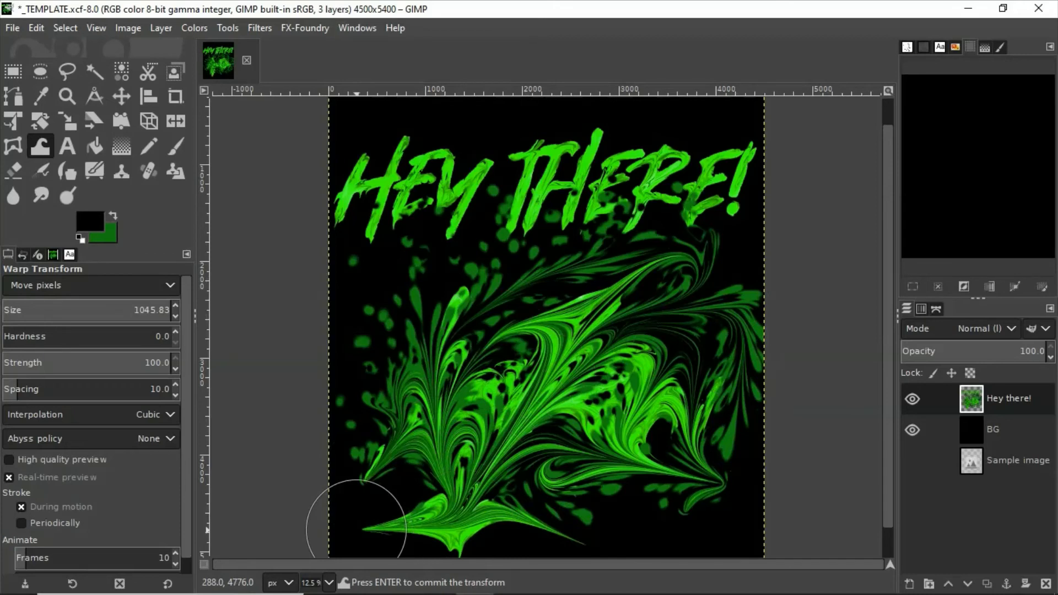
pyautogui.moveTo(155, 310); pyautogui.dragTo(125, 310)
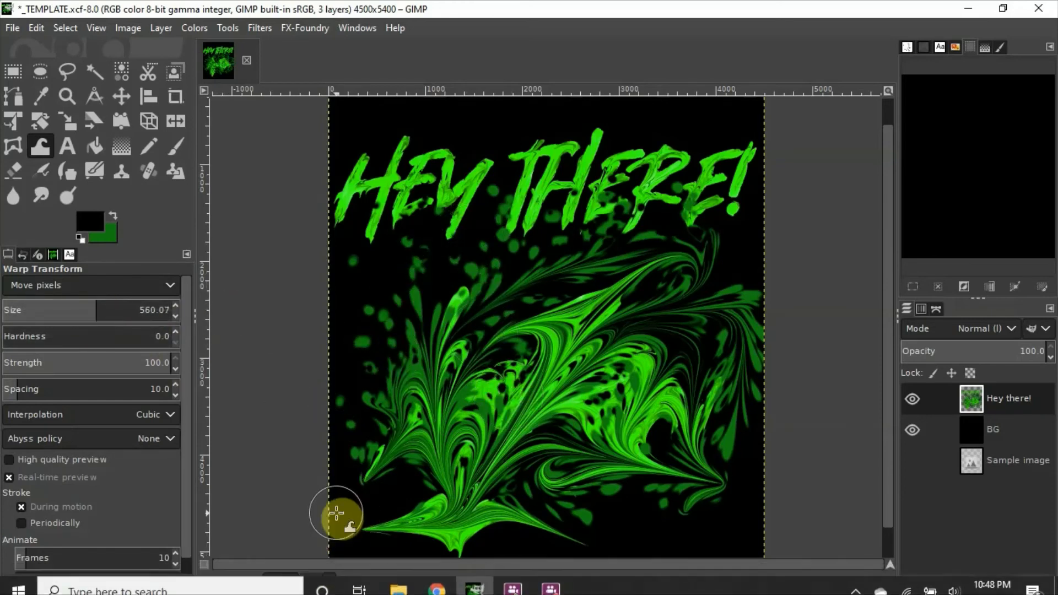
# Zoom to the text and warp the H, E and Y of HEY into twisted, stretched strokes.
pyautogui.click(330, 582)
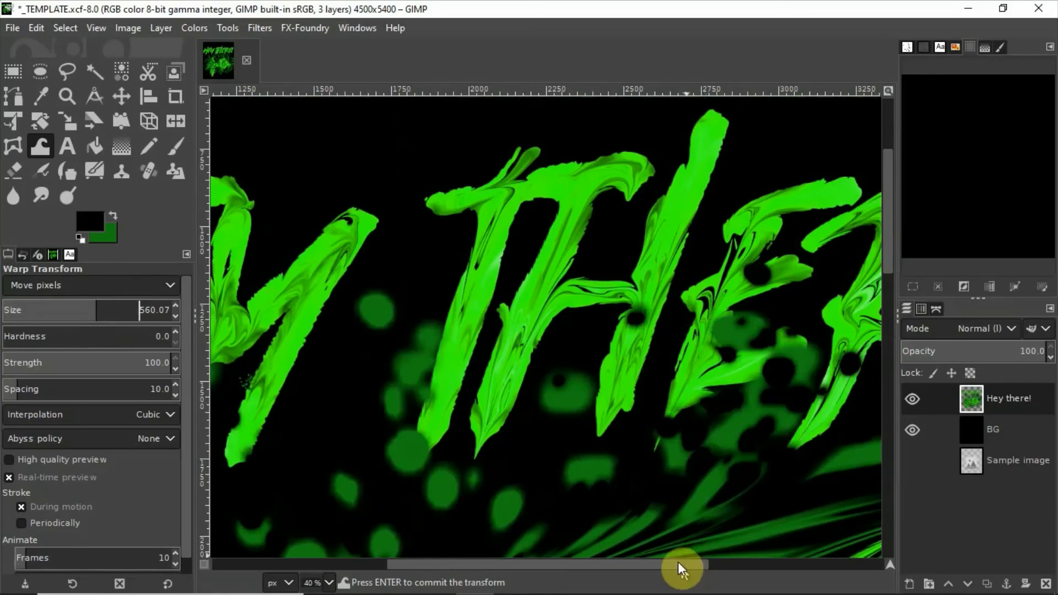
pyautogui.moveTo(681, 564); pyautogui.dragTo(452, 558)
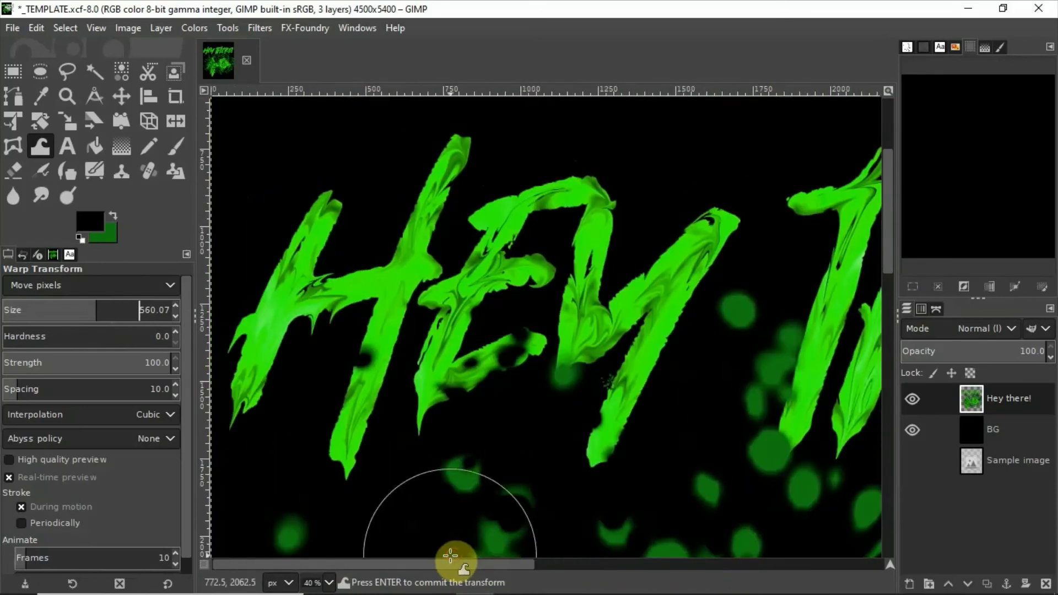
pyautogui.moveTo(452, 554); pyautogui.dragTo(223, 462)
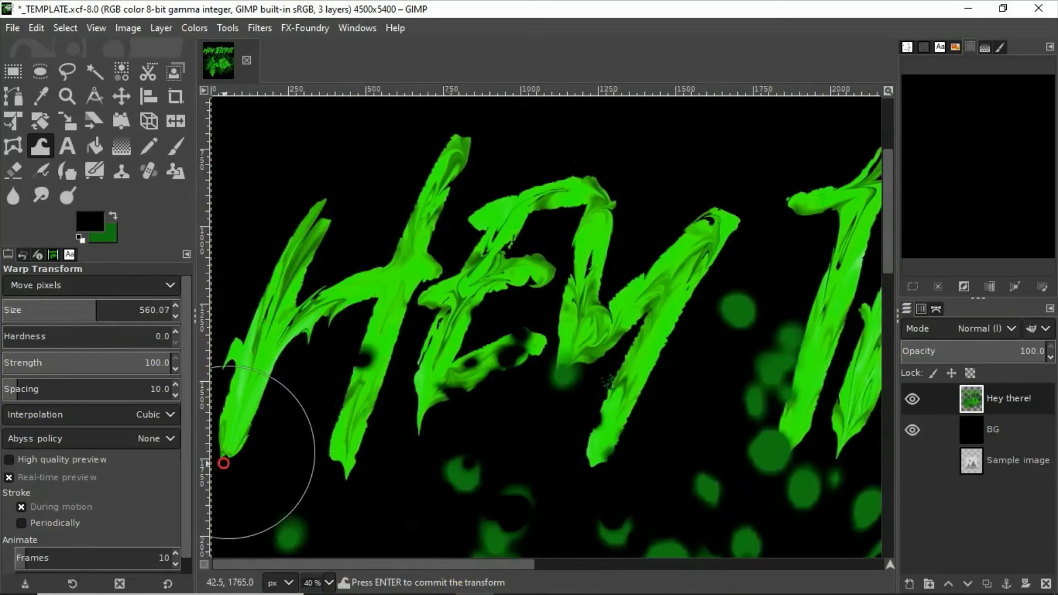
pyautogui.moveTo(224, 463); pyautogui.dragTo(414, 264)
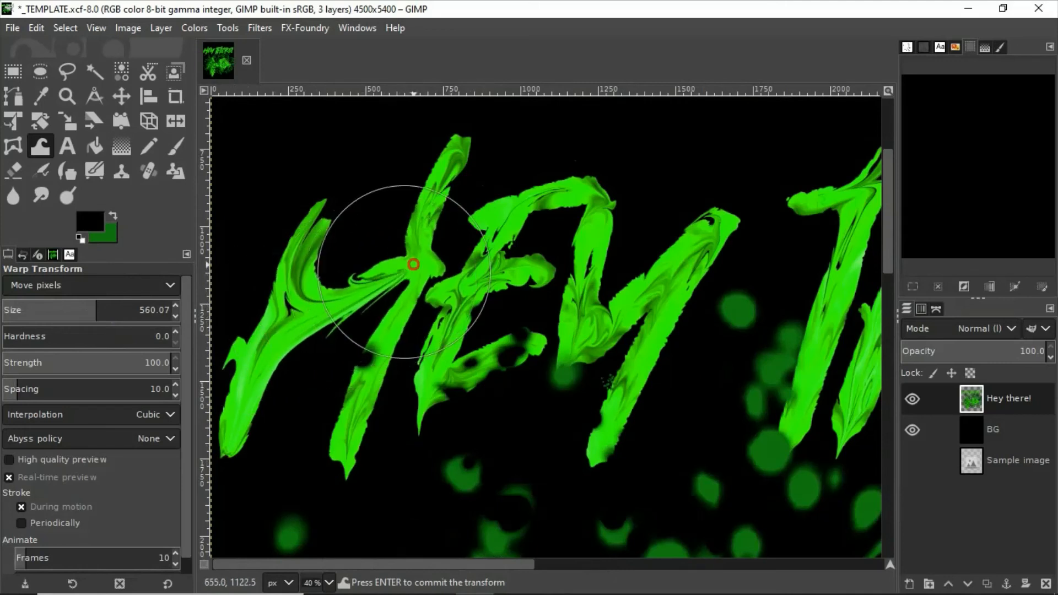
pyautogui.moveTo(414, 264); pyautogui.dragTo(340, 448)
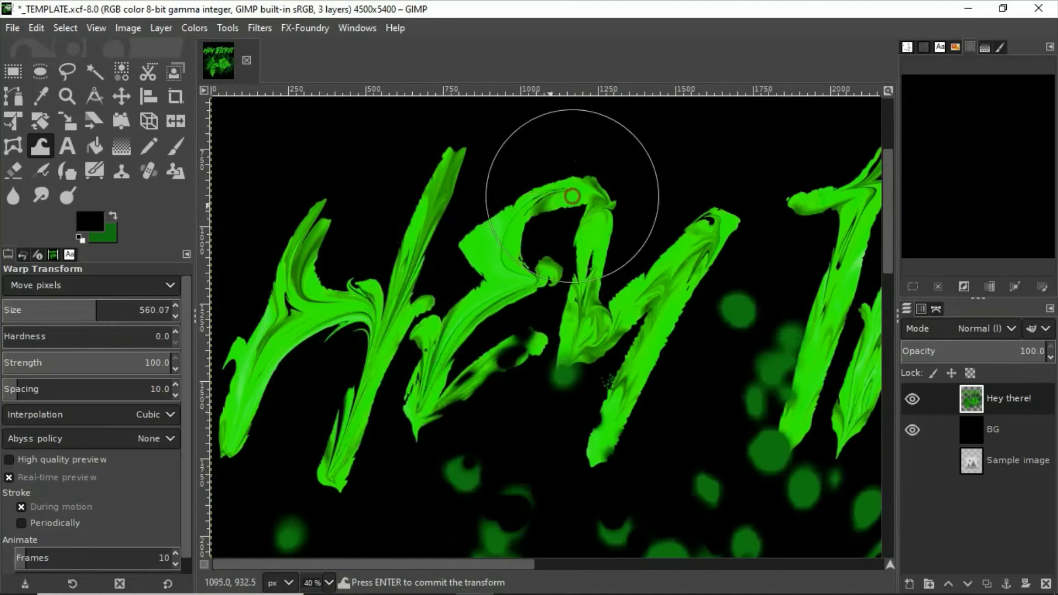
pyautogui.moveTo(570, 196); pyautogui.dragTo(462, 365)
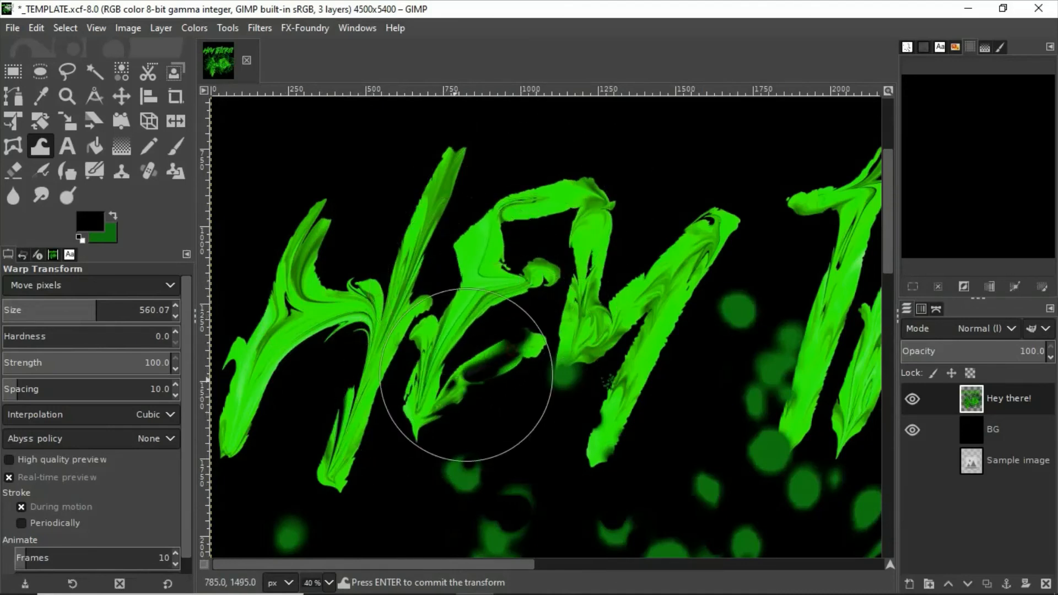
pyautogui.moveTo(462, 372); pyautogui.dragTo(712, 229)
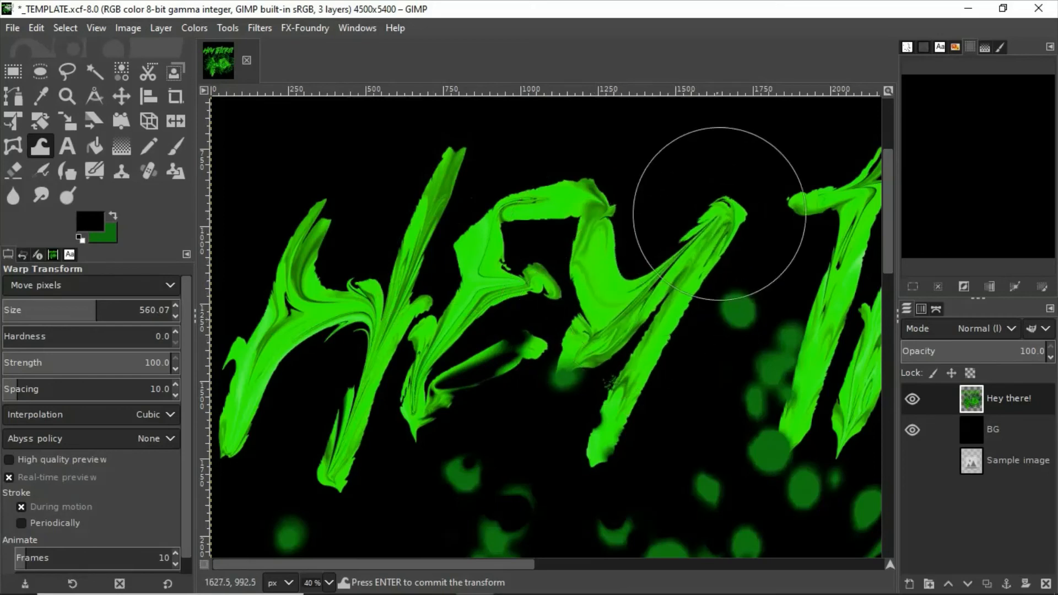
pyautogui.moveTo(712, 215); pyautogui.dragTo(692, 534)
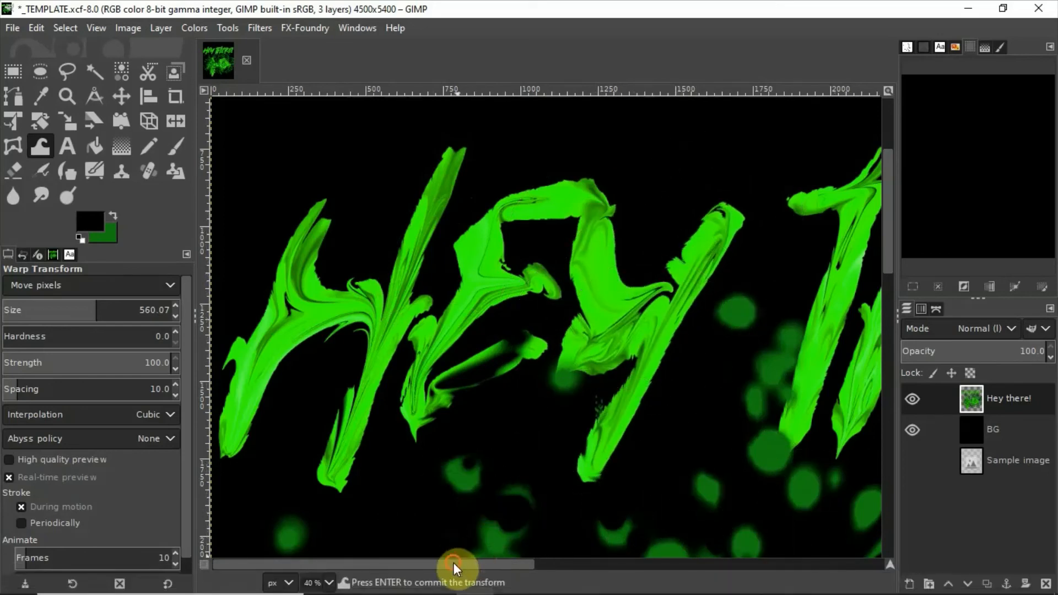
# Warp the T, H and E of THERE into curling drips and twisted stems.
pyautogui.moveTo(456, 565); pyautogui.dragTo(664, 564)
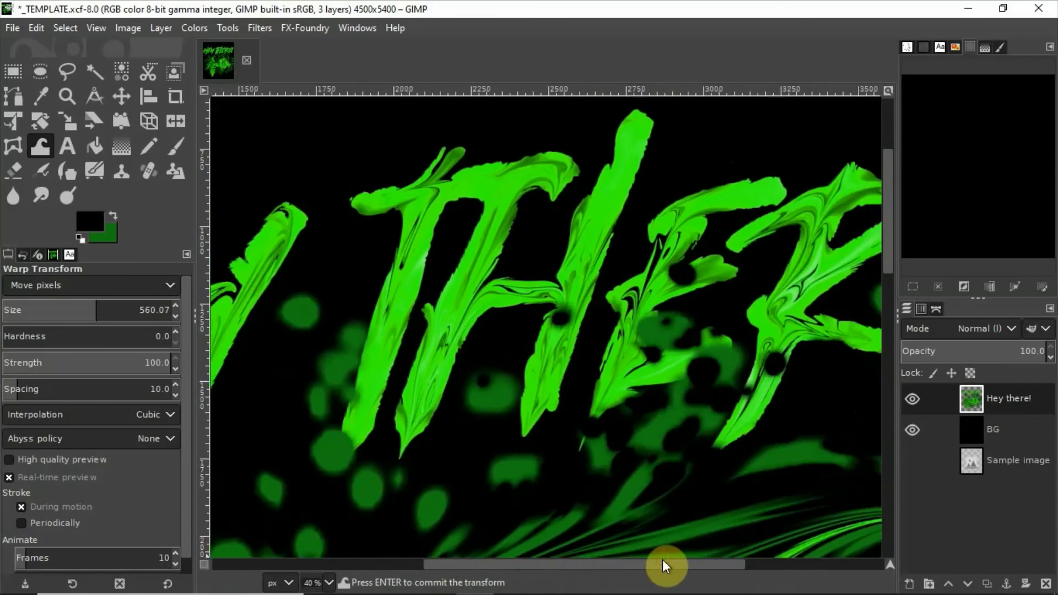
pyautogui.moveTo(668, 564); pyautogui.dragTo(496, 188)
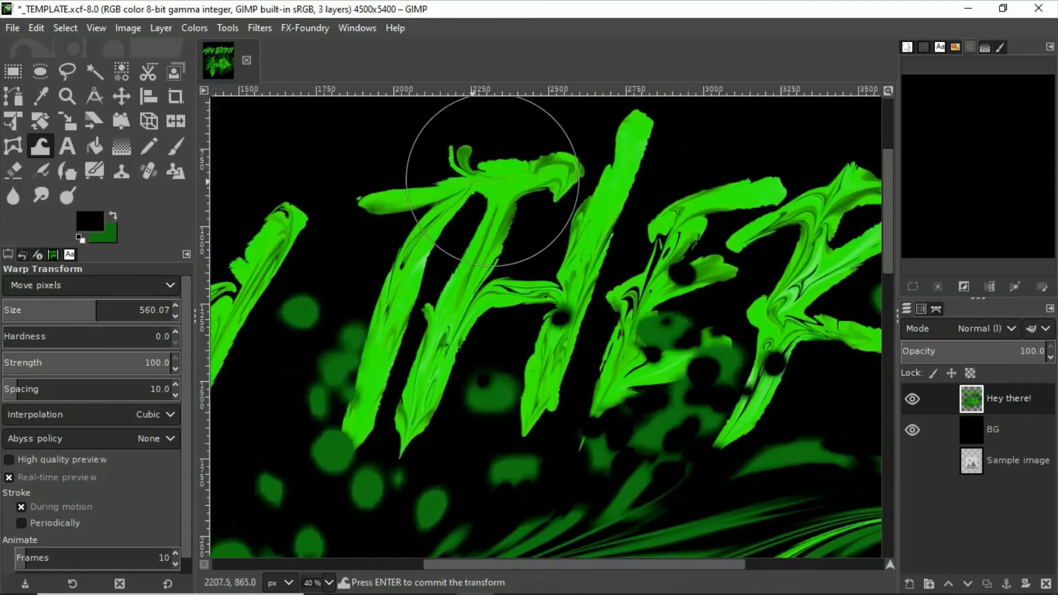
pyautogui.moveTo(496, 188); pyautogui.dragTo(336, 473)
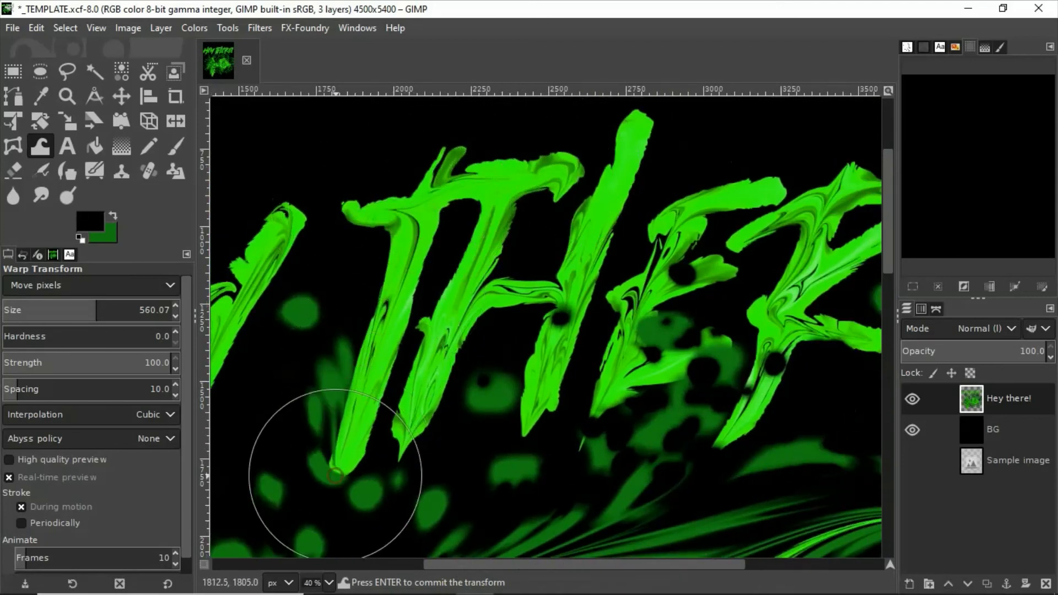
pyautogui.moveTo(336, 477); pyautogui.dragTo(553, 290)
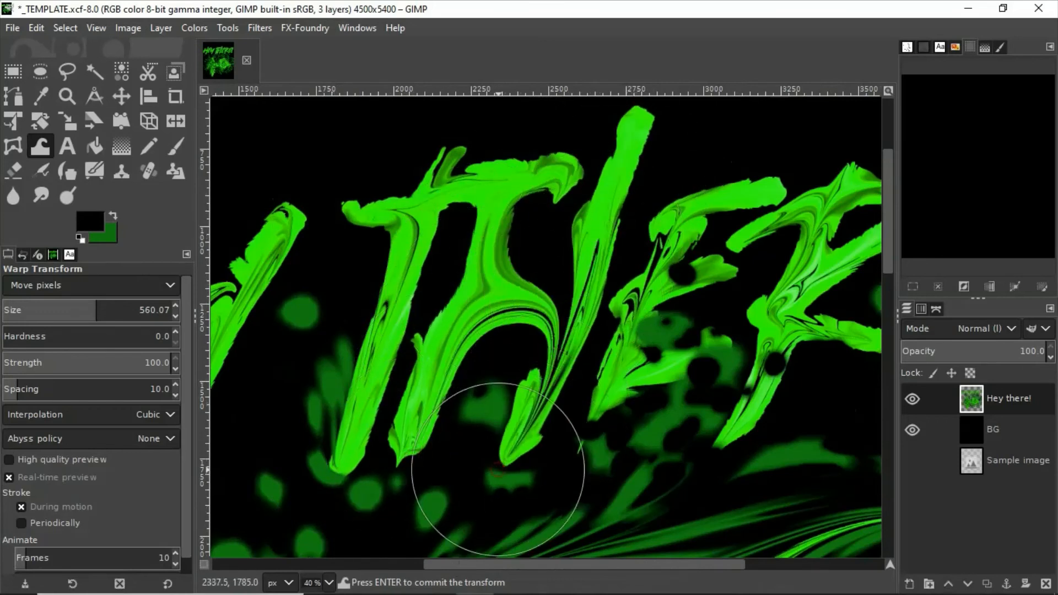
pyautogui.moveTo(496, 473); pyautogui.dragTo(651, 260)
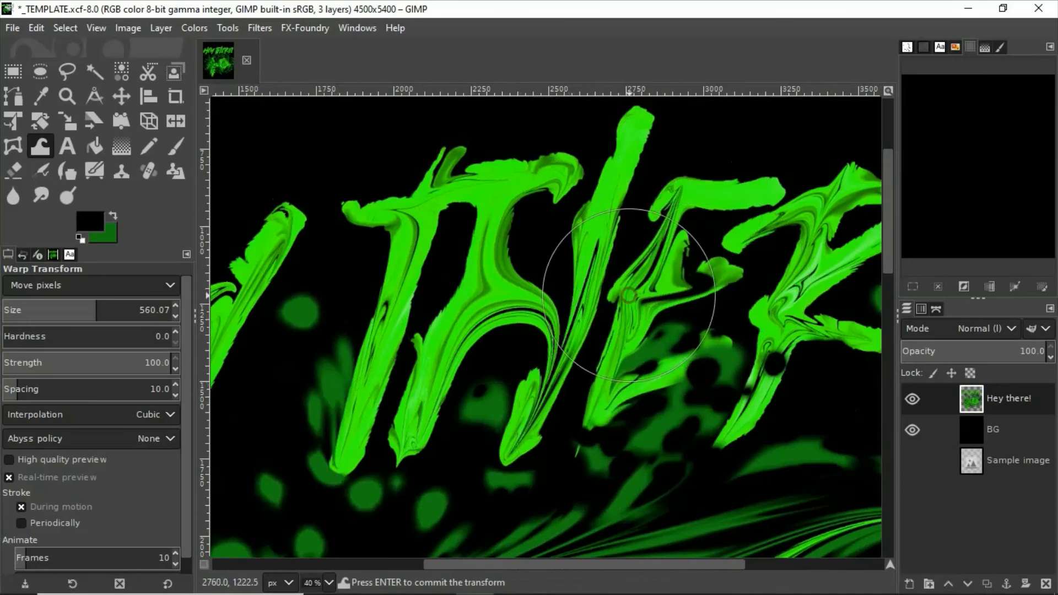
# Swirl the R, final E and exclamation mark, smearing its dot downward.
pyautogui.moveTo(627, 296); pyautogui.dragTo(611, 503)
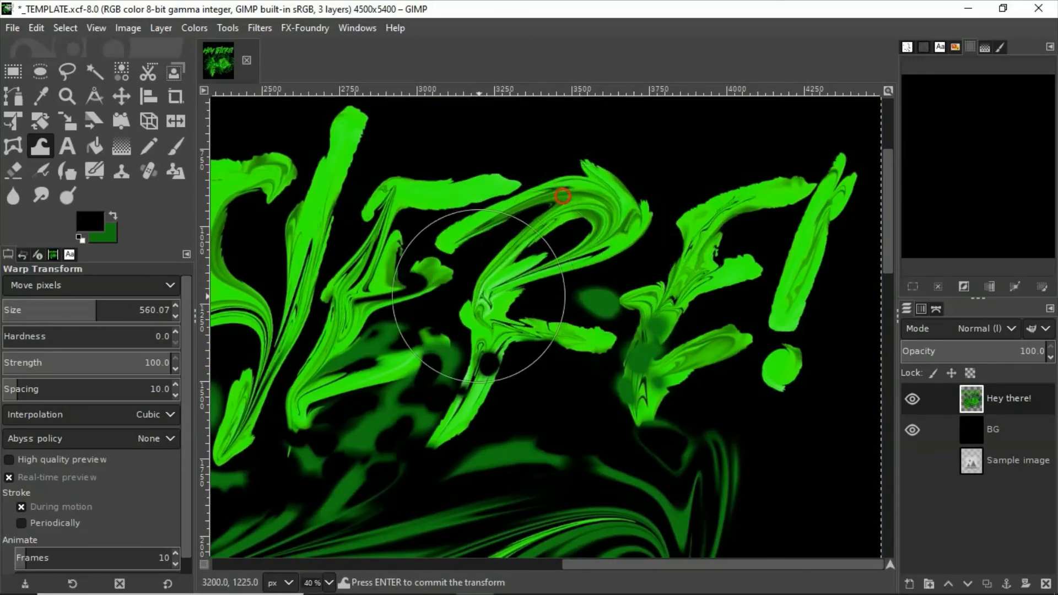
pyautogui.moveTo(562, 196); pyautogui.dragTo(506, 314)
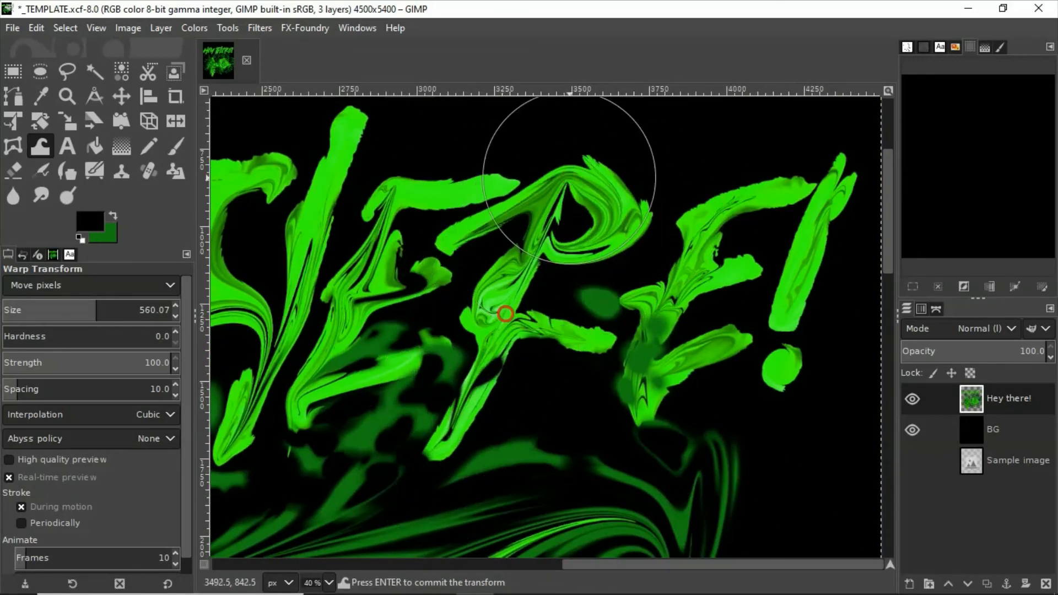
pyautogui.moveTo(505, 313); pyautogui.dragTo(699, 192)
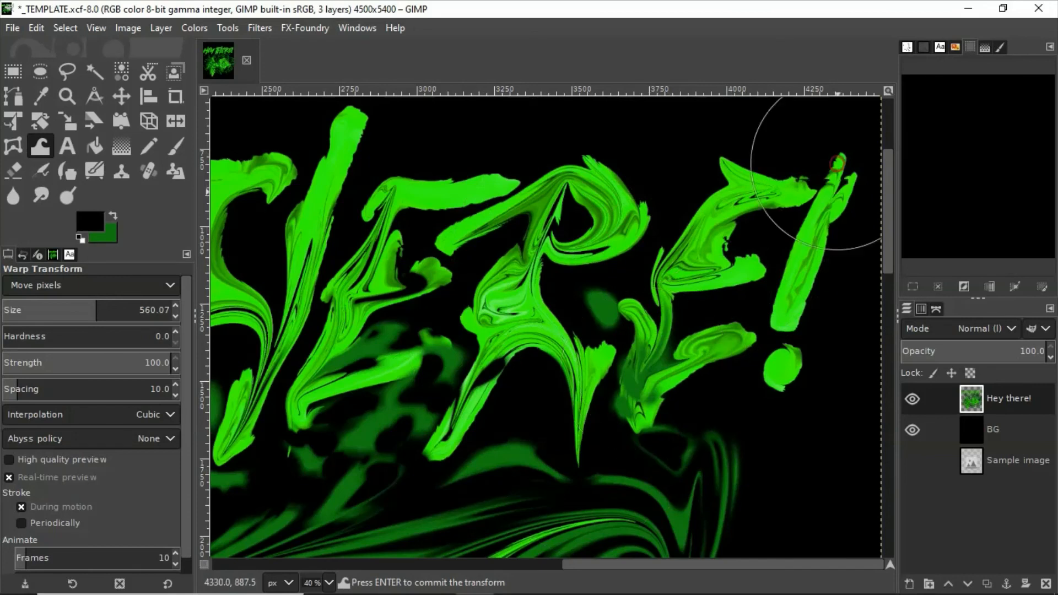
pyautogui.moveTo(830, 182); pyautogui.dragTo(796, 405)
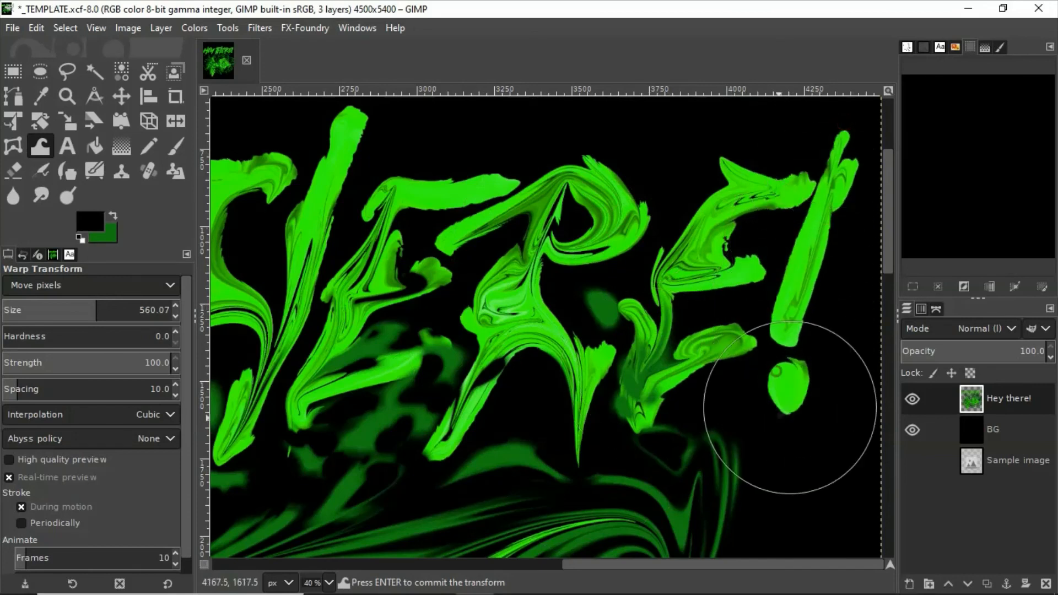